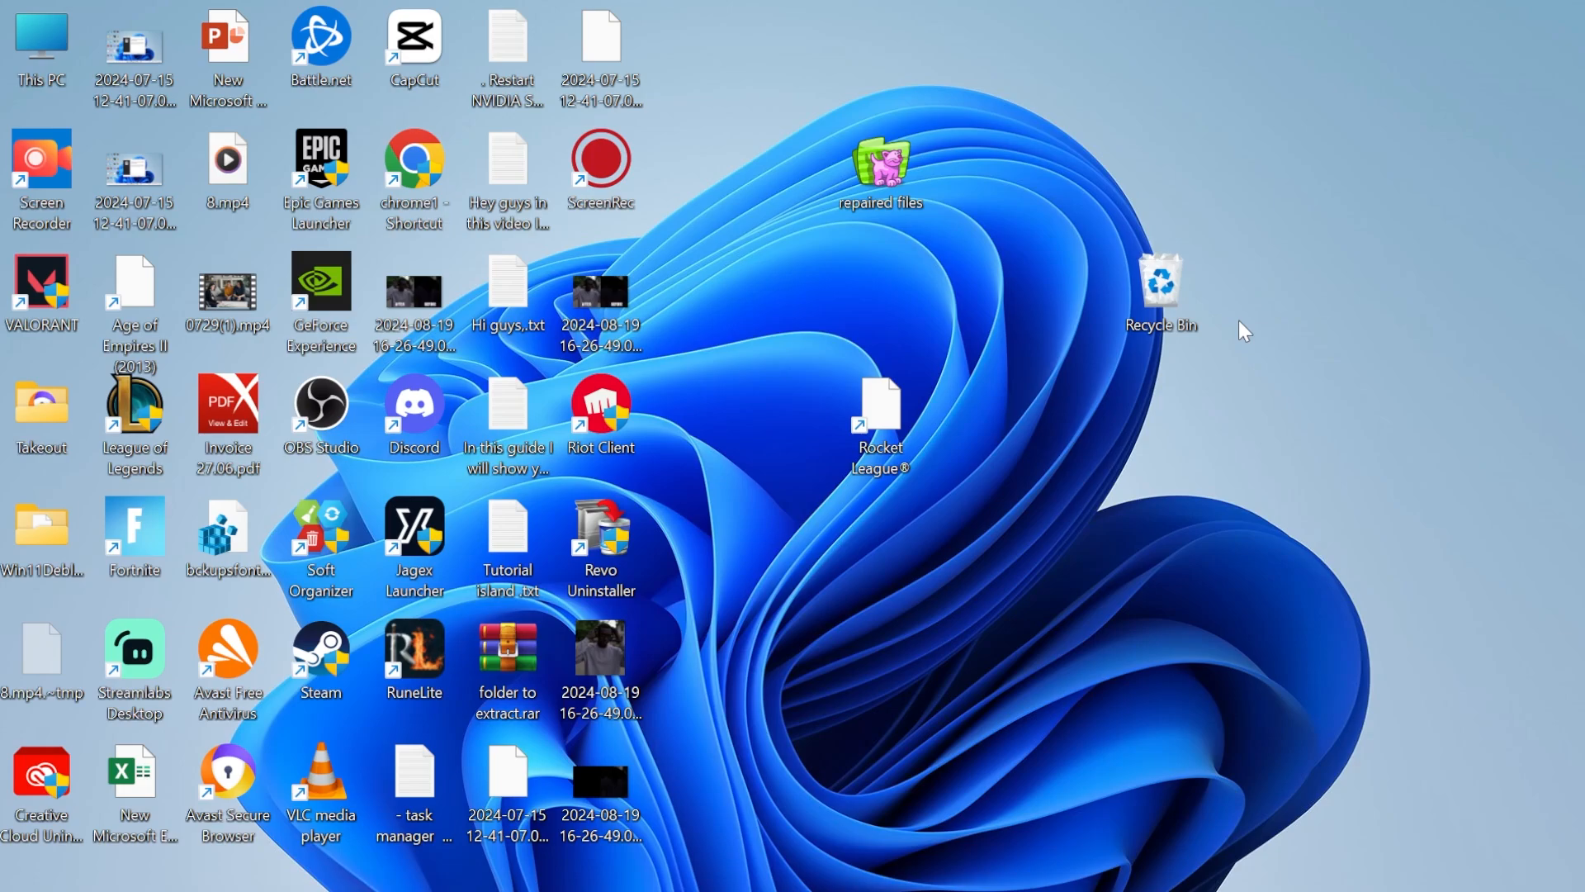
# Run %appdata% to show the AppData Roaming folder containing .minecraft
pyautogui.write('minecraft Launcher')
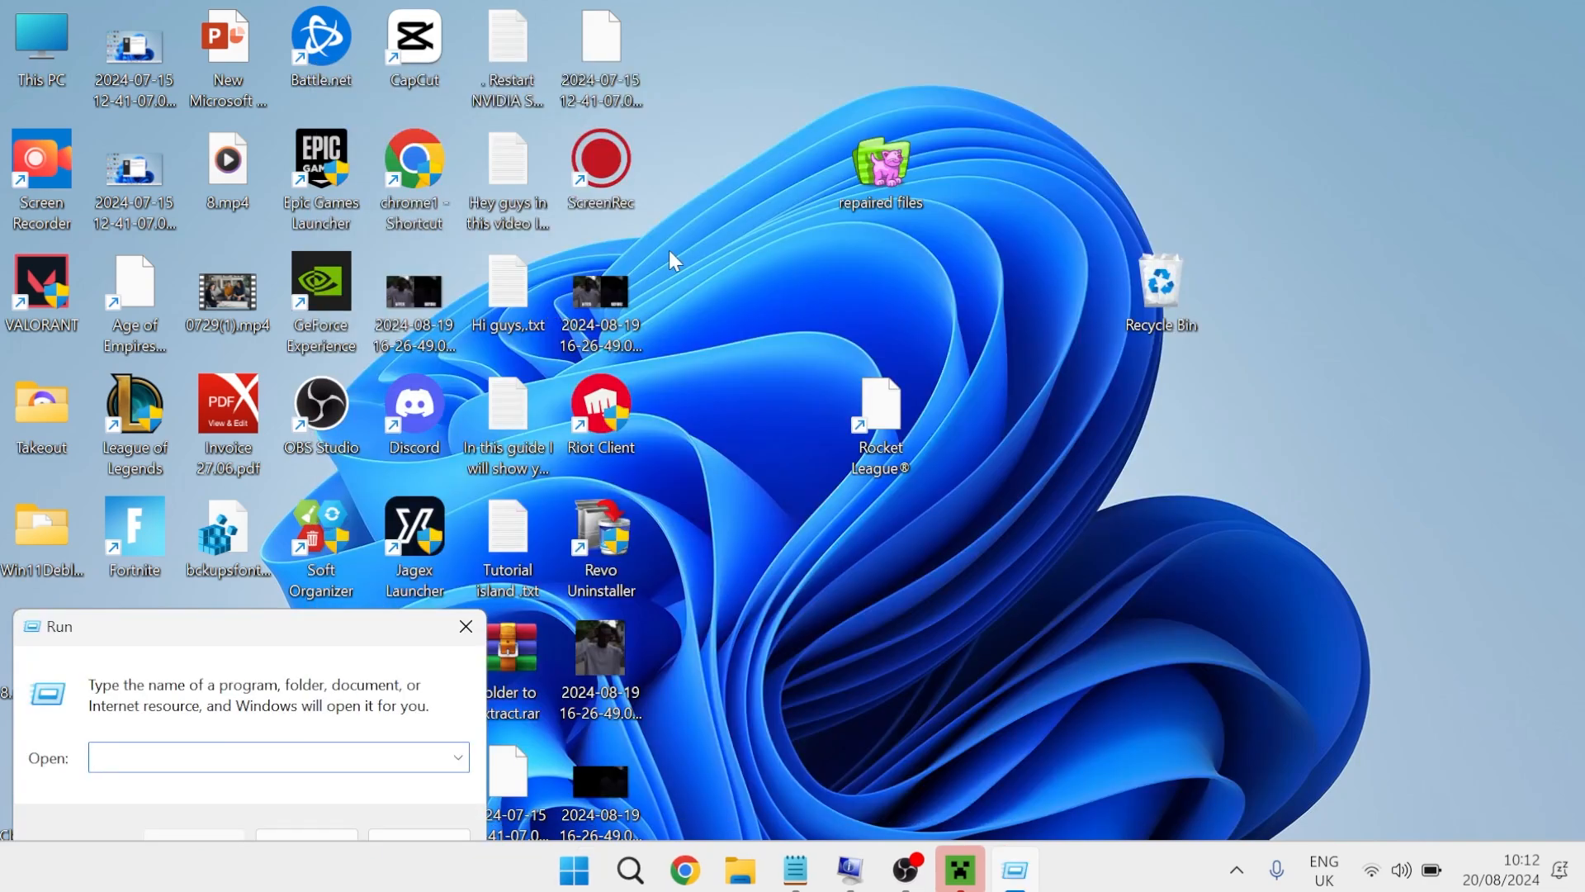
pyautogui.write('%a')
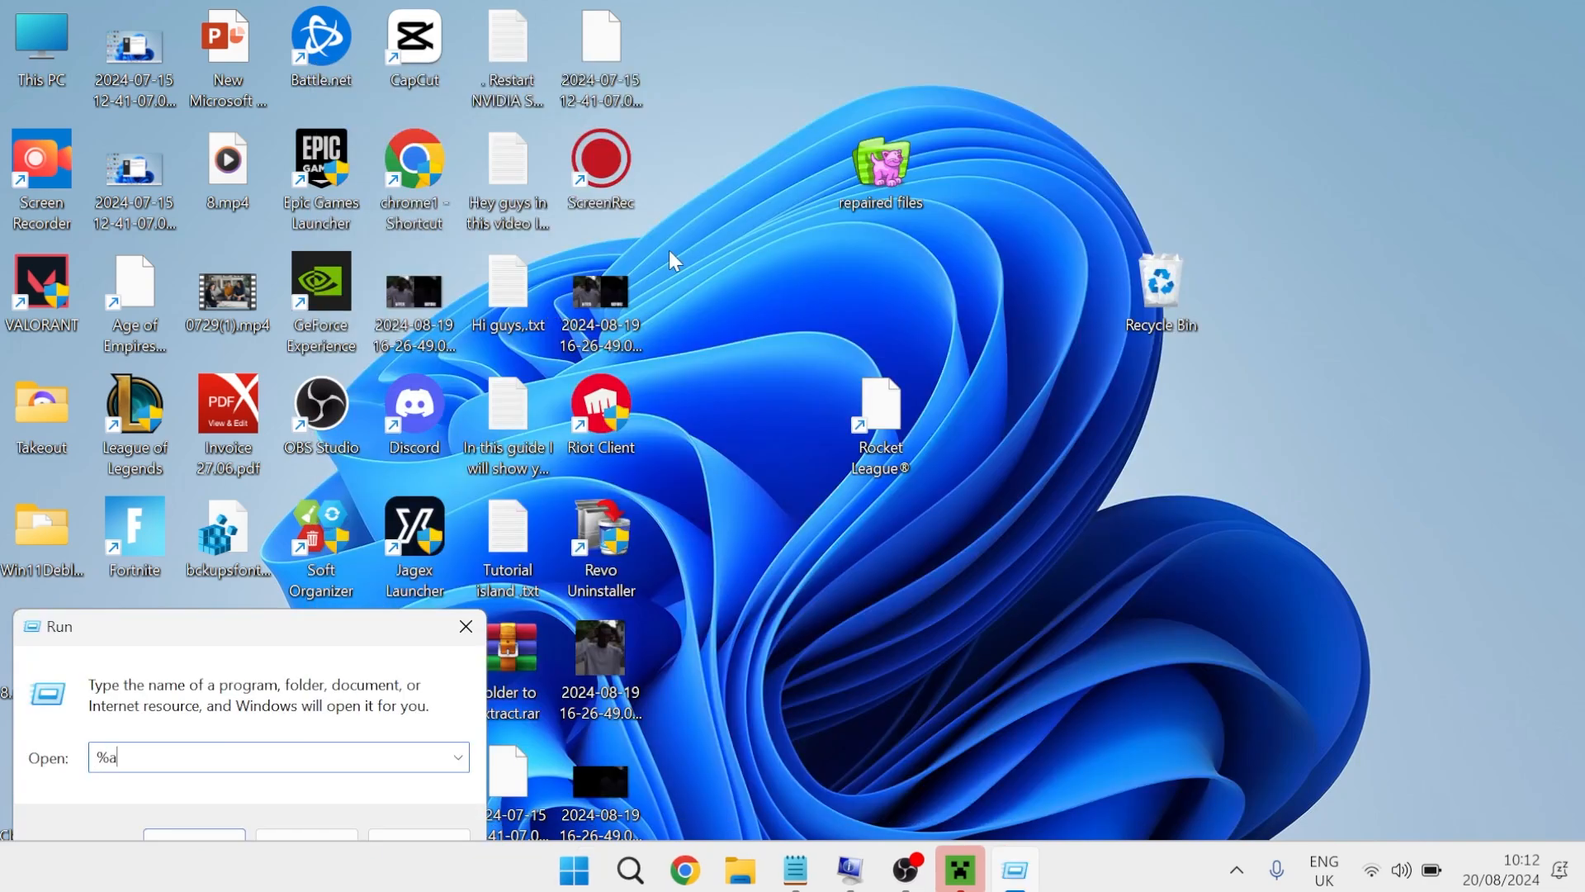
pyautogui.write('ppdata%')
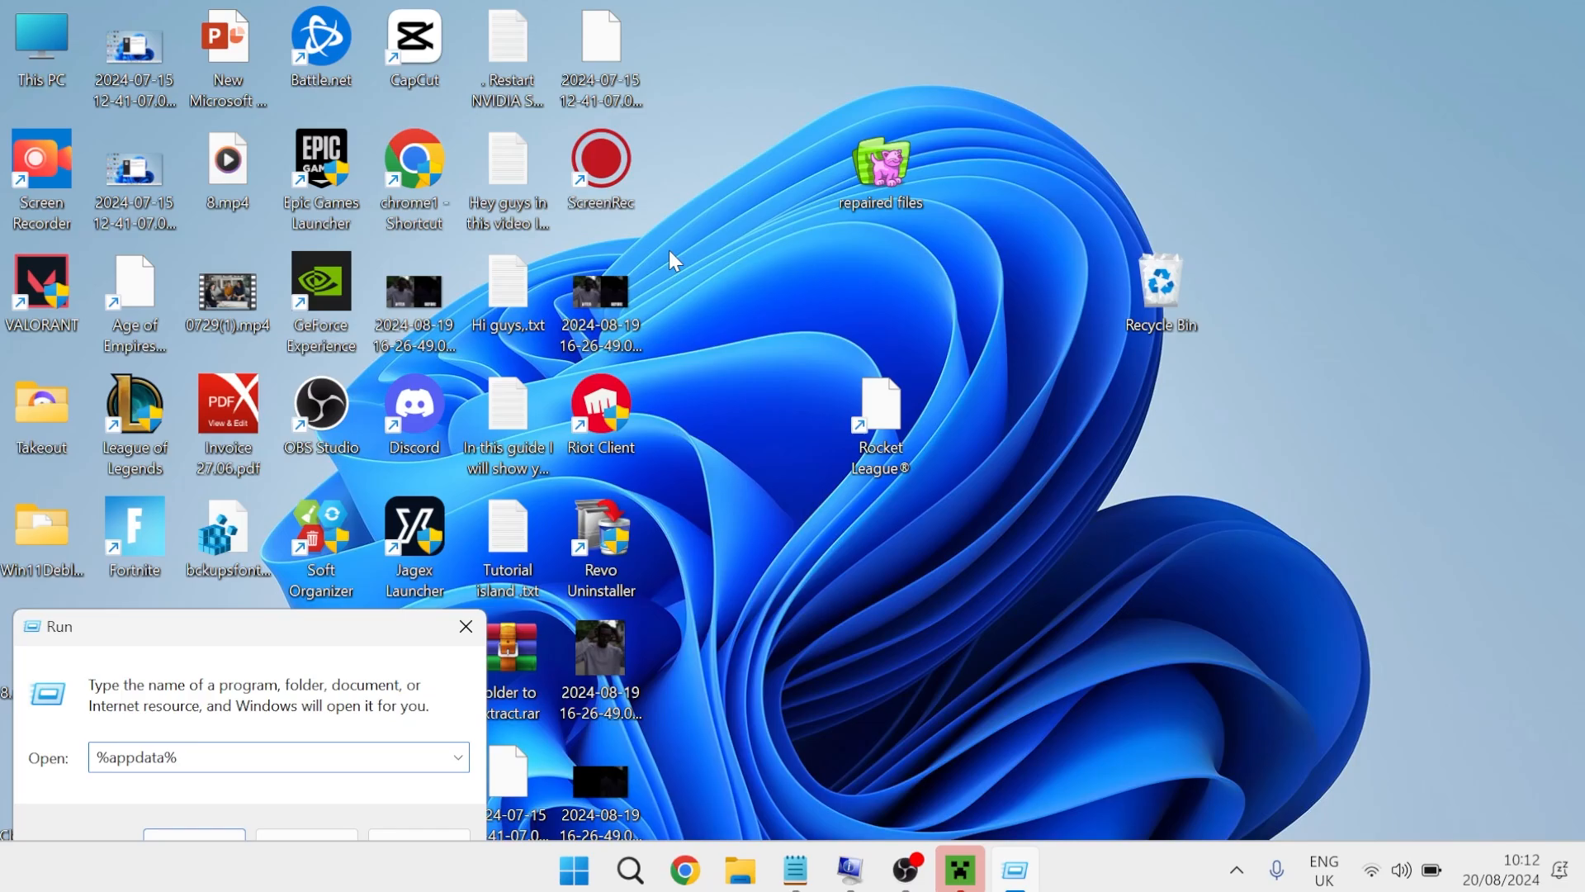
pyautogui.press('Enter')
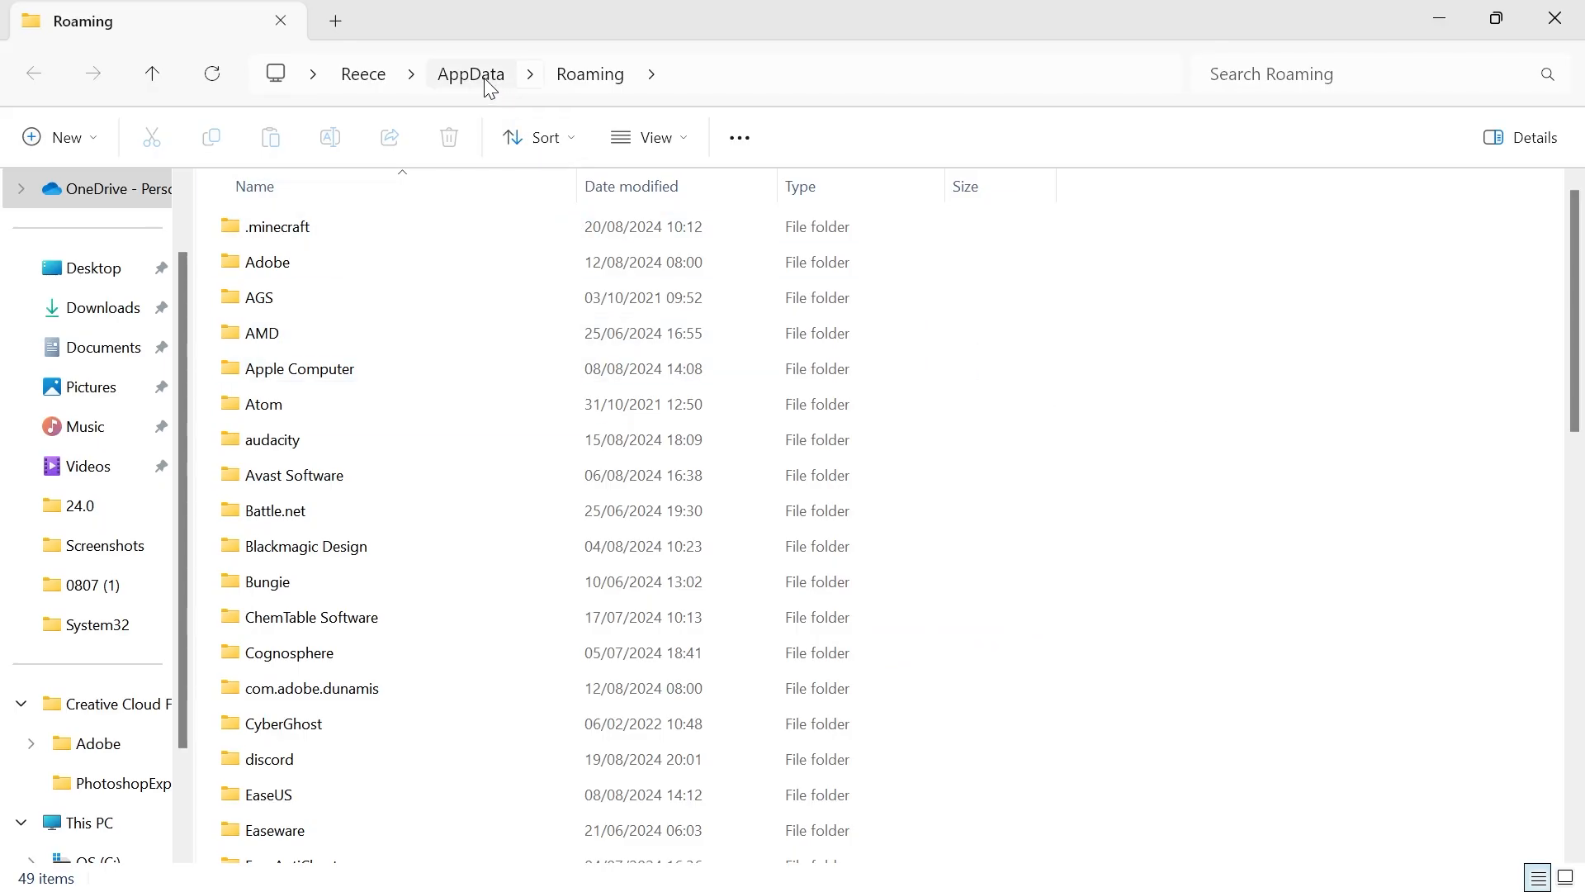
# Navigate to AppData\Local\Packages and select Microsoft.XboxIdentityProvider_8wekyb3d8bbwe
pyautogui.click(471, 72)
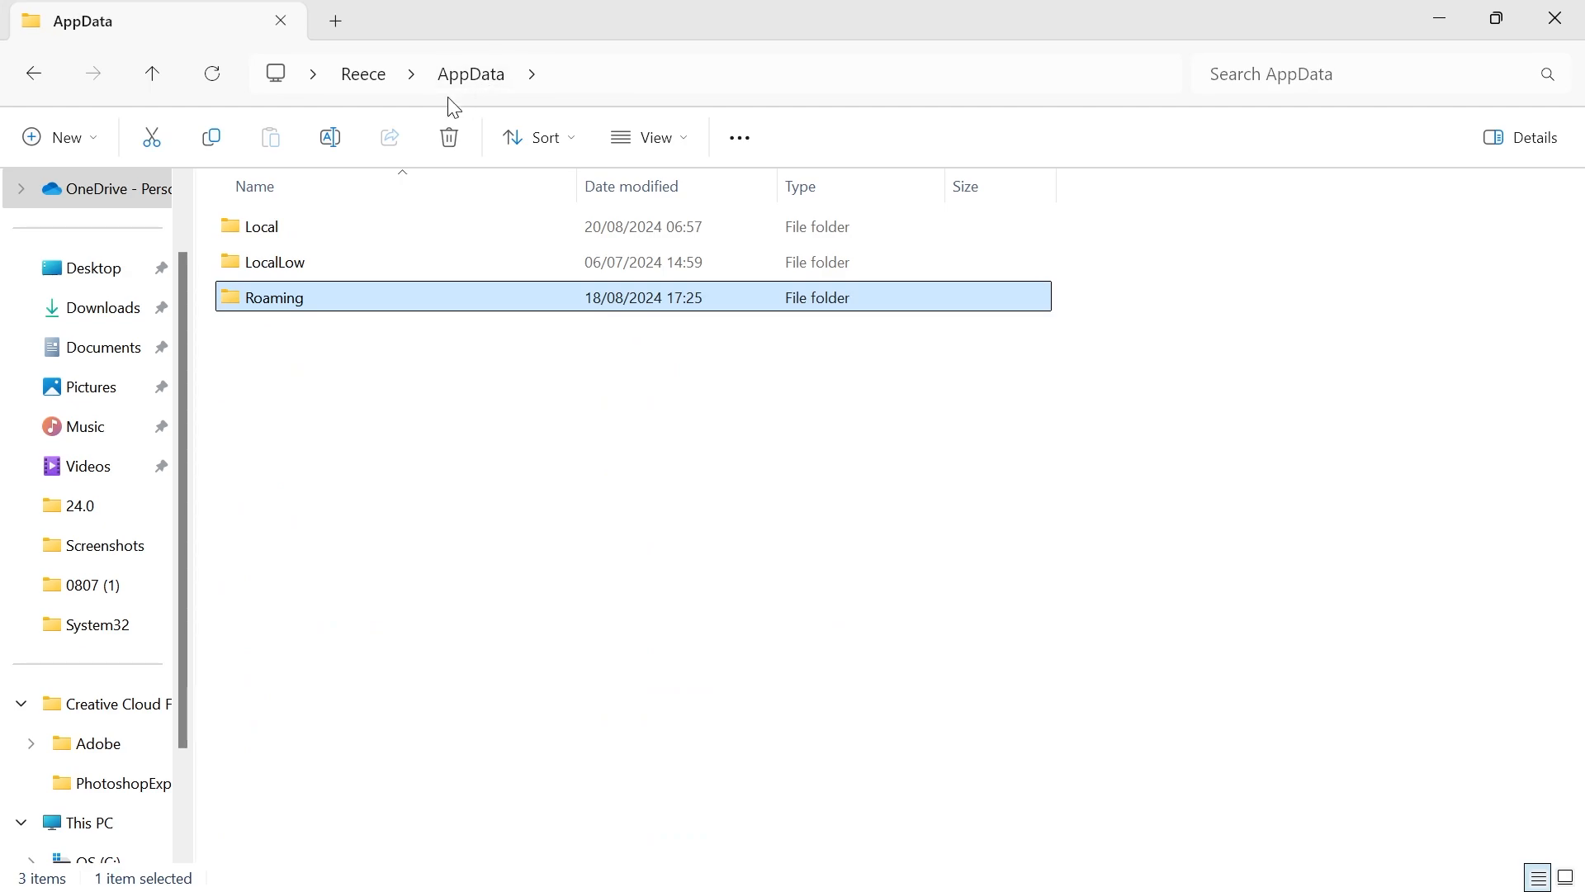
pyautogui.doubleClick(261, 226)
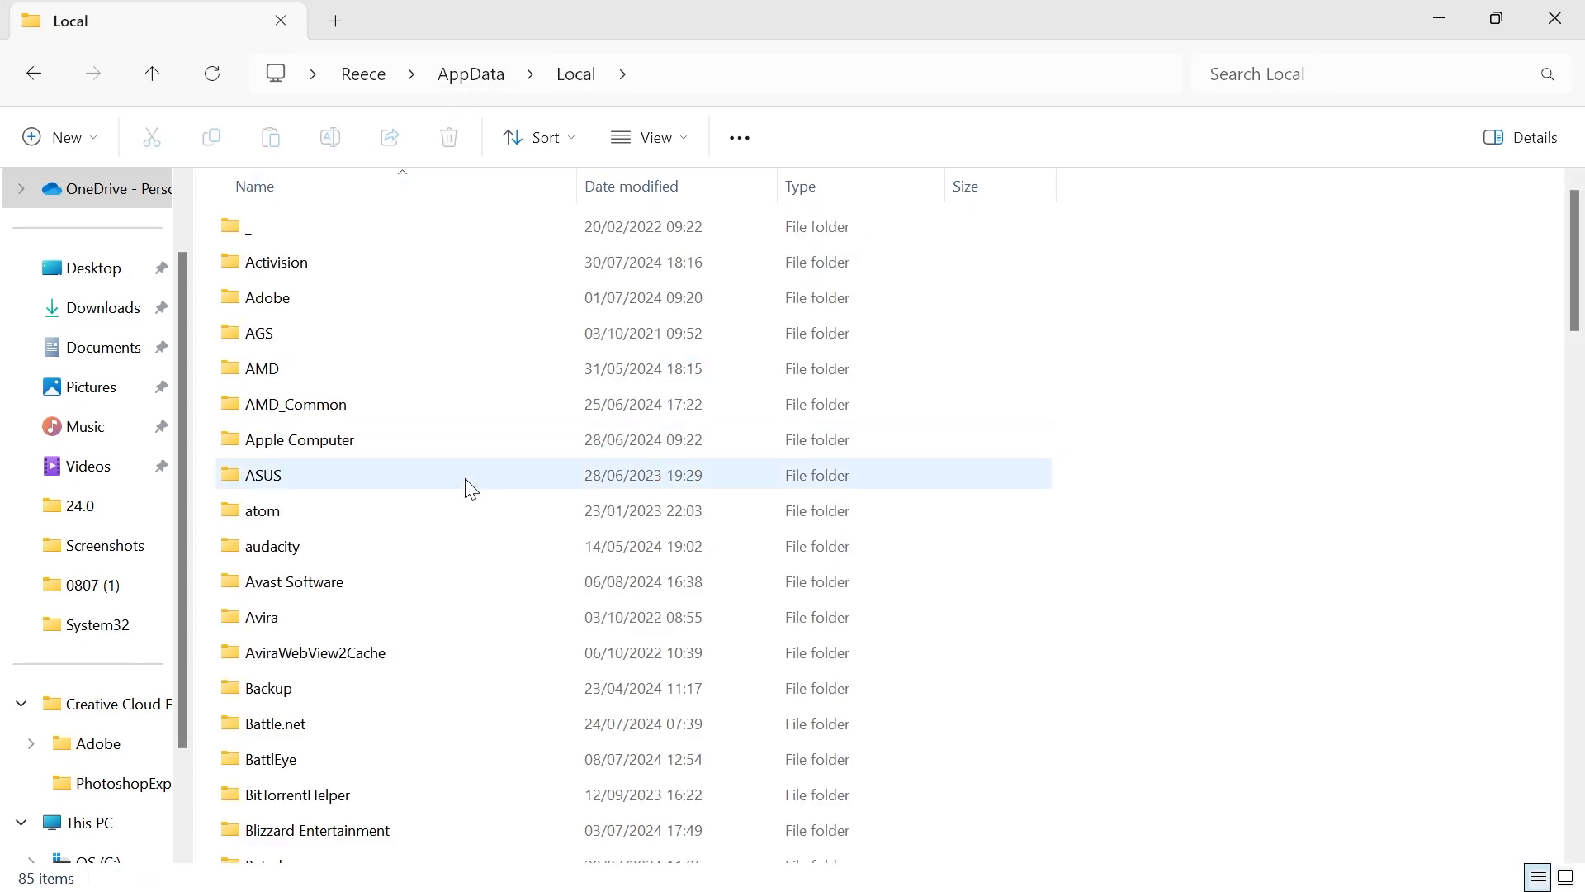
pyautogui.scroll(-3)
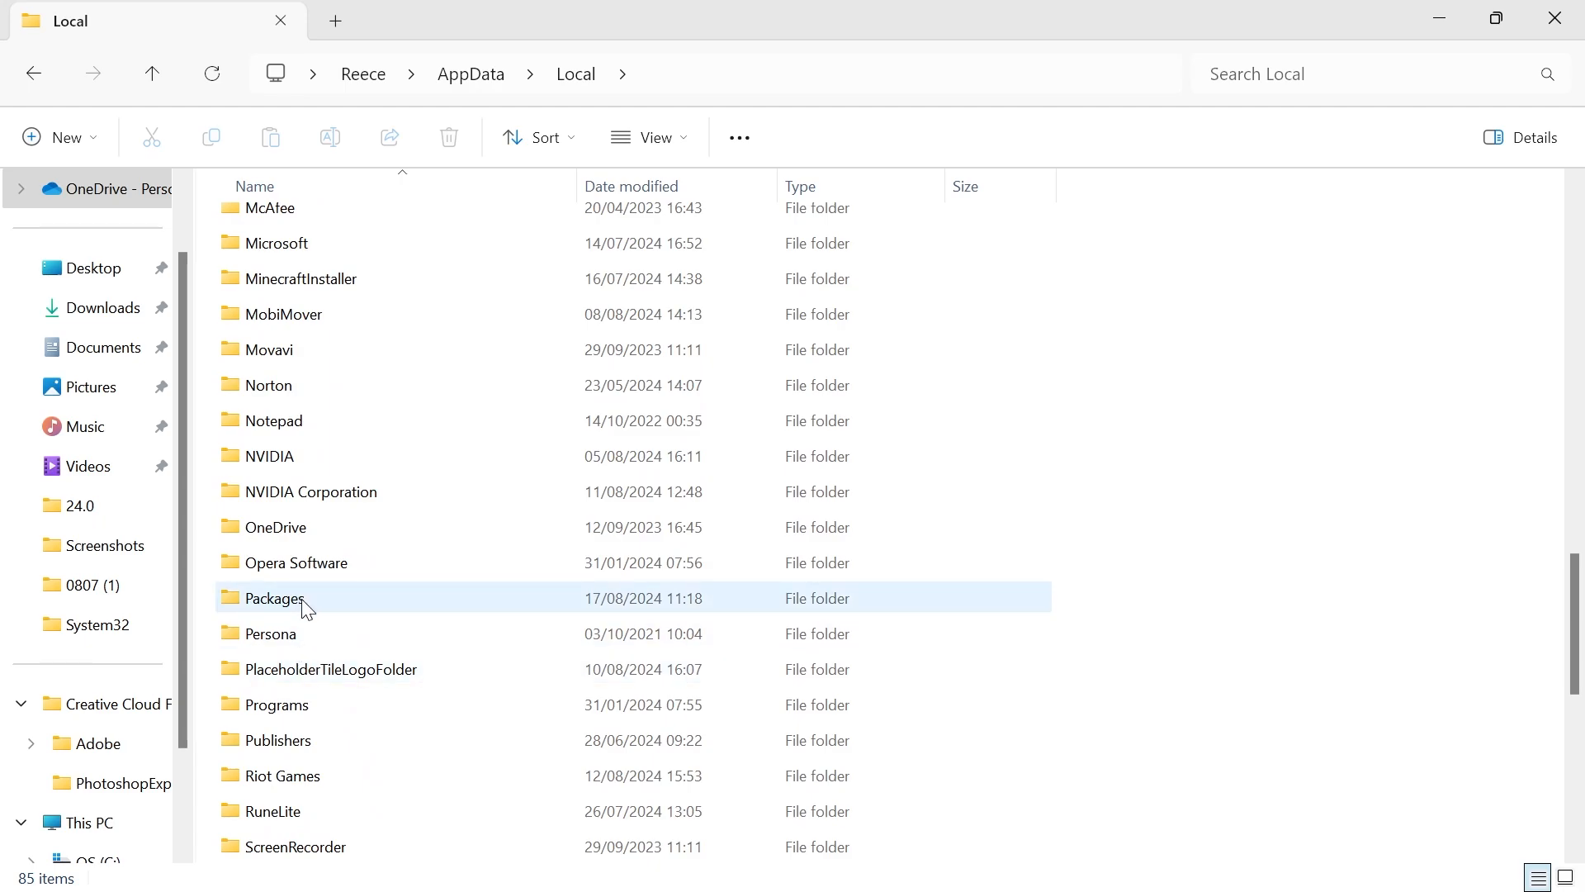
pyautogui.doubleClick(276, 598)
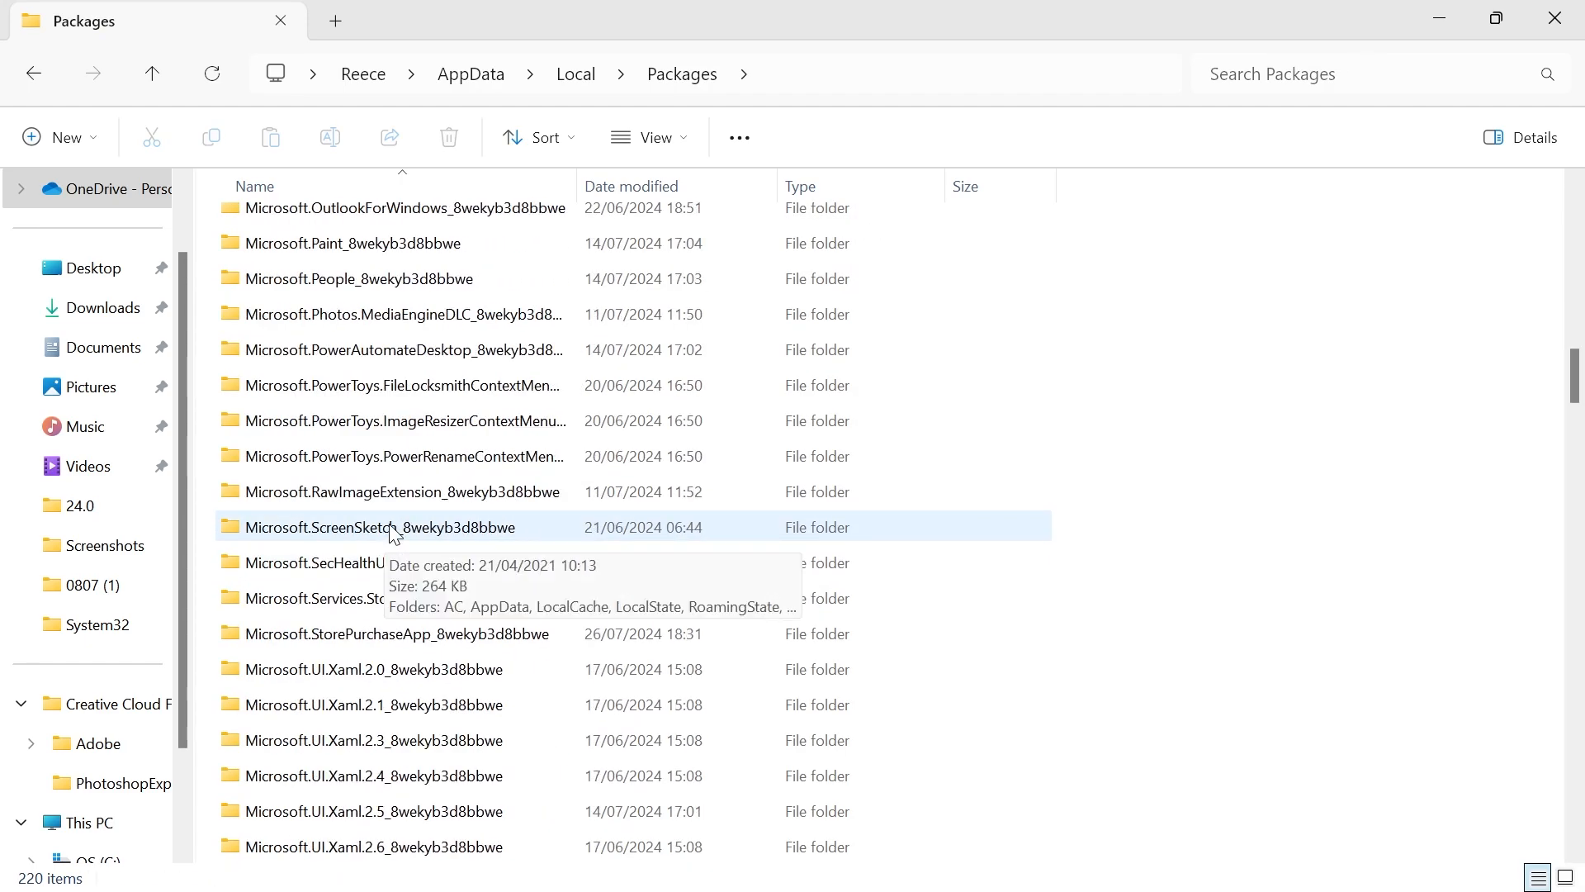
pyautogui.scroll(-3)
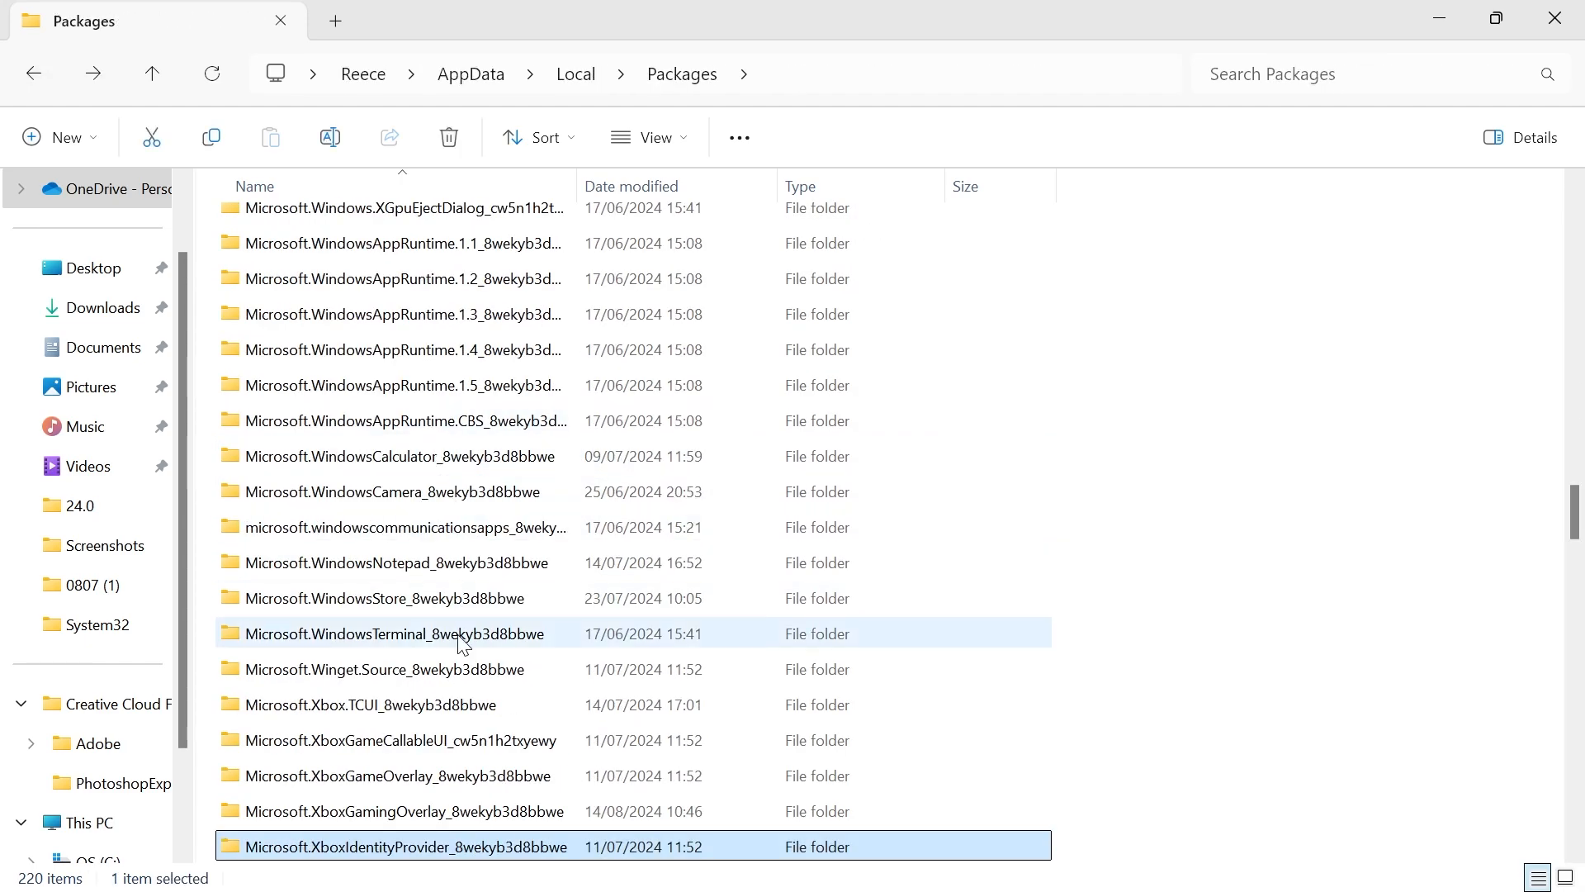
pyautogui.scroll(-3)
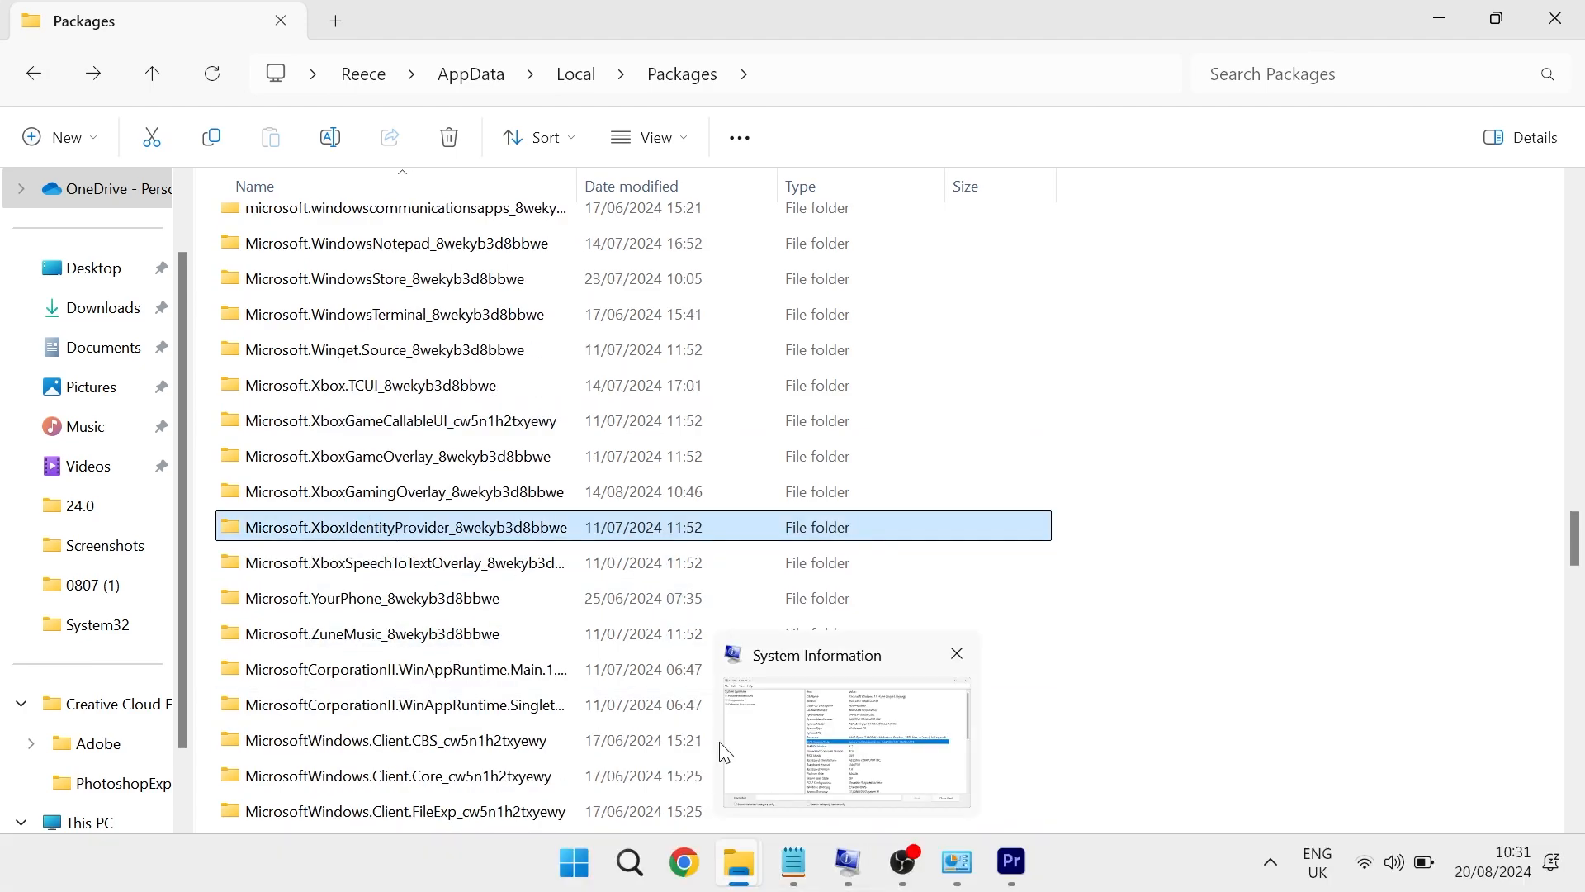
pyautogui.click(956, 654)
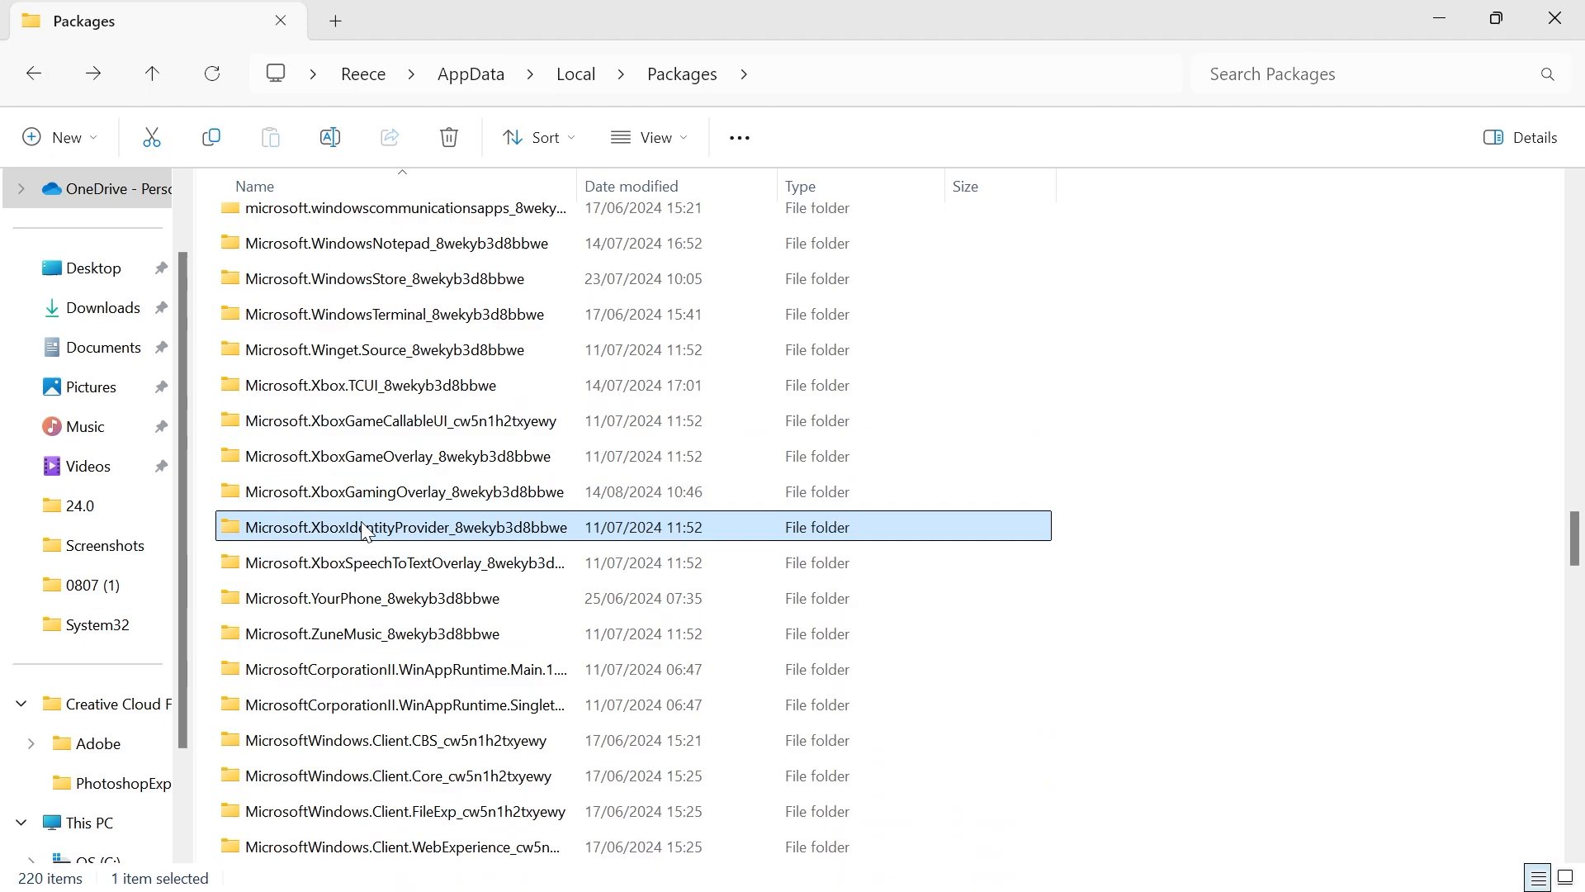
# Verify the package's AC\TokenBroker folder has nothing to delete, then close File Explorer
pyautogui.doubleClick(403, 526)
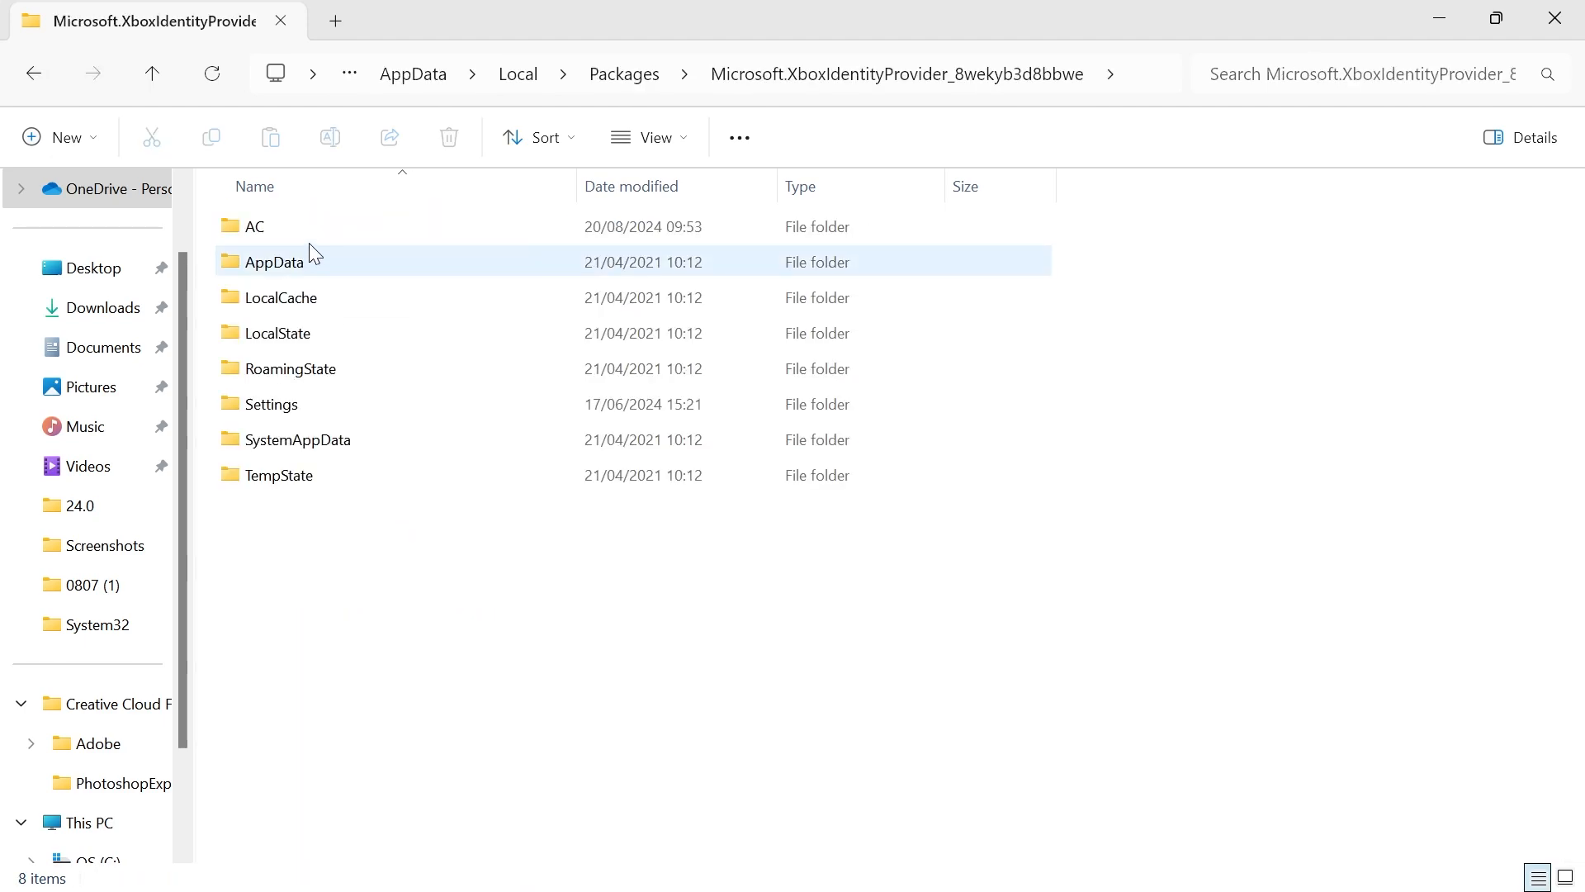
pyautogui.doubleClick(254, 227)
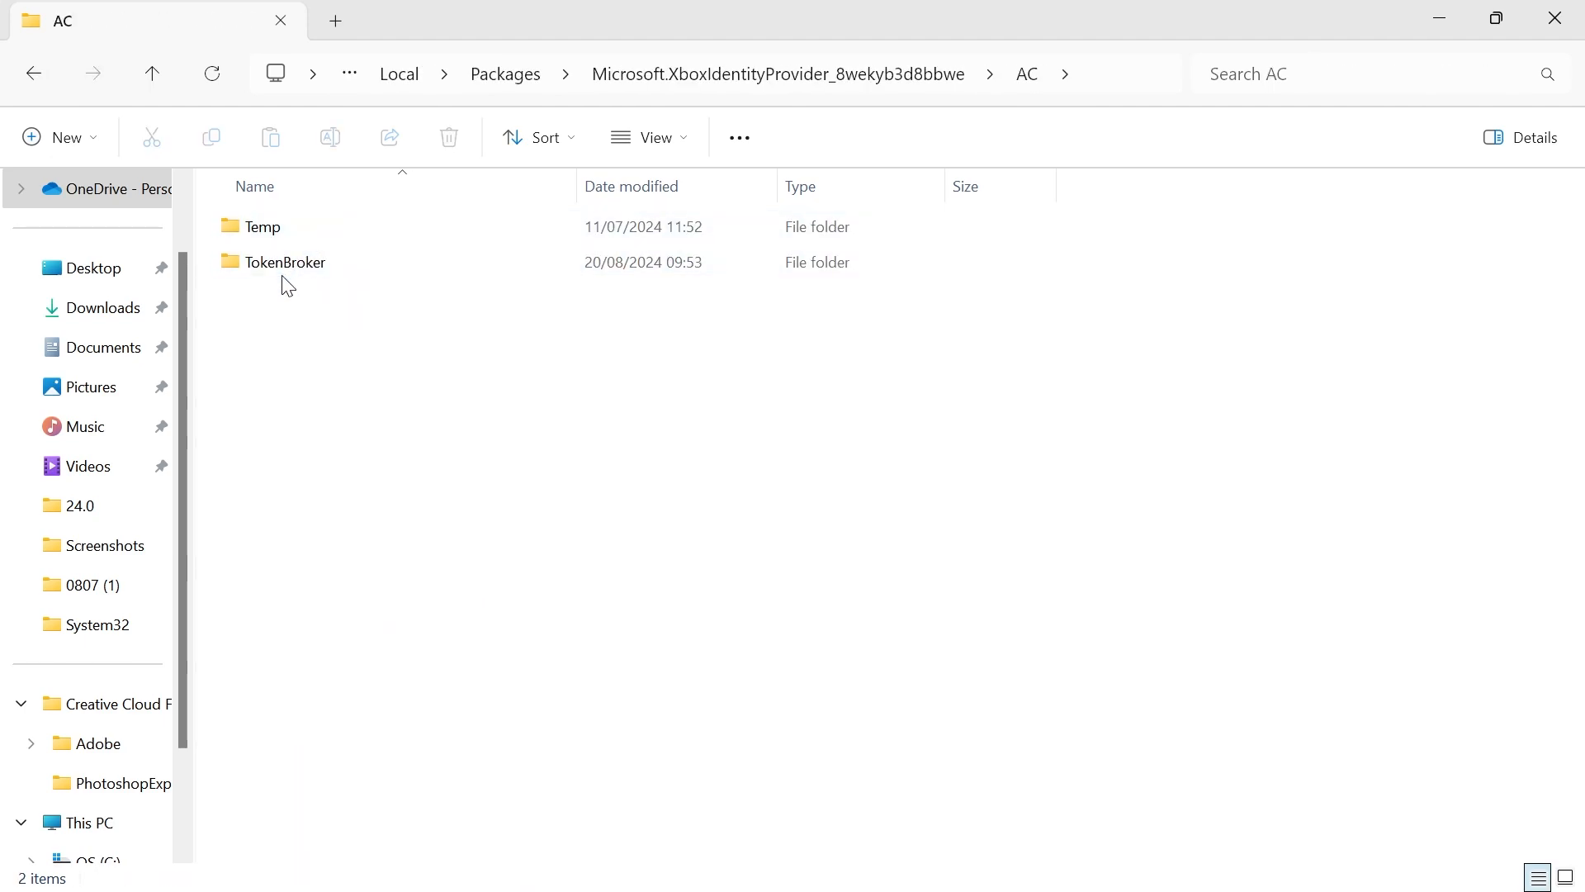
pyautogui.doubleClick(286, 263)
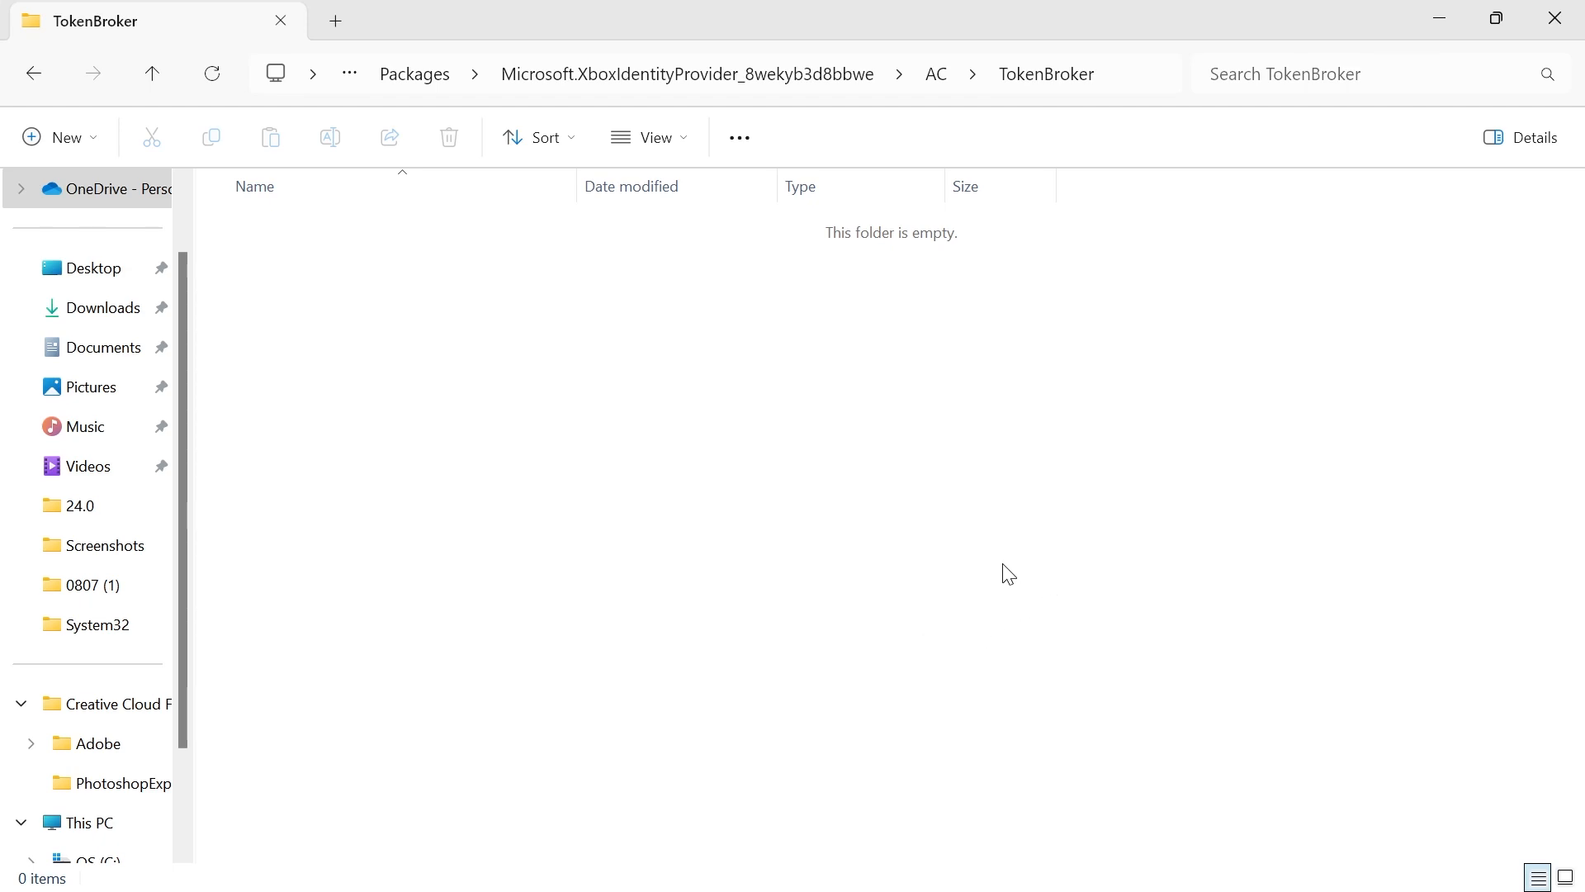
pyautogui.moveTo(1007, 573); pyautogui.dragTo(201, 223)
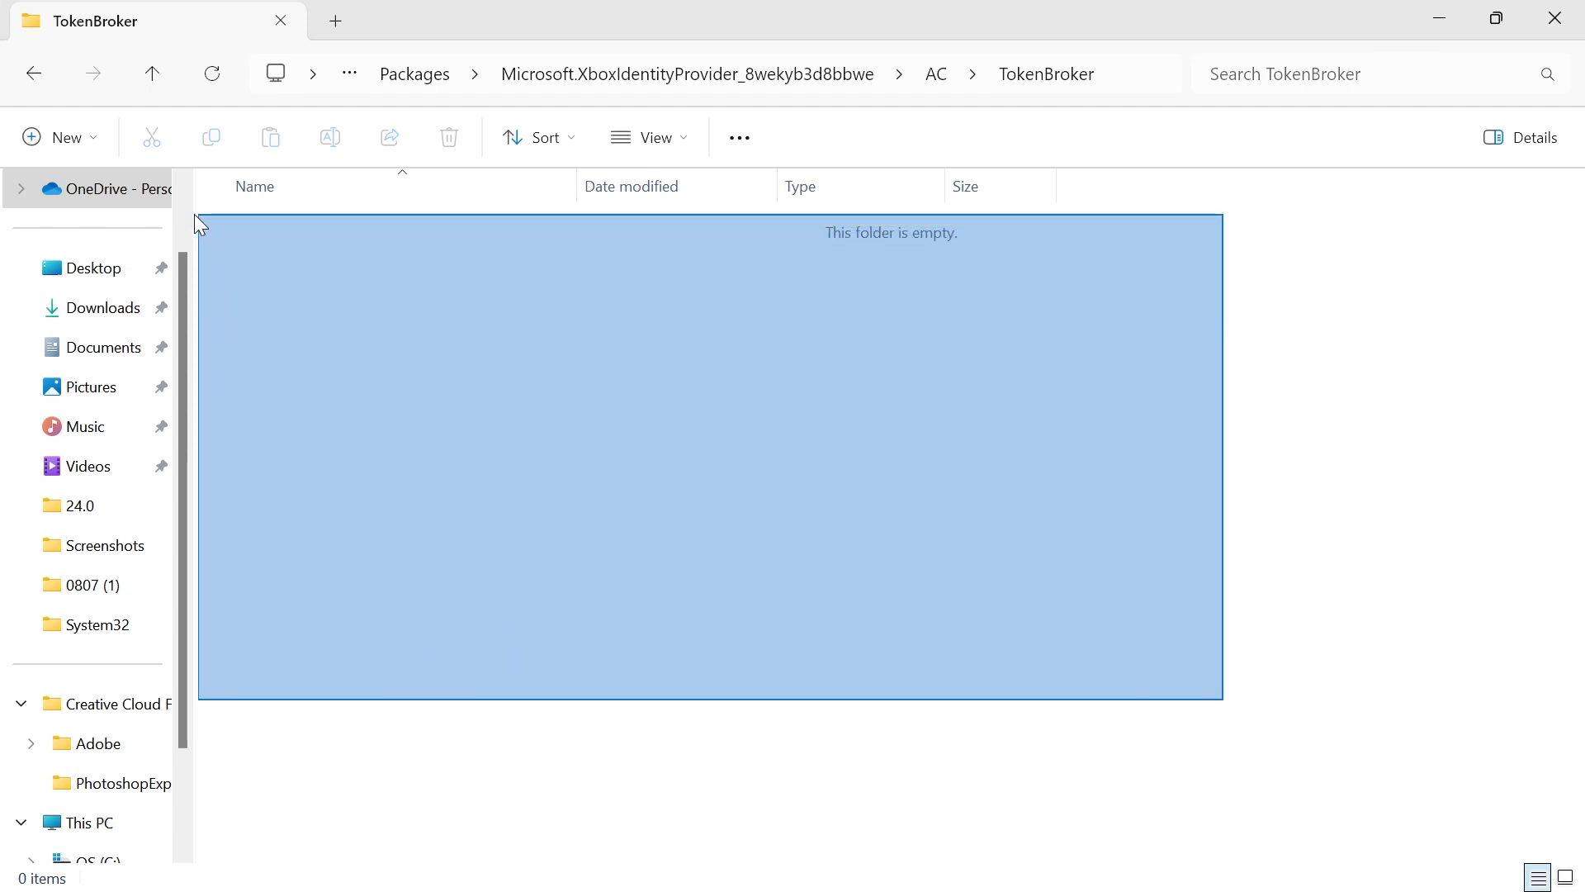
pyautogui.click(718, 462)
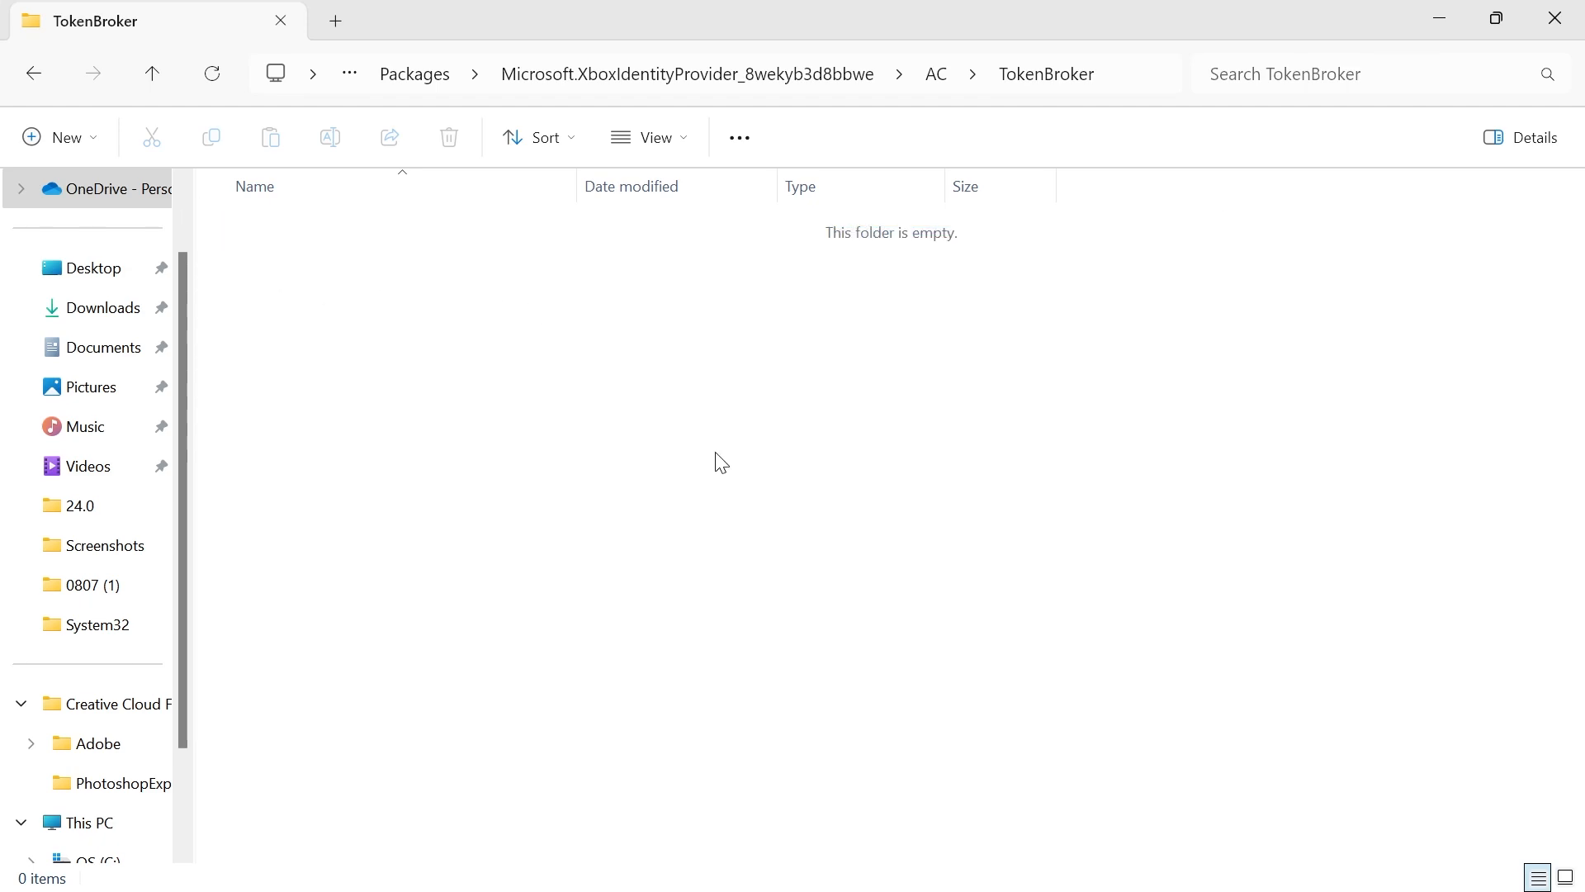
pyautogui.moveTo(718, 453)
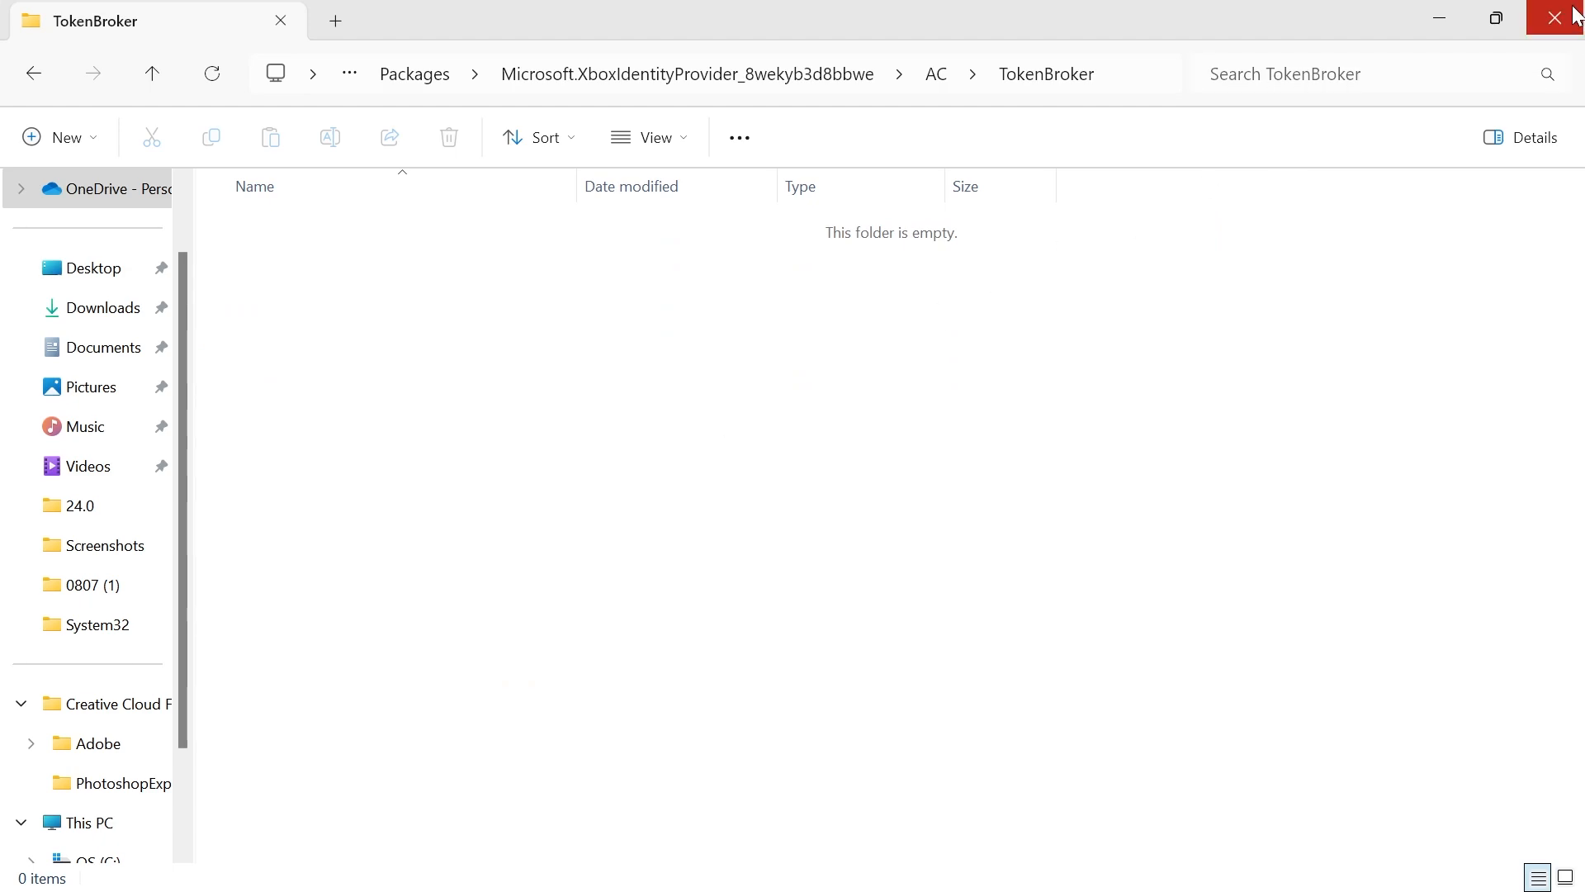
pyautogui.click(1565, 18)
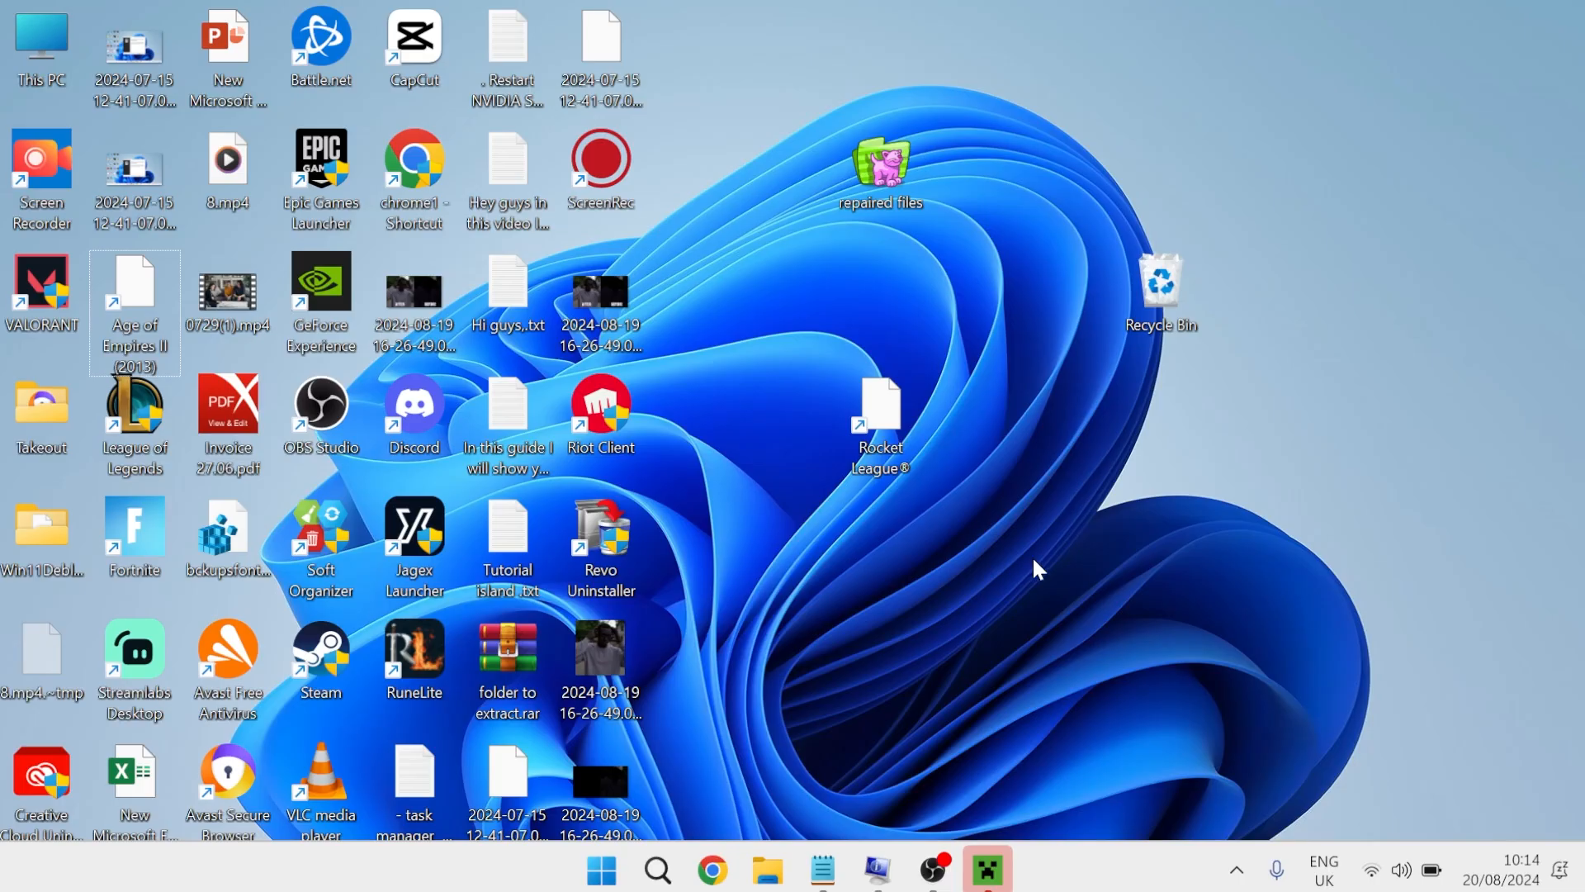
# Show Network and Sharing Center in category view with the active Wi-Fi network VM1784472
pyautogui.click(600, 868)
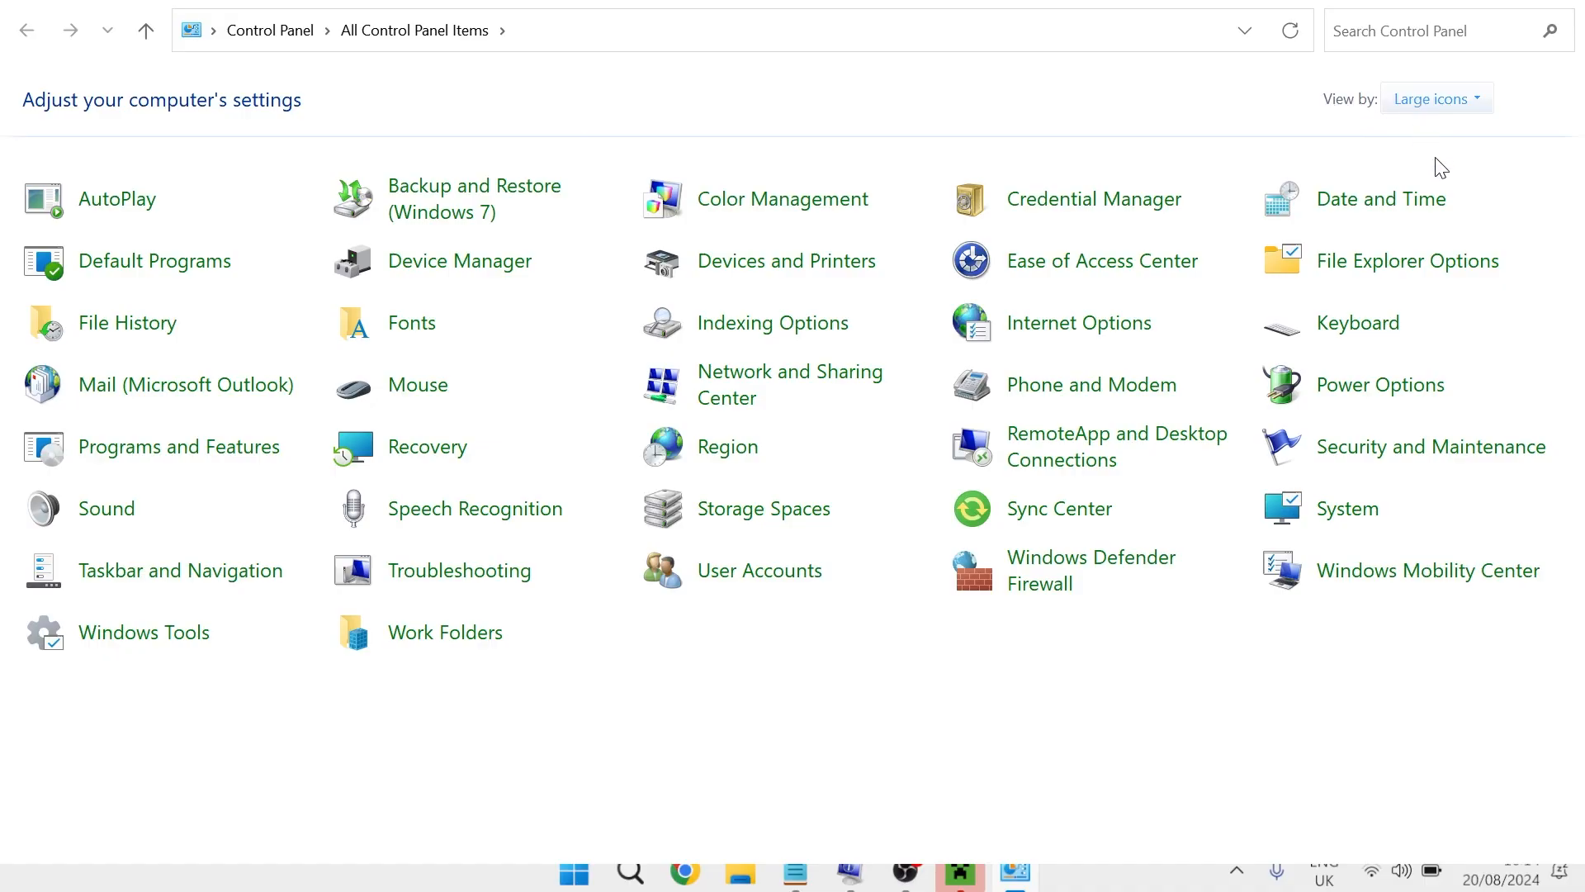
pyautogui.click(1433, 97)
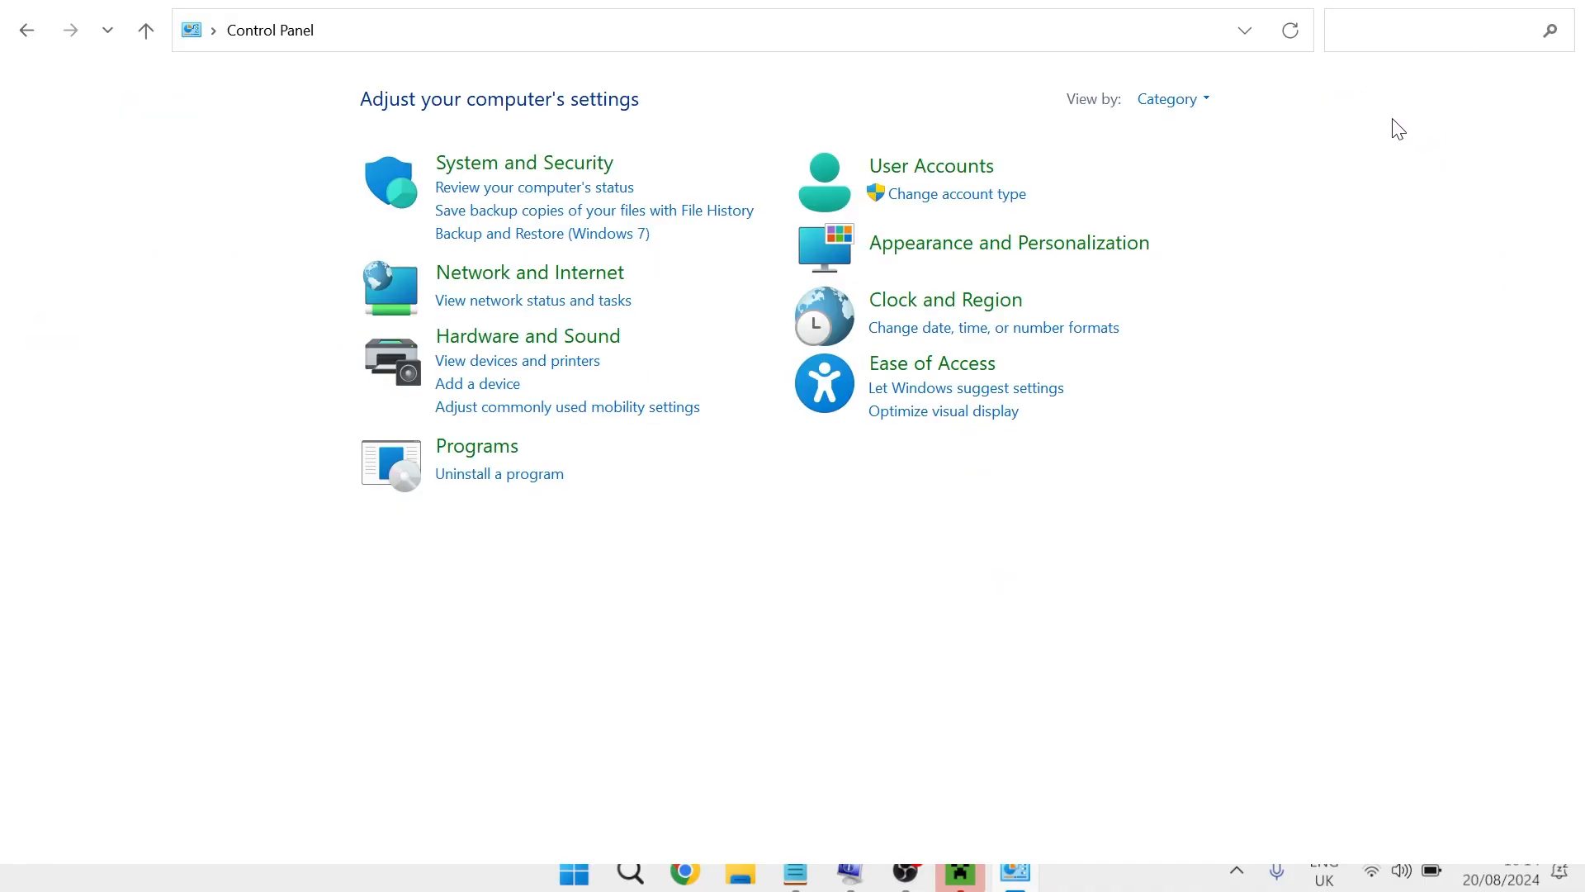
pyautogui.click(529, 272)
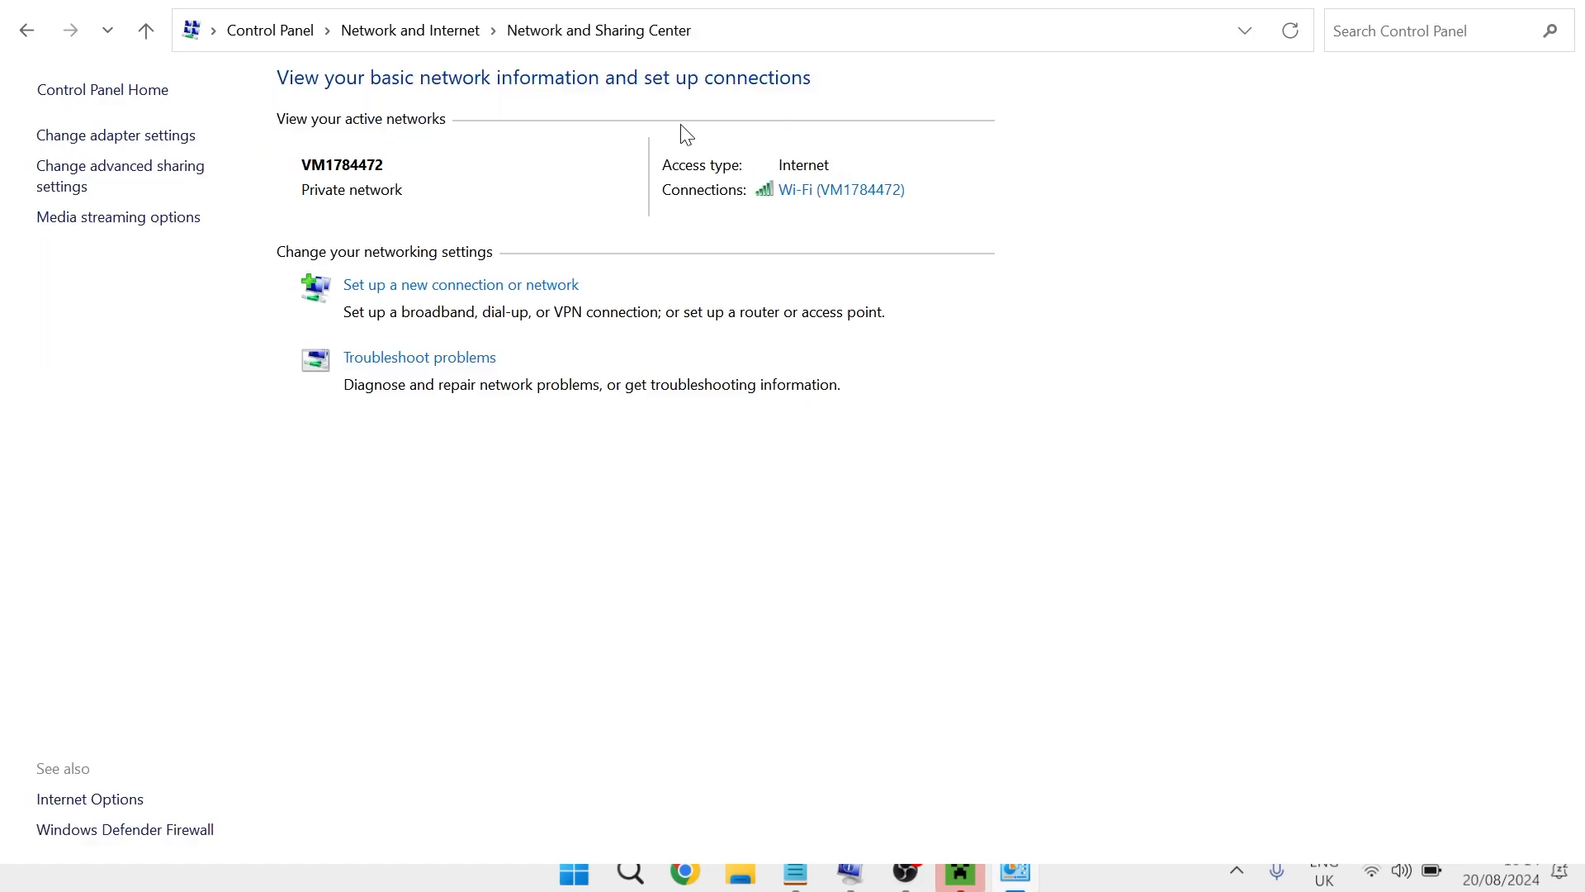
pyautogui.moveTo(115, 133)
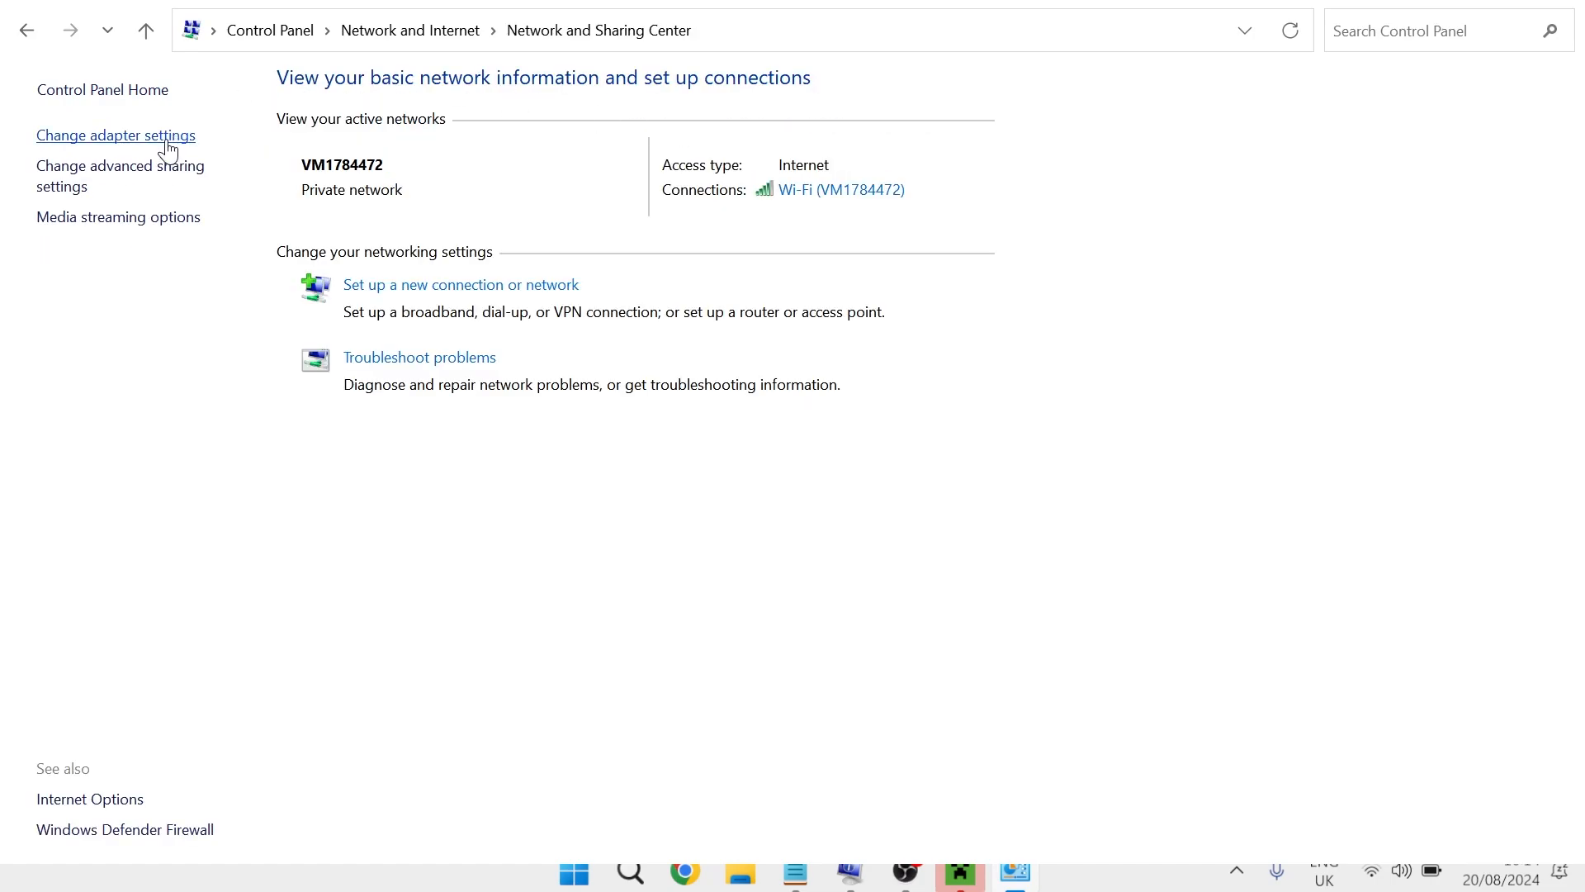
# Reach the Wi-Fi adapter's Internet Protocol Version 4 properties from the adapter list
pyautogui.click(115, 134)
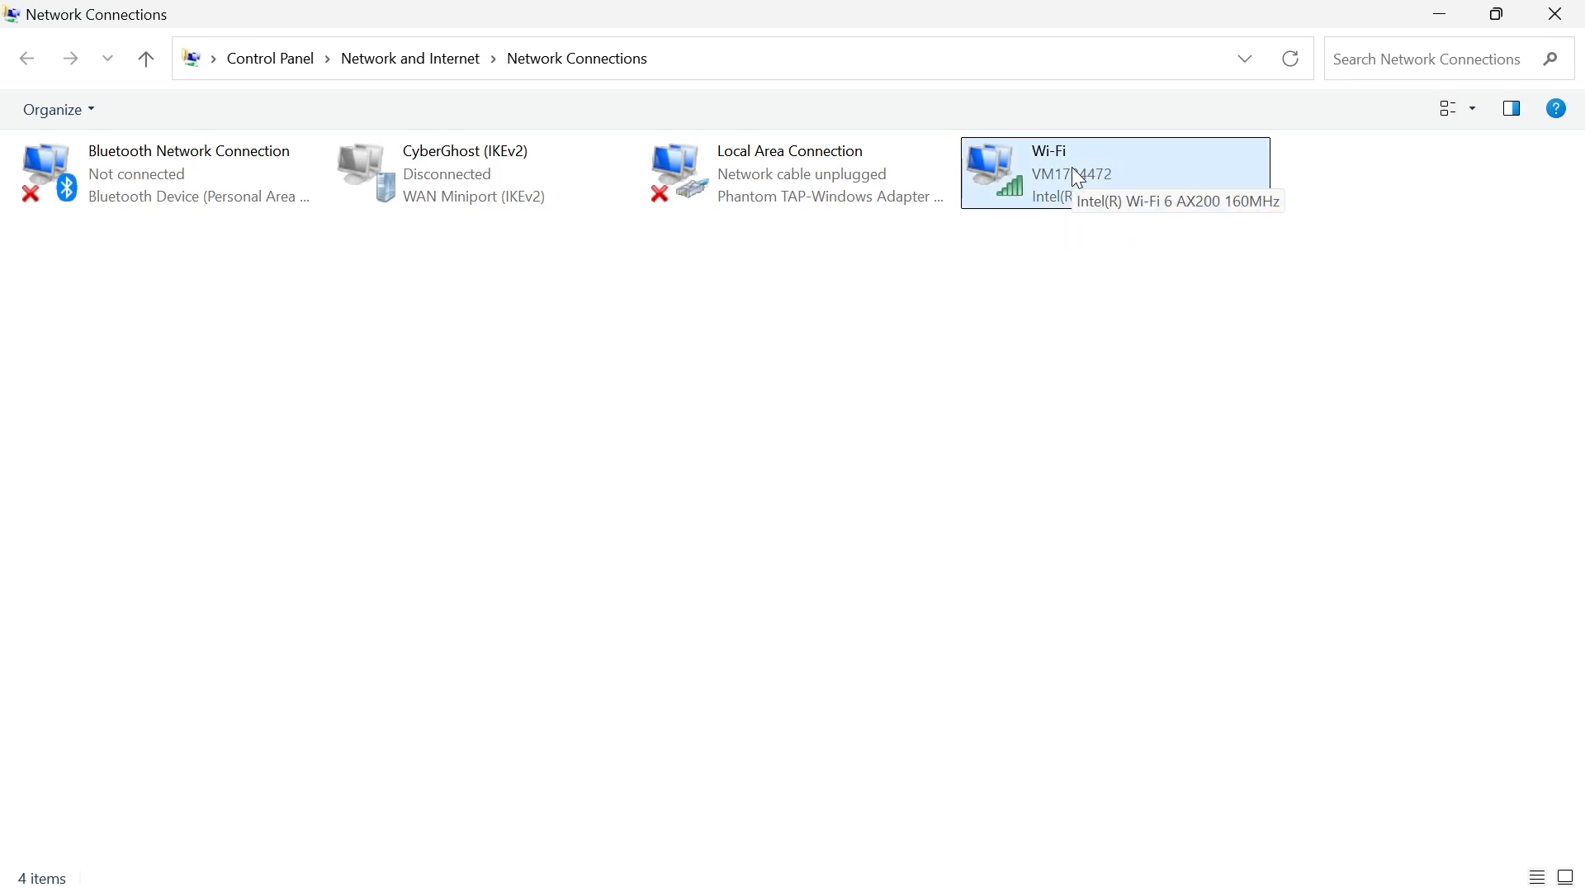
pyautogui.click(1111, 172)
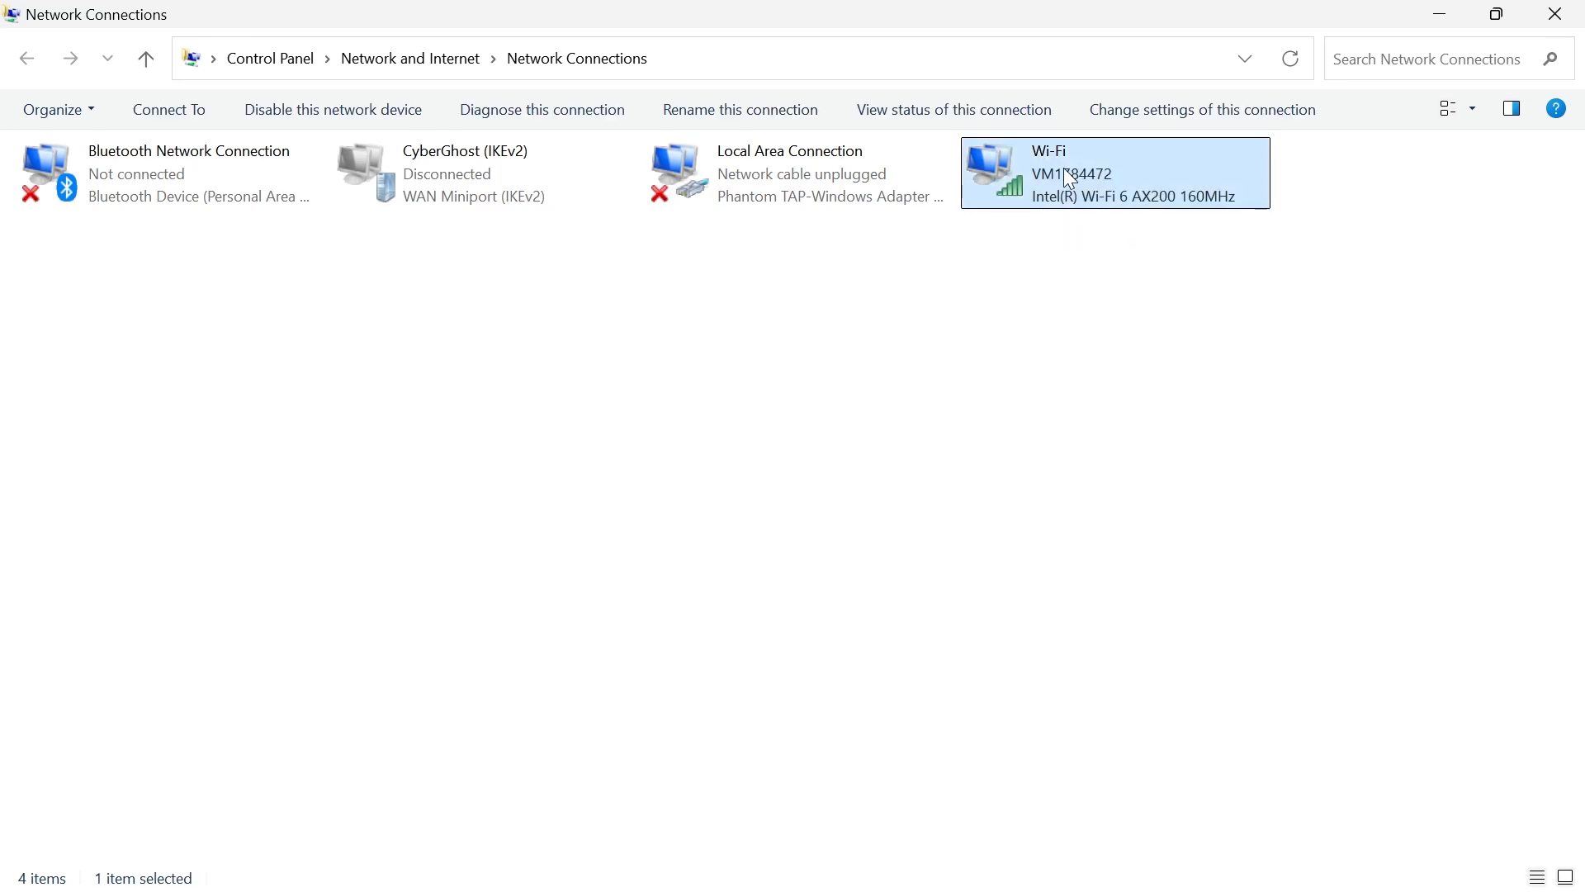
pyautogui.moveTo(1067, 180)
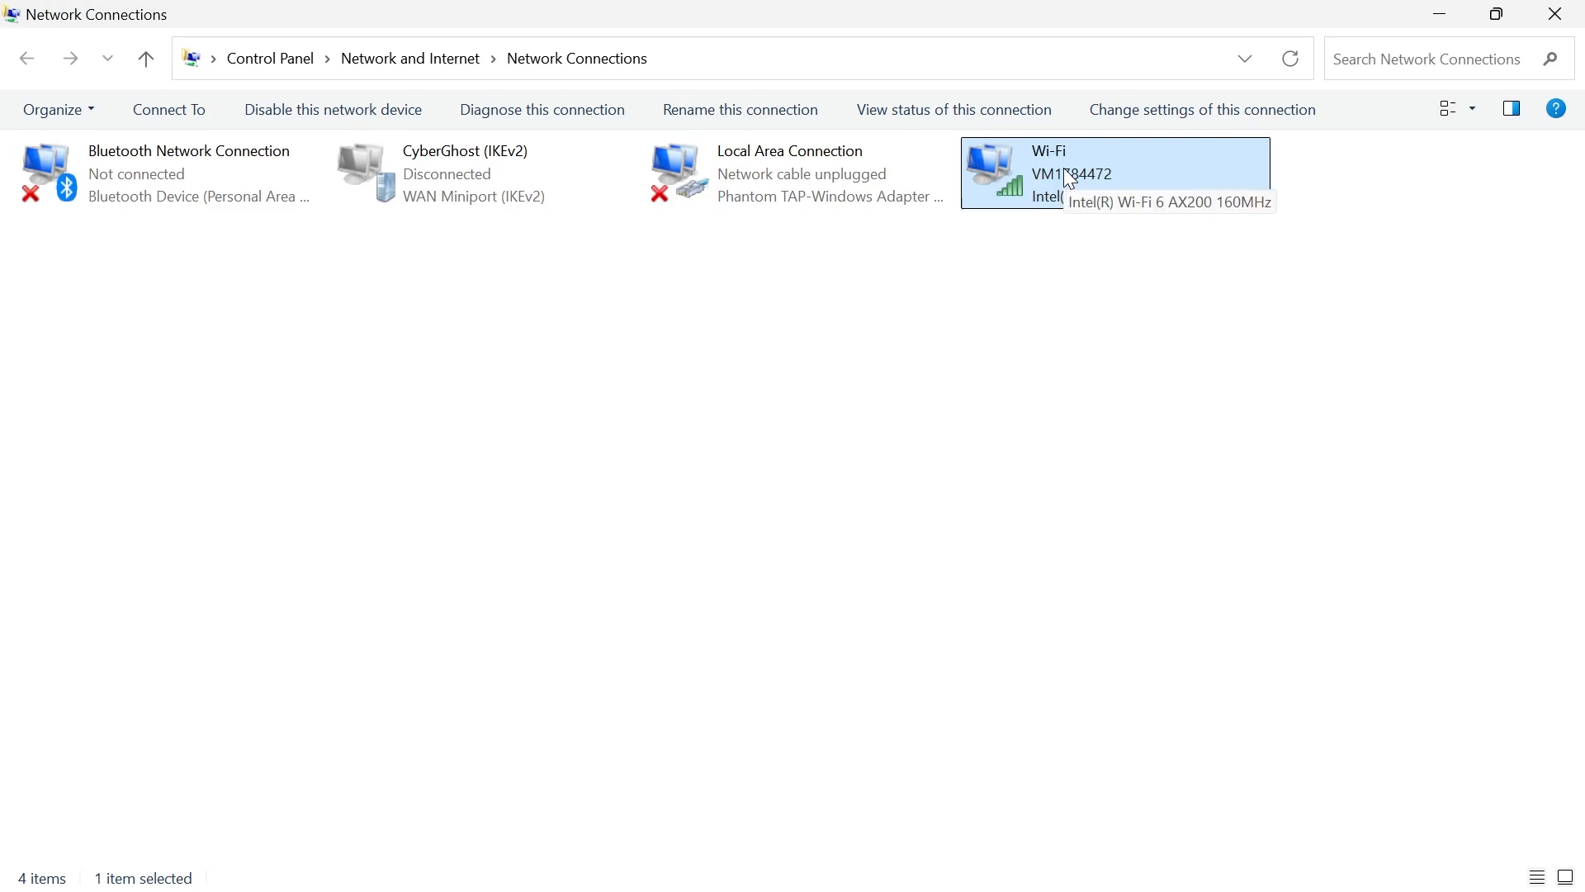
pyautogui.rightClick(1066, 177)
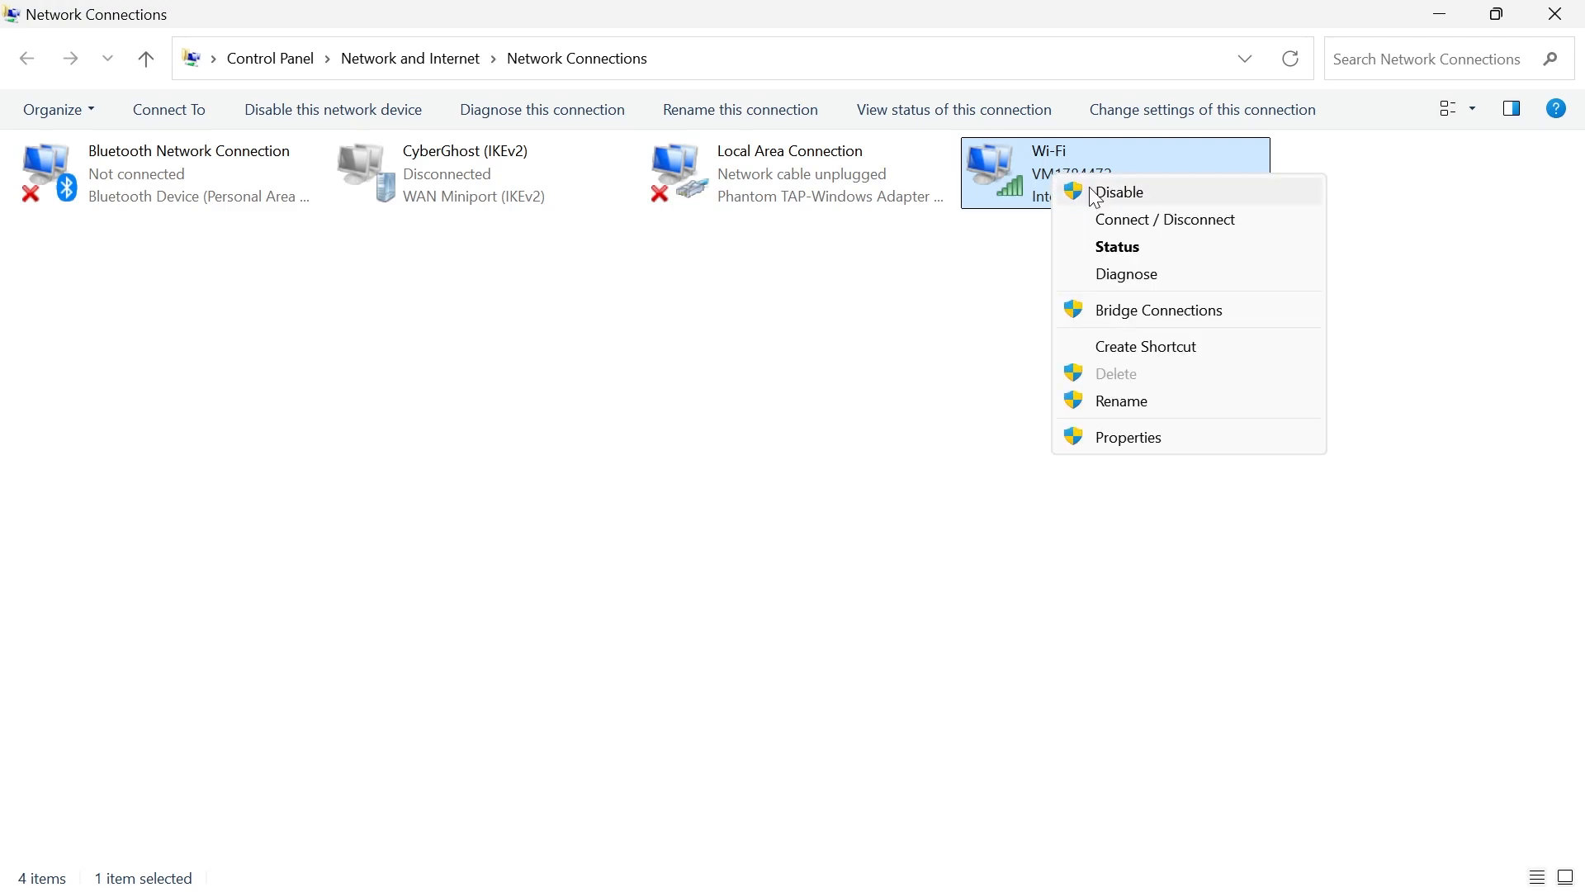
pyautogui.click(1128, 436)
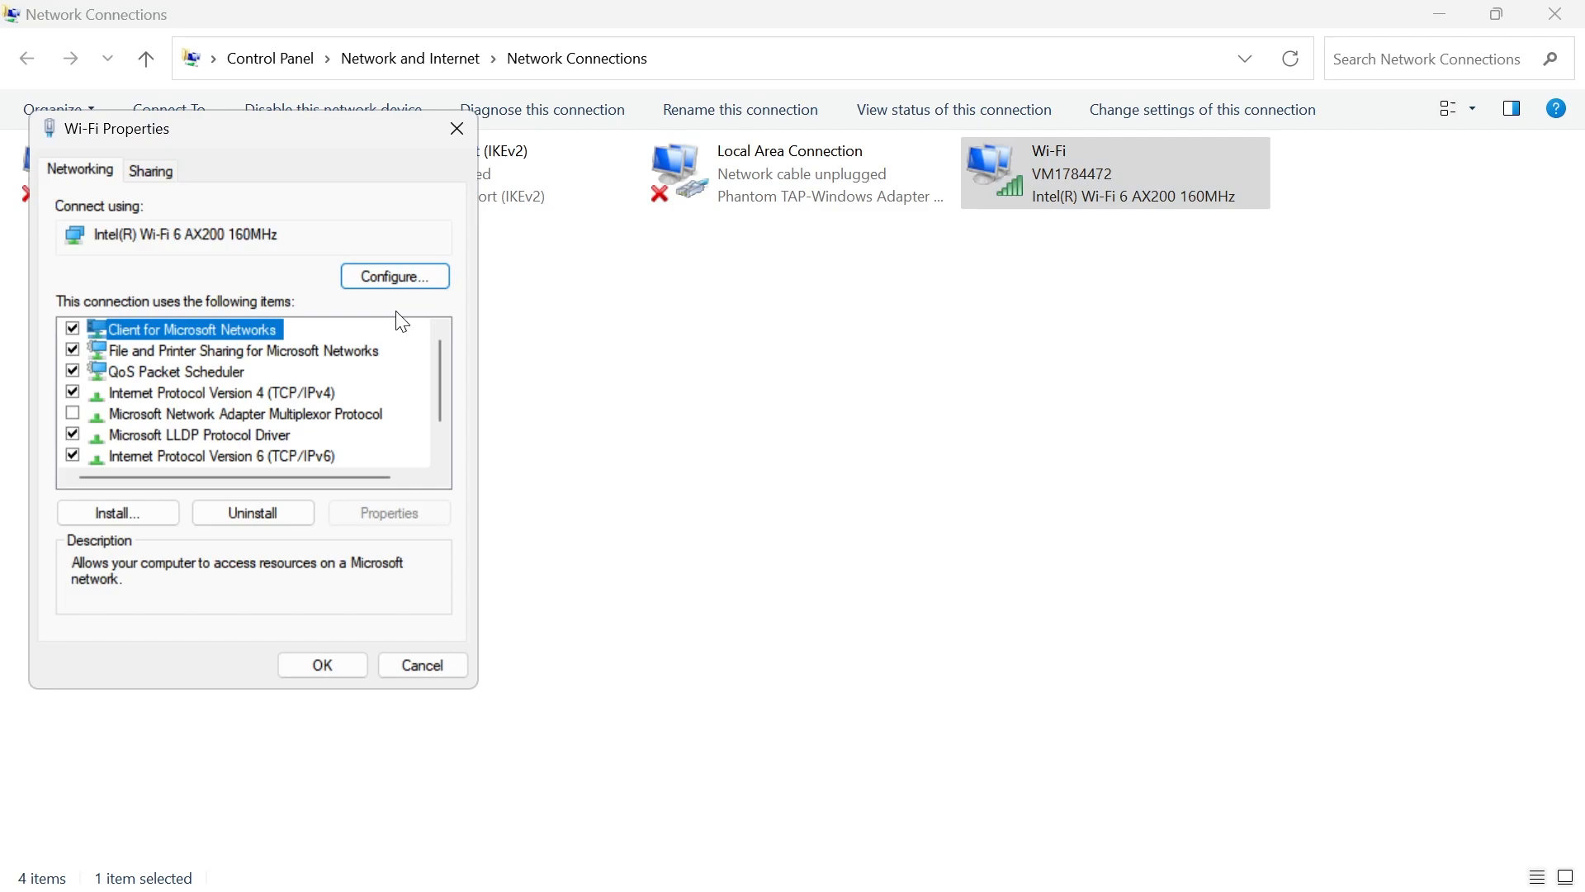
pyautogui.click(220, 393)
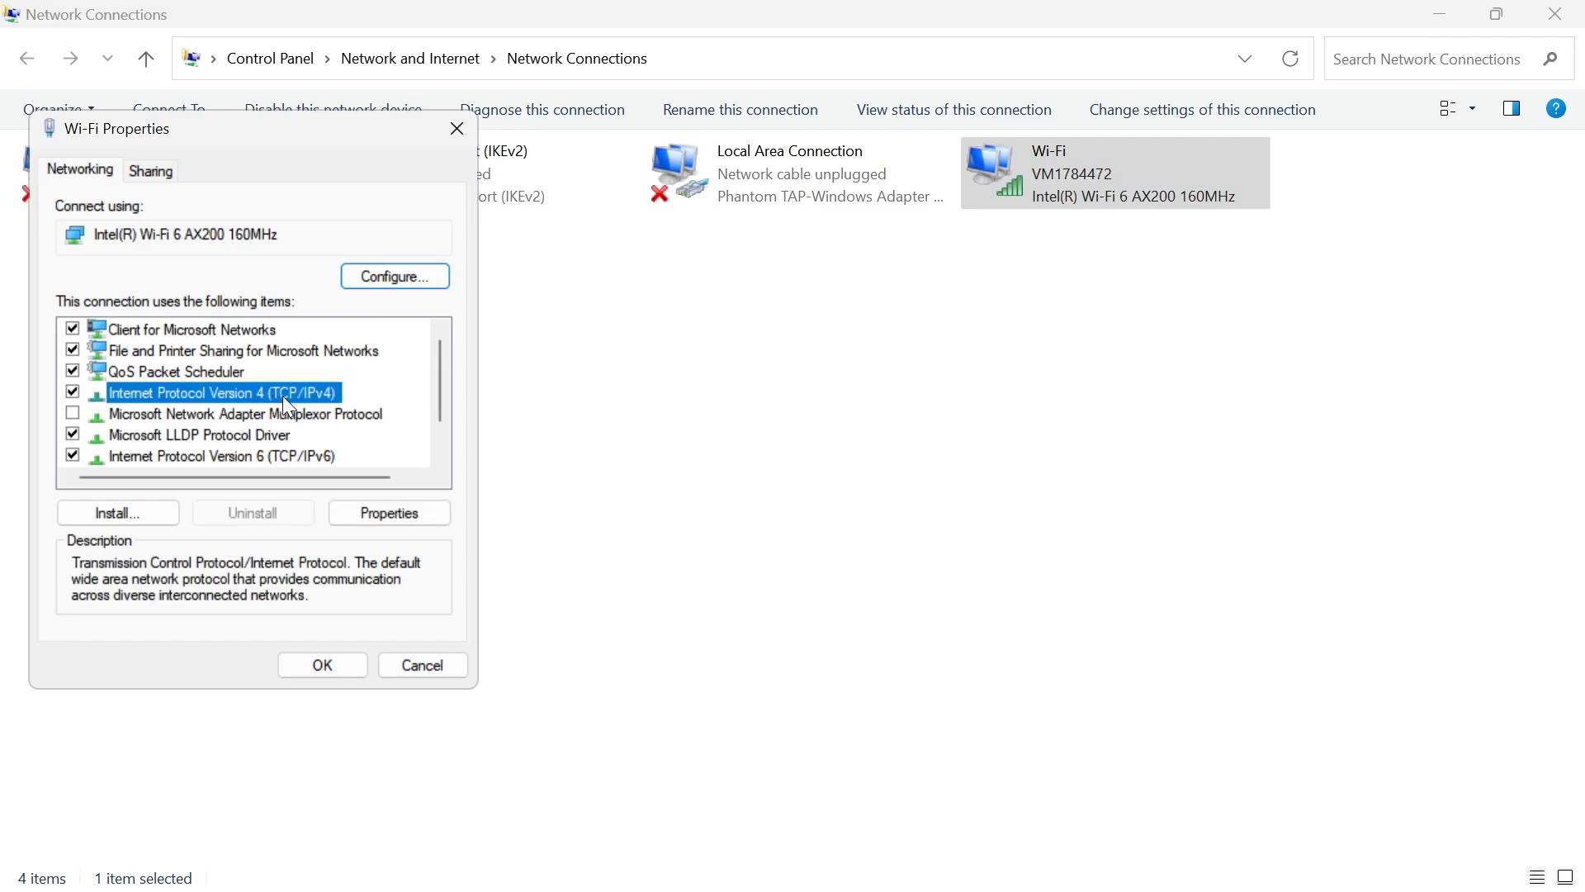
pyautogui.click(388, 512)
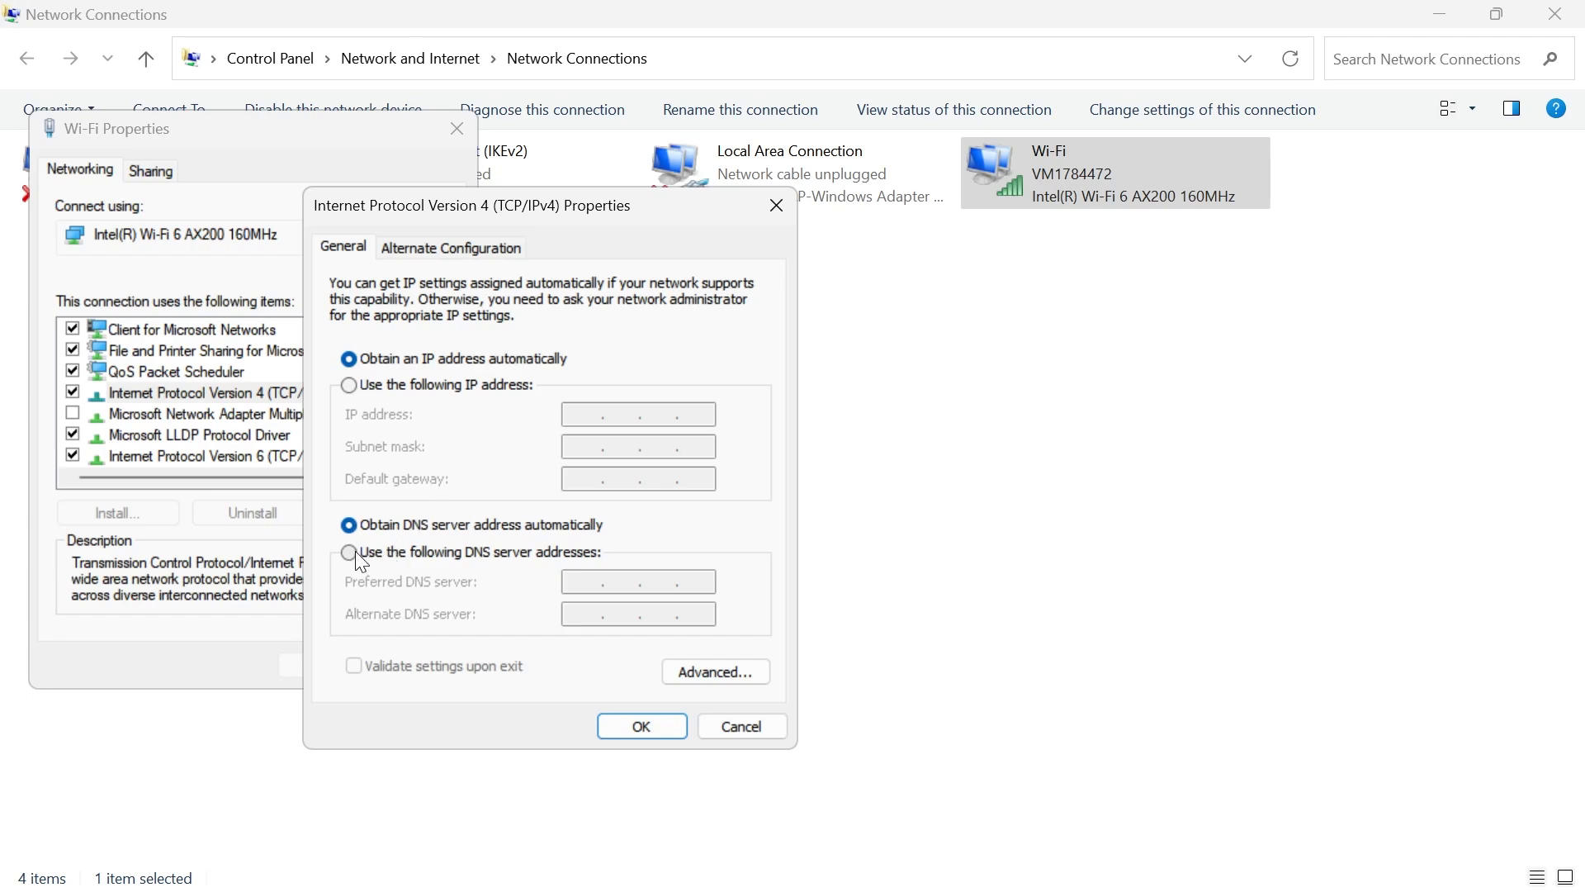
# Use manual DNS server addresses 8.8.8.8 and 8.8.4.4 and confirm the settings
pyautogui.click(348, 551)
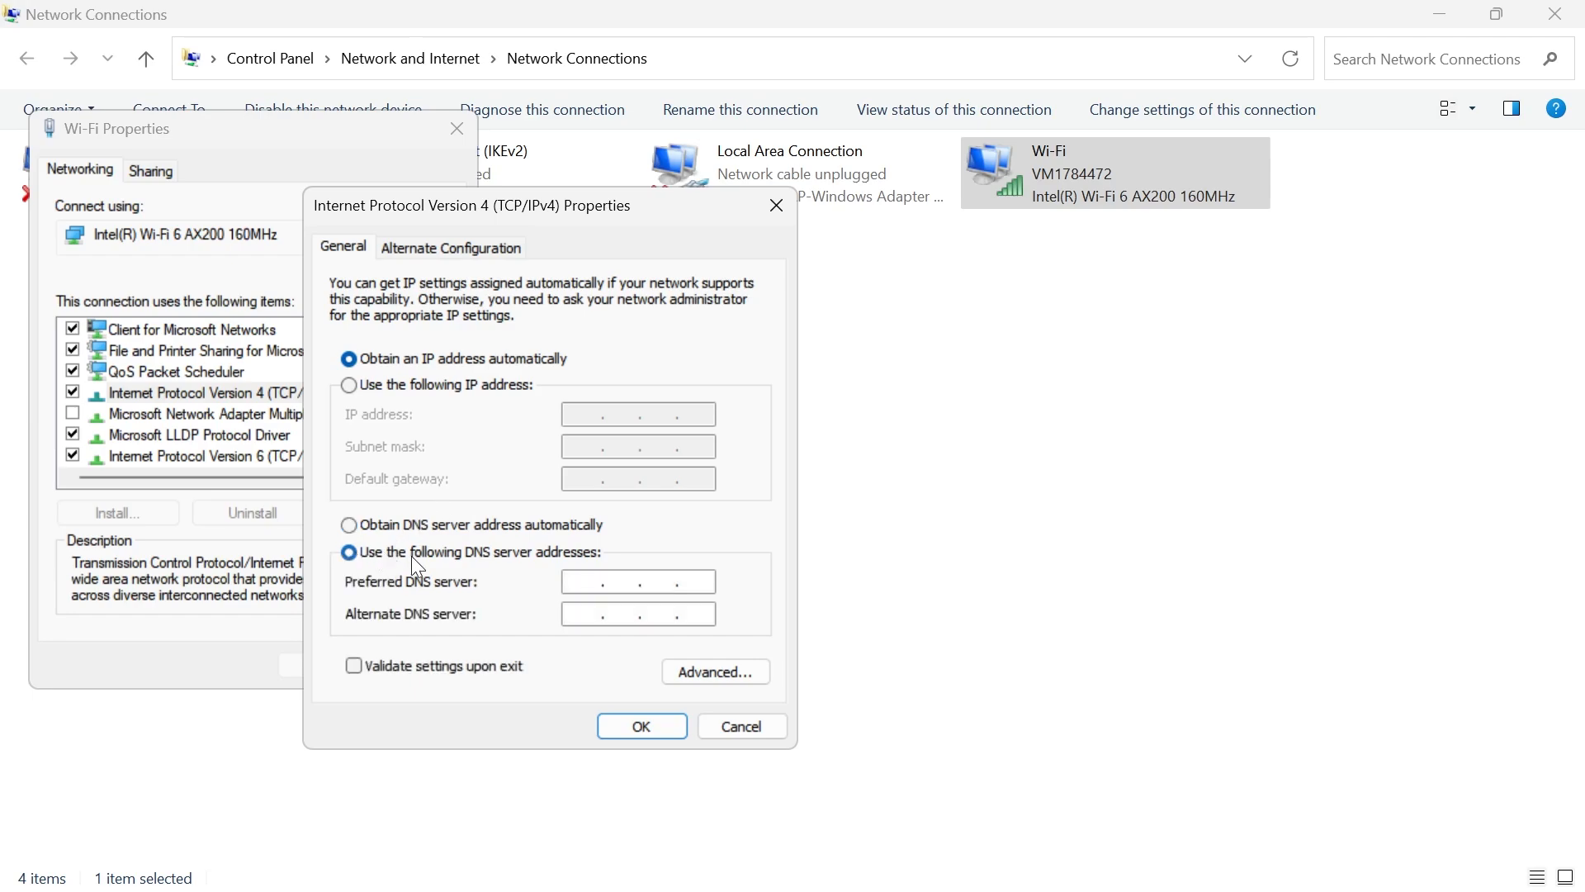
pyautogui.click(637, 582)
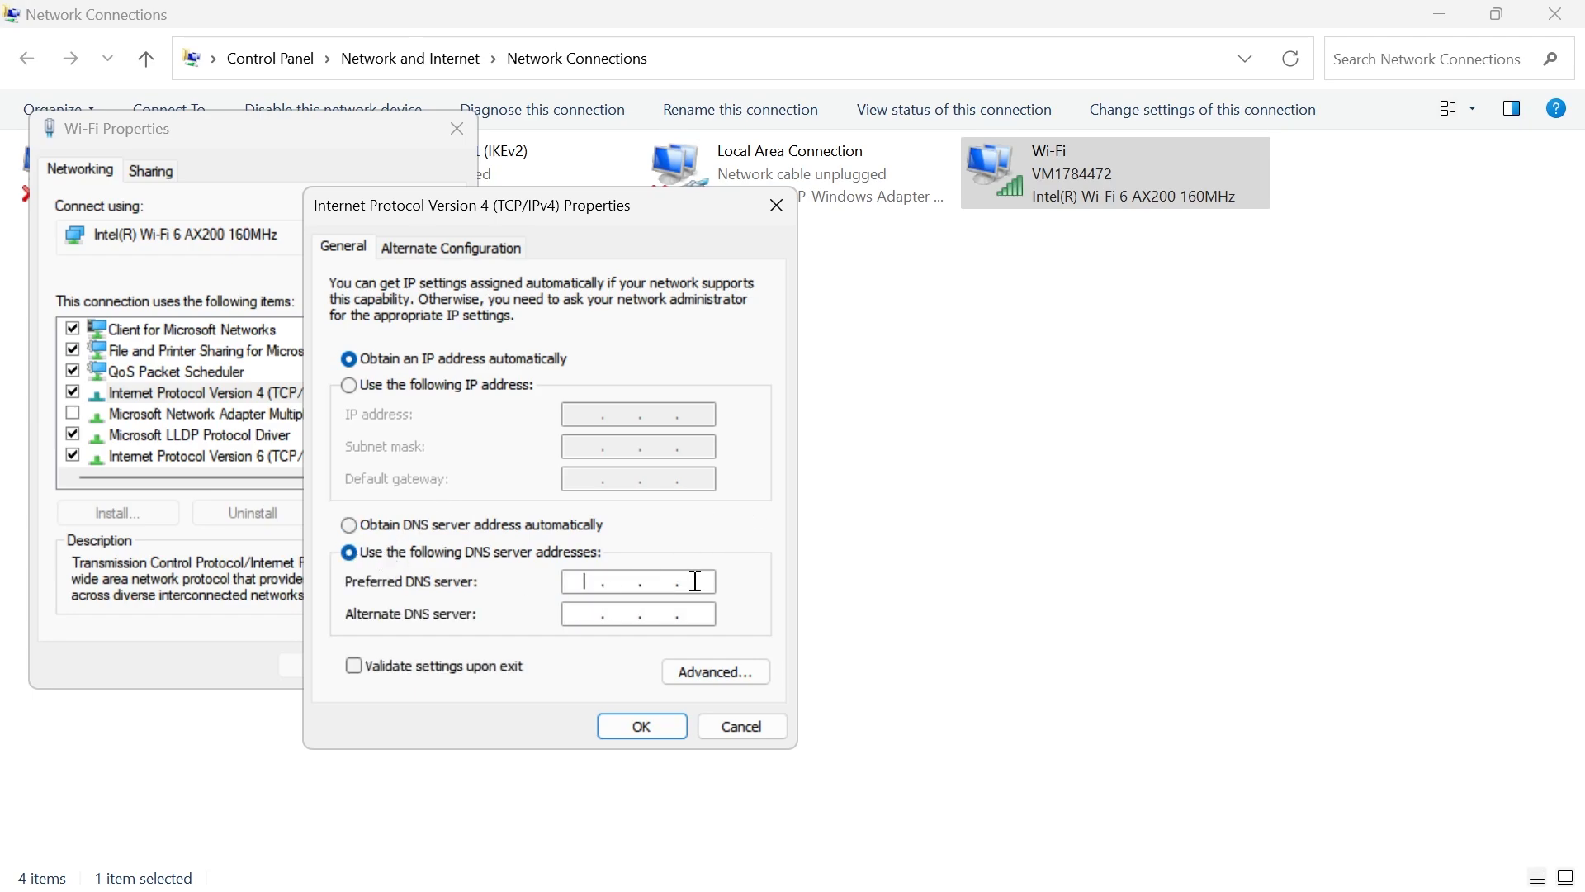
pyautogui.write('8.8..')
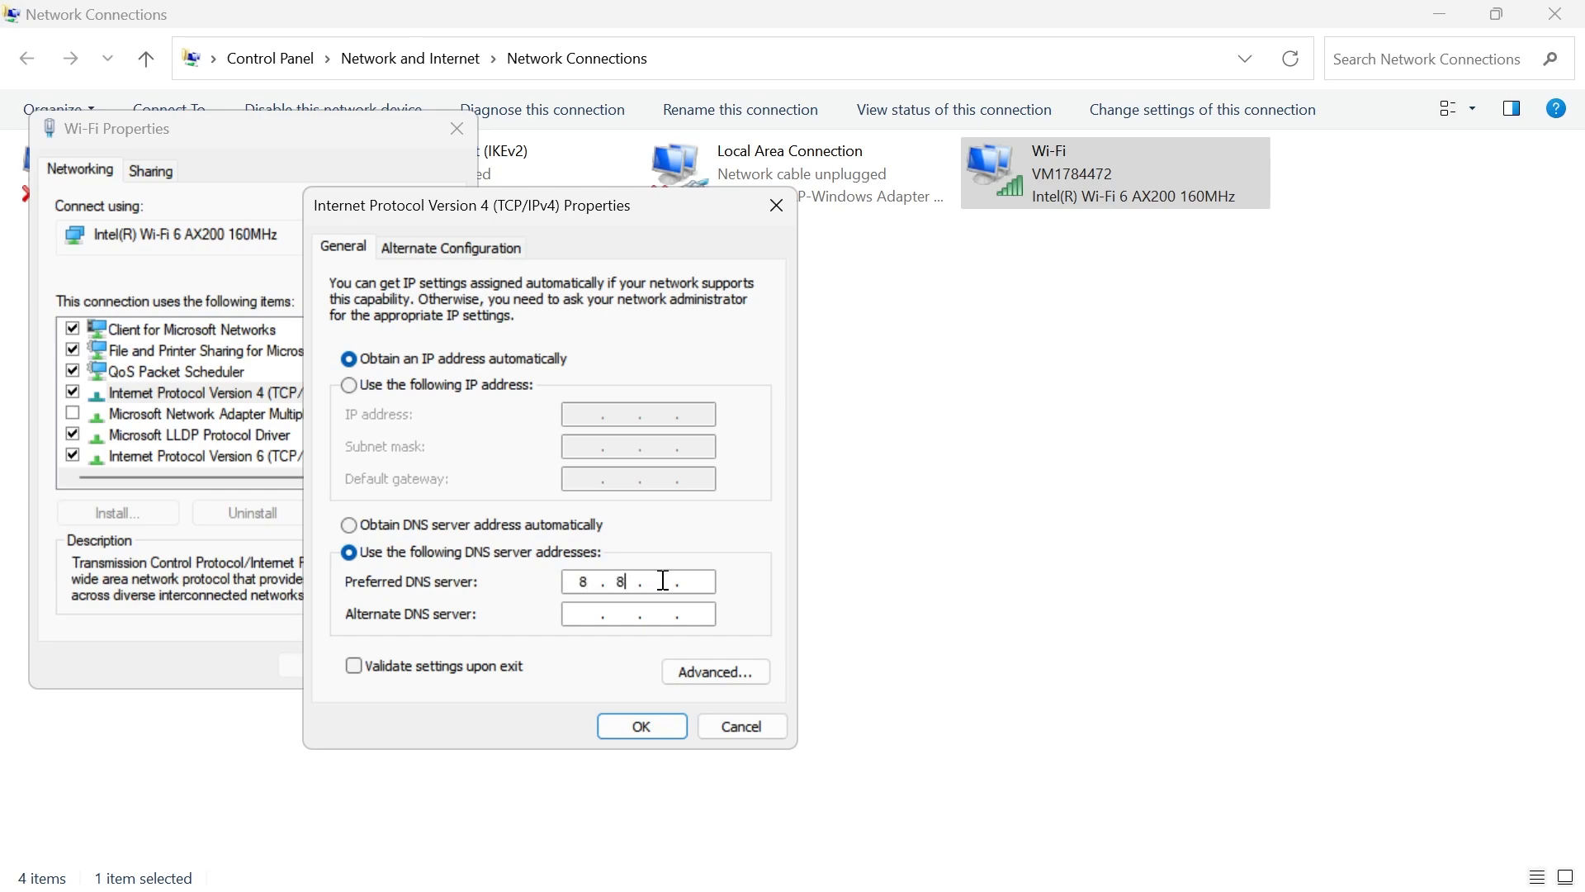
pyautogui.write('8')
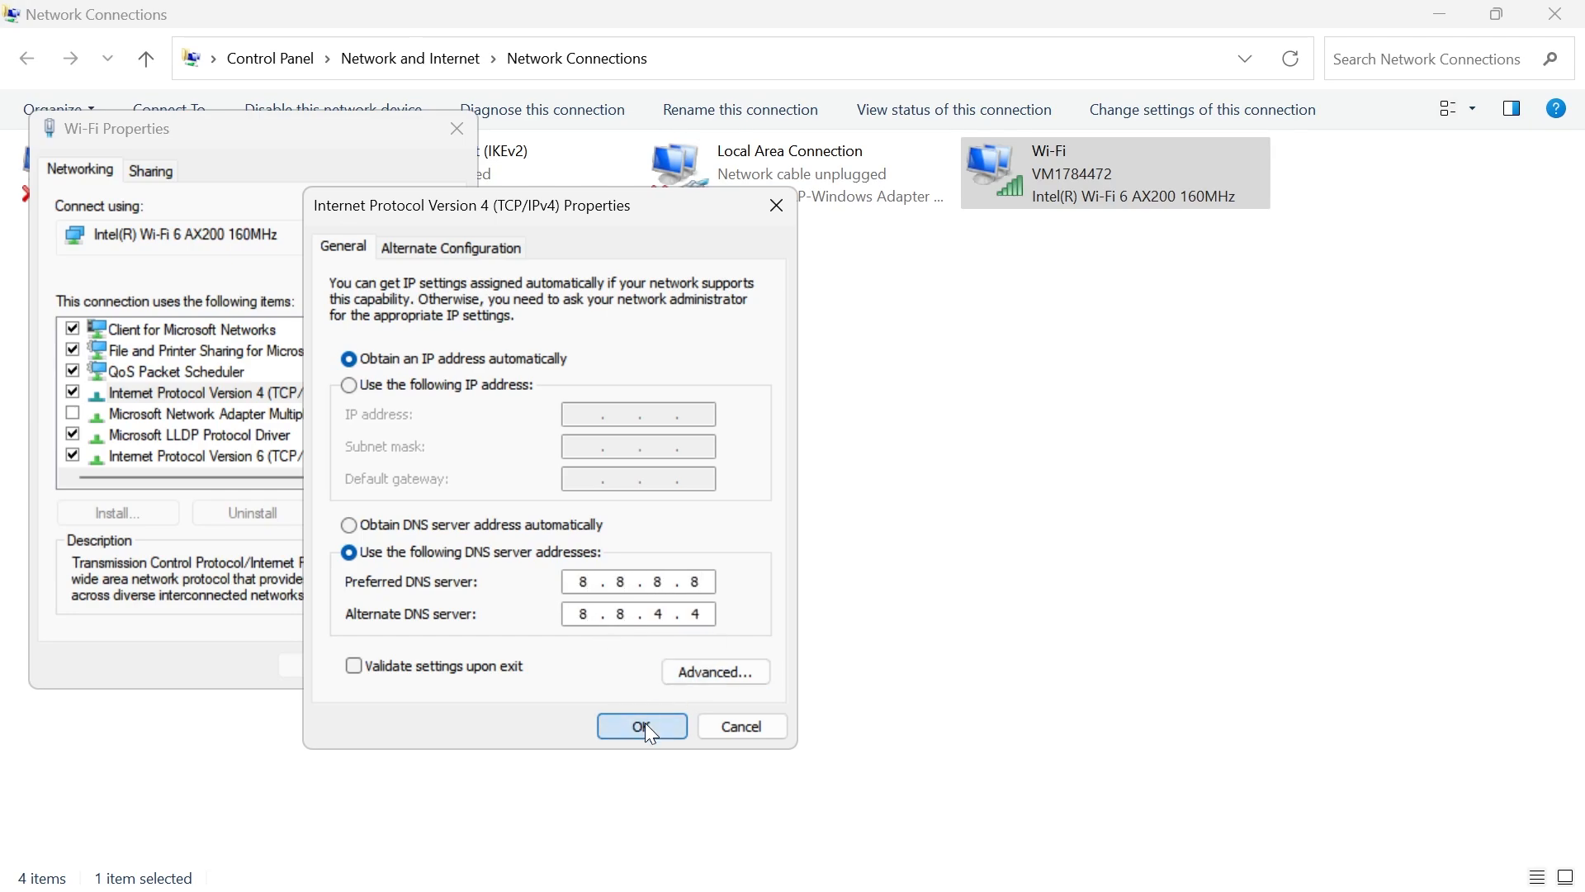
pyautogui.click(641, 726)
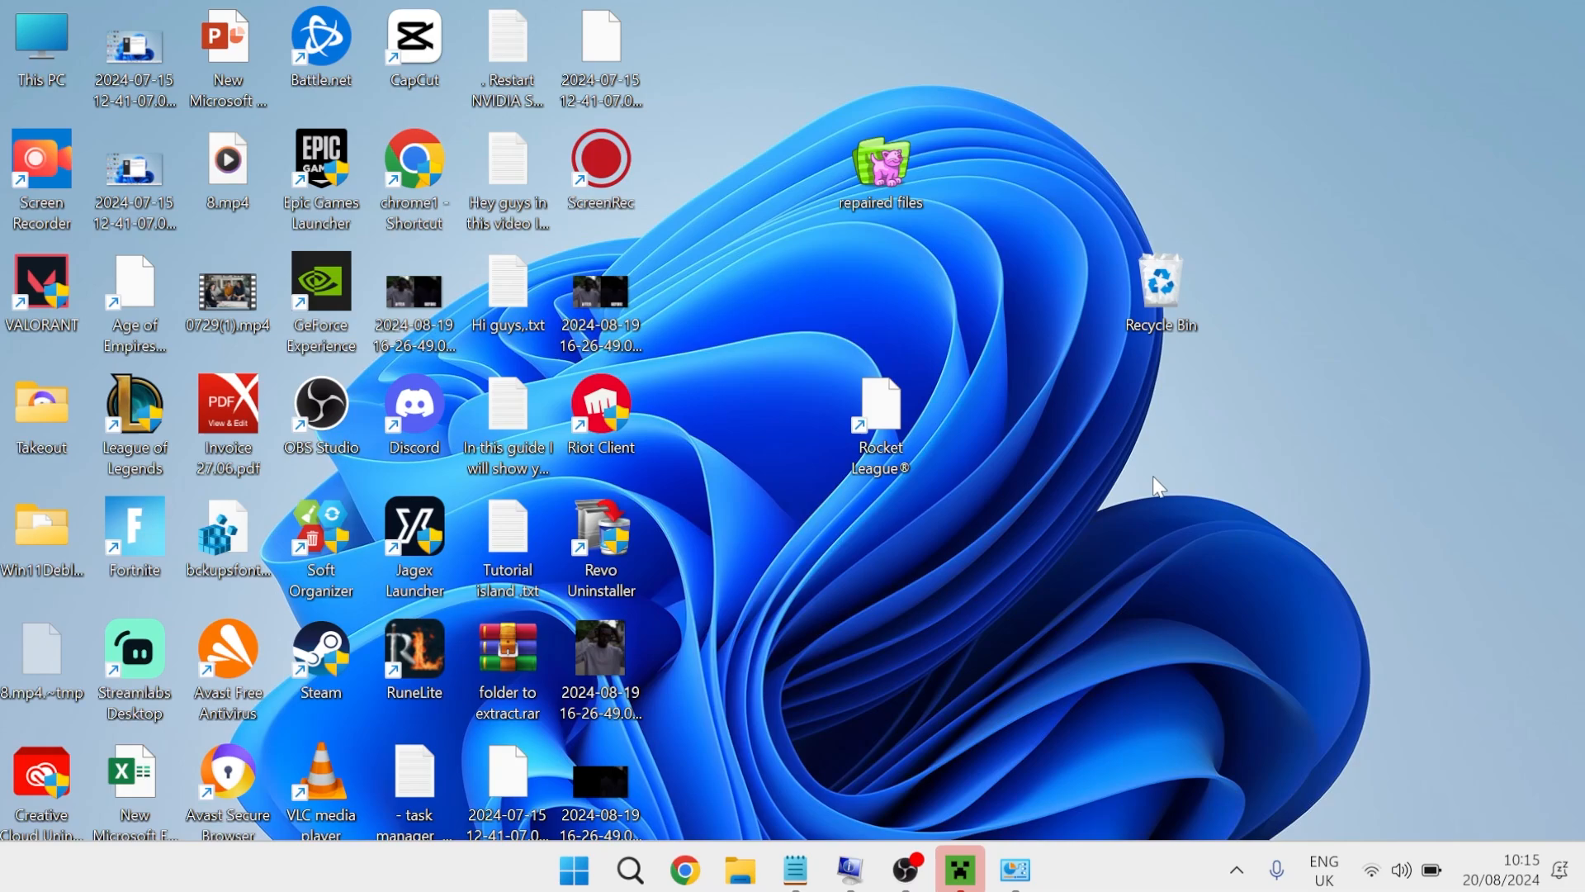
# In Services, review the Xbox services and select Xbox Accessory Management Service
pyautogui.write('services')
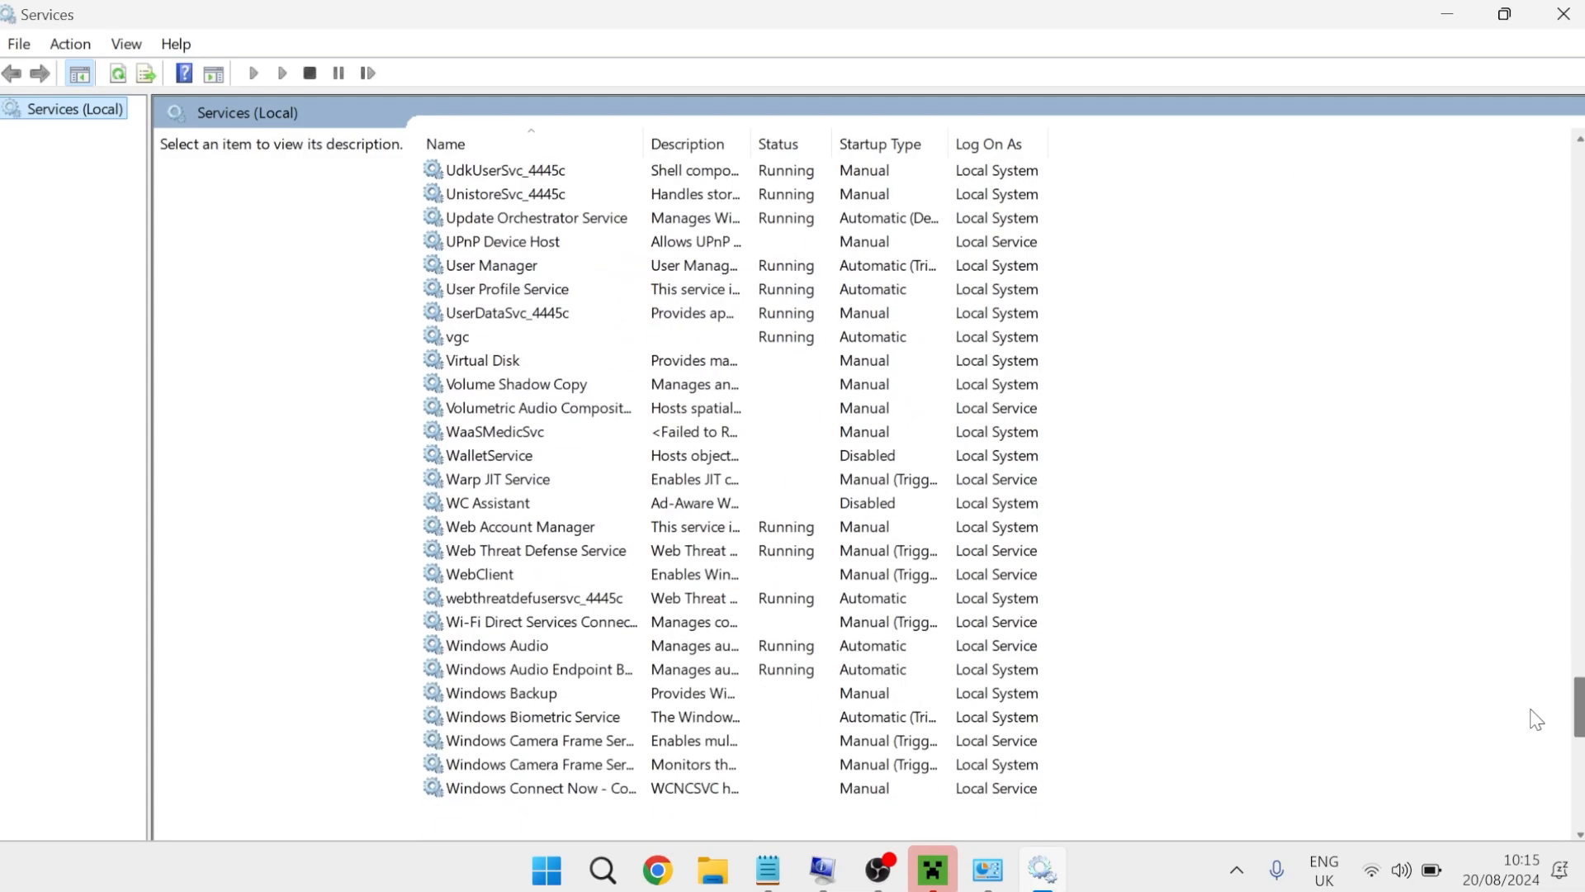
pyautogui.scroll(-3)
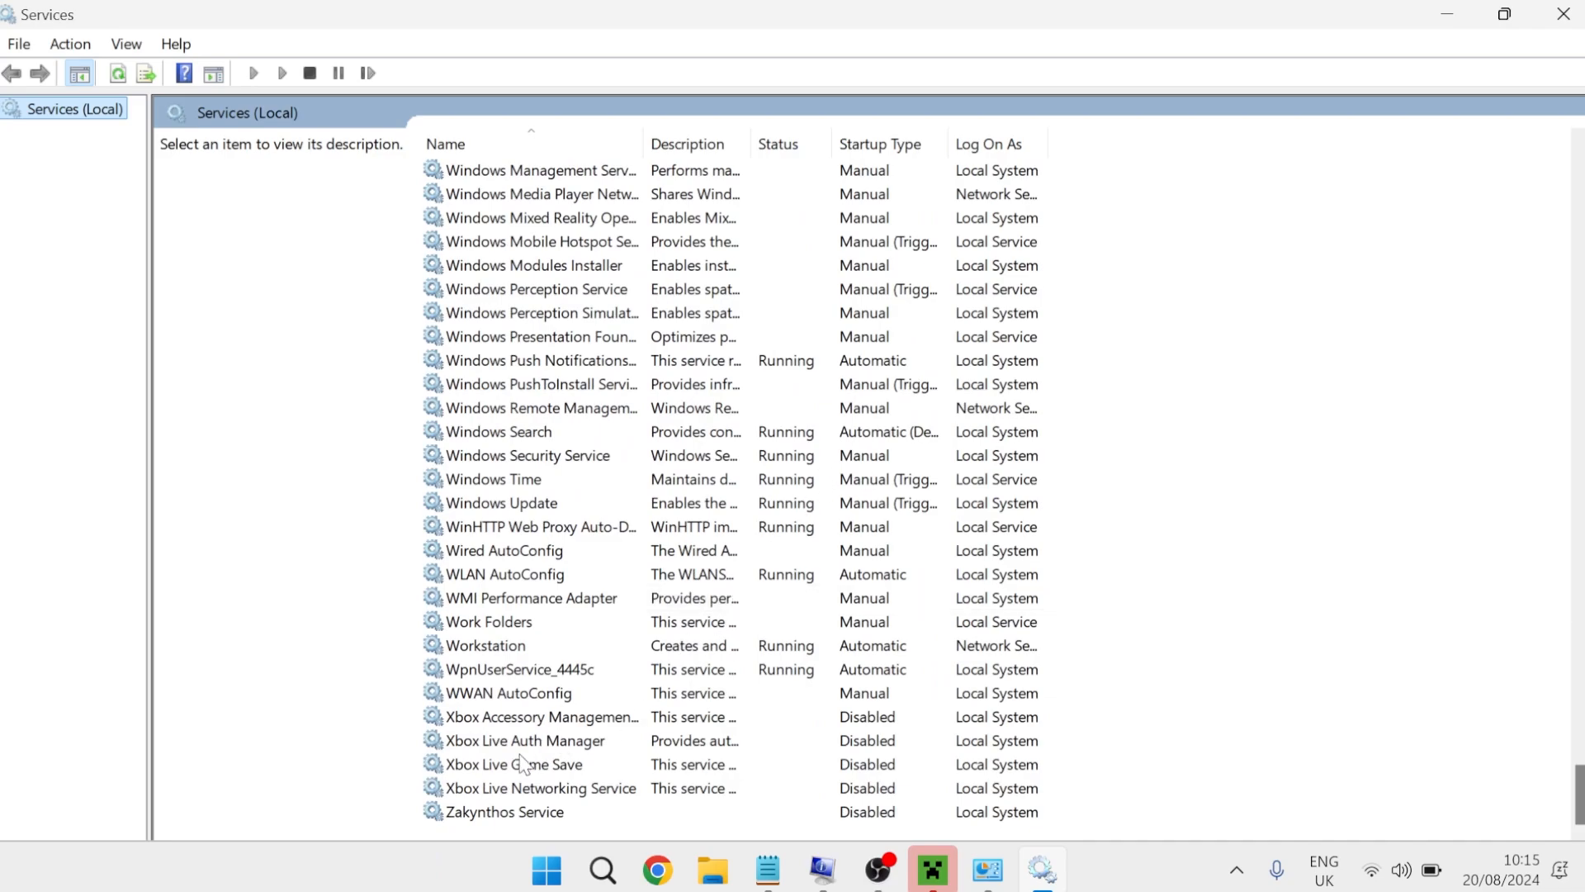
pyautogui.click(514, 763)
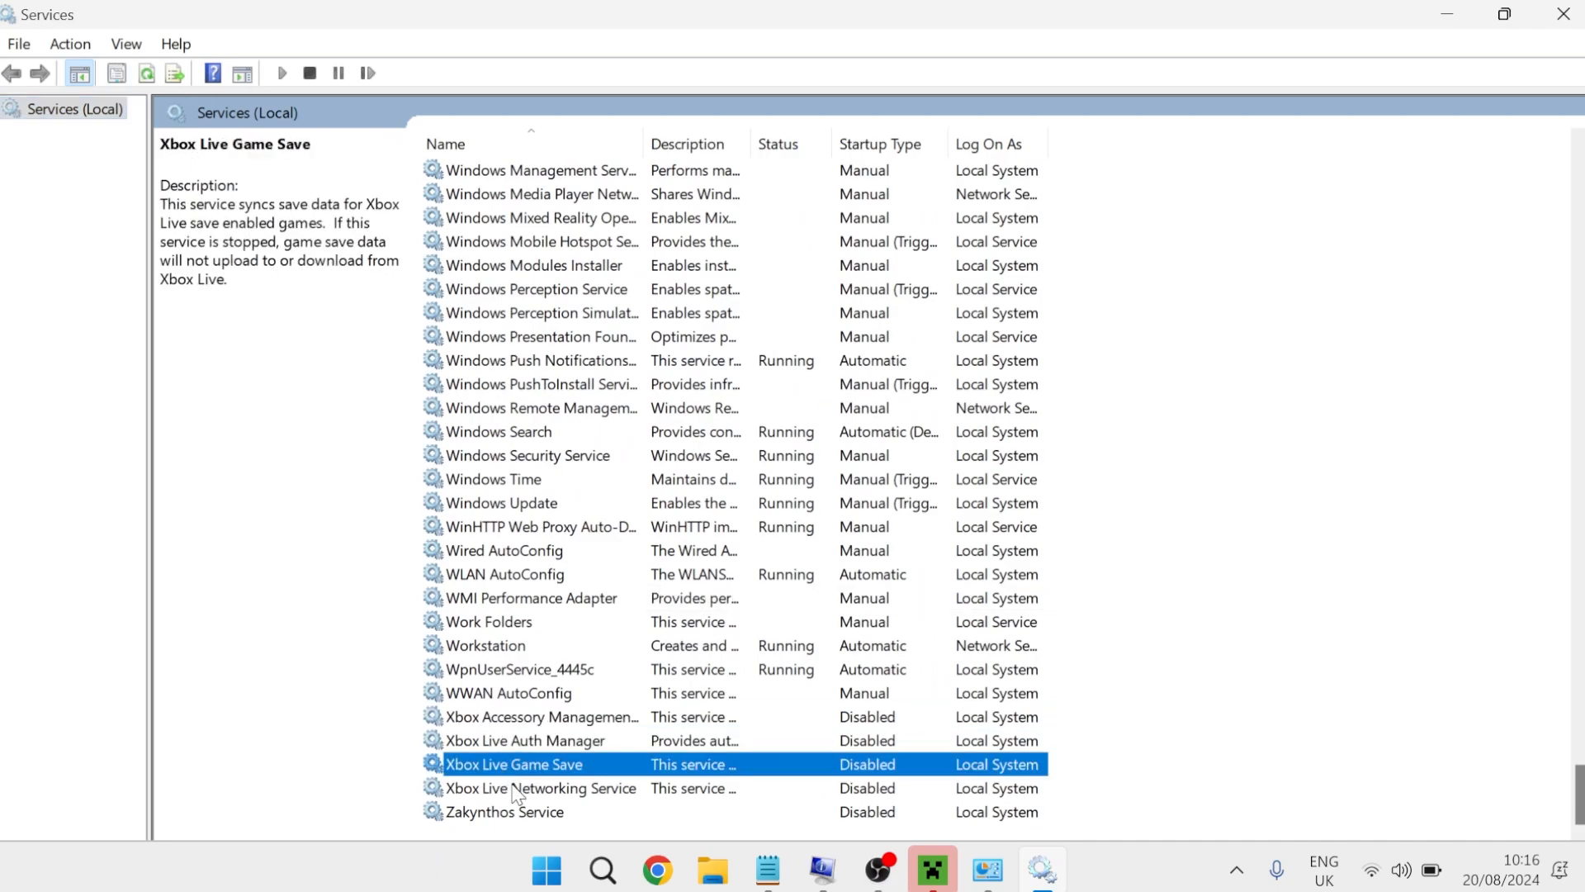
pyautogui.click(542, 715)
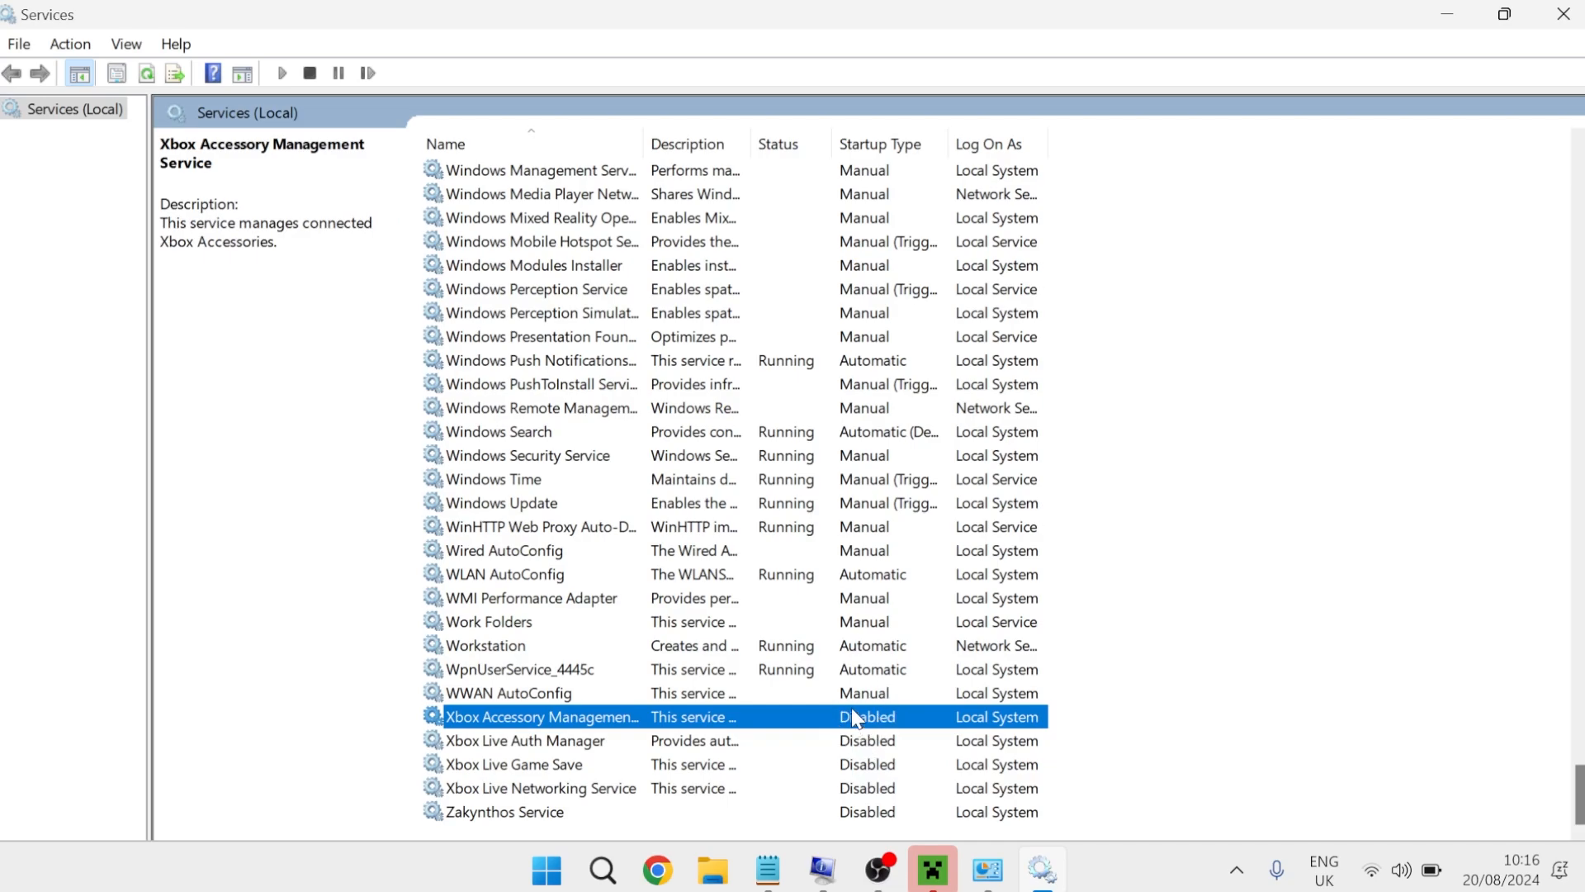
pyautogui.click(540, 787)
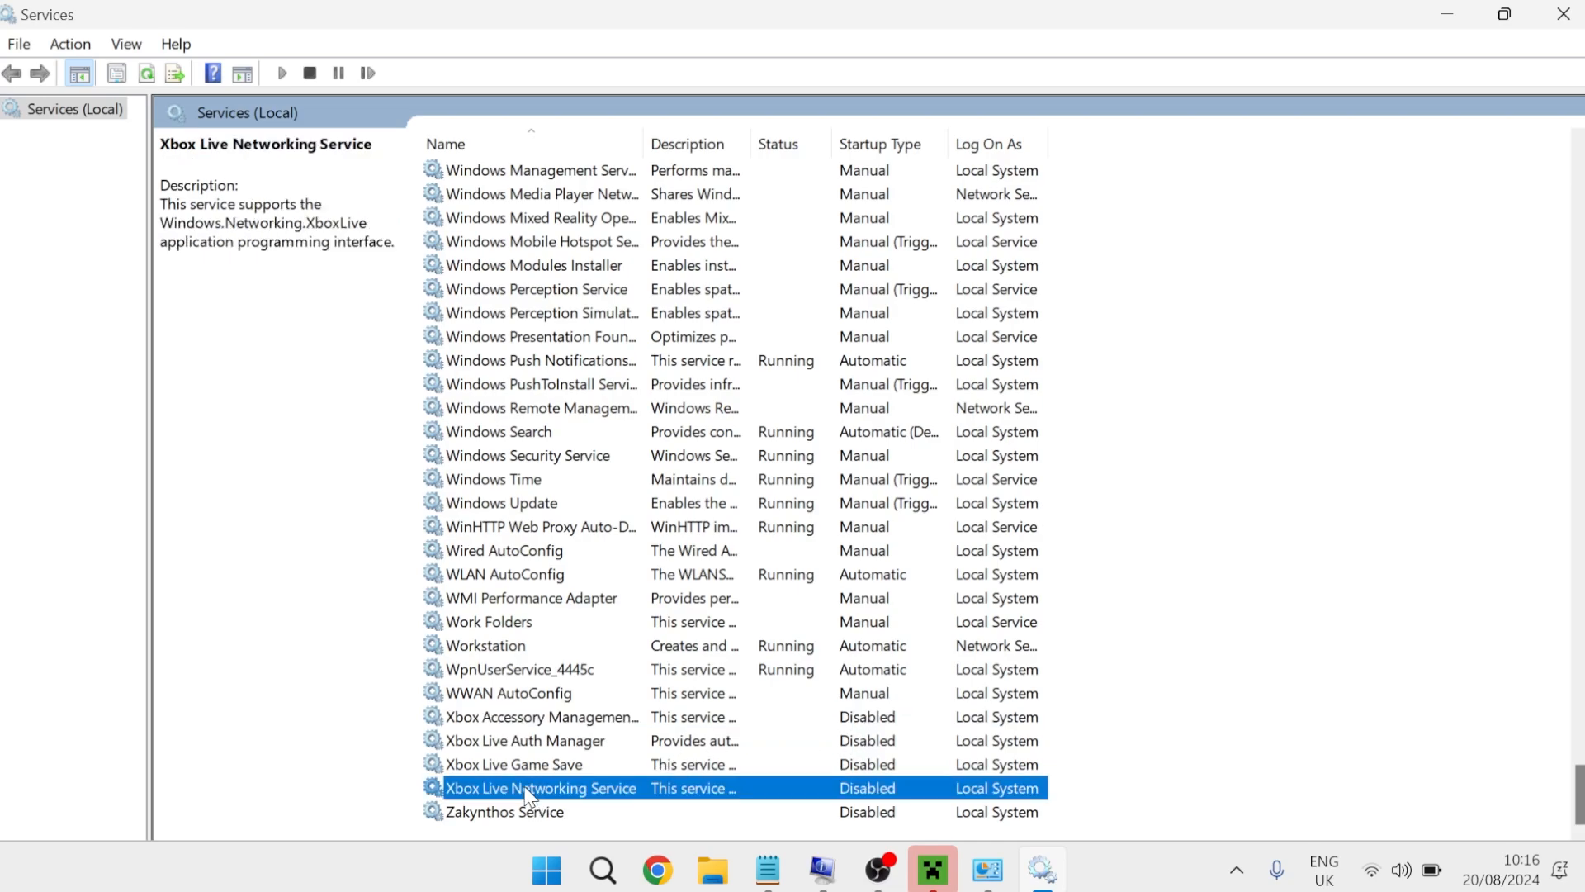
pyautogui.click(542, 717)
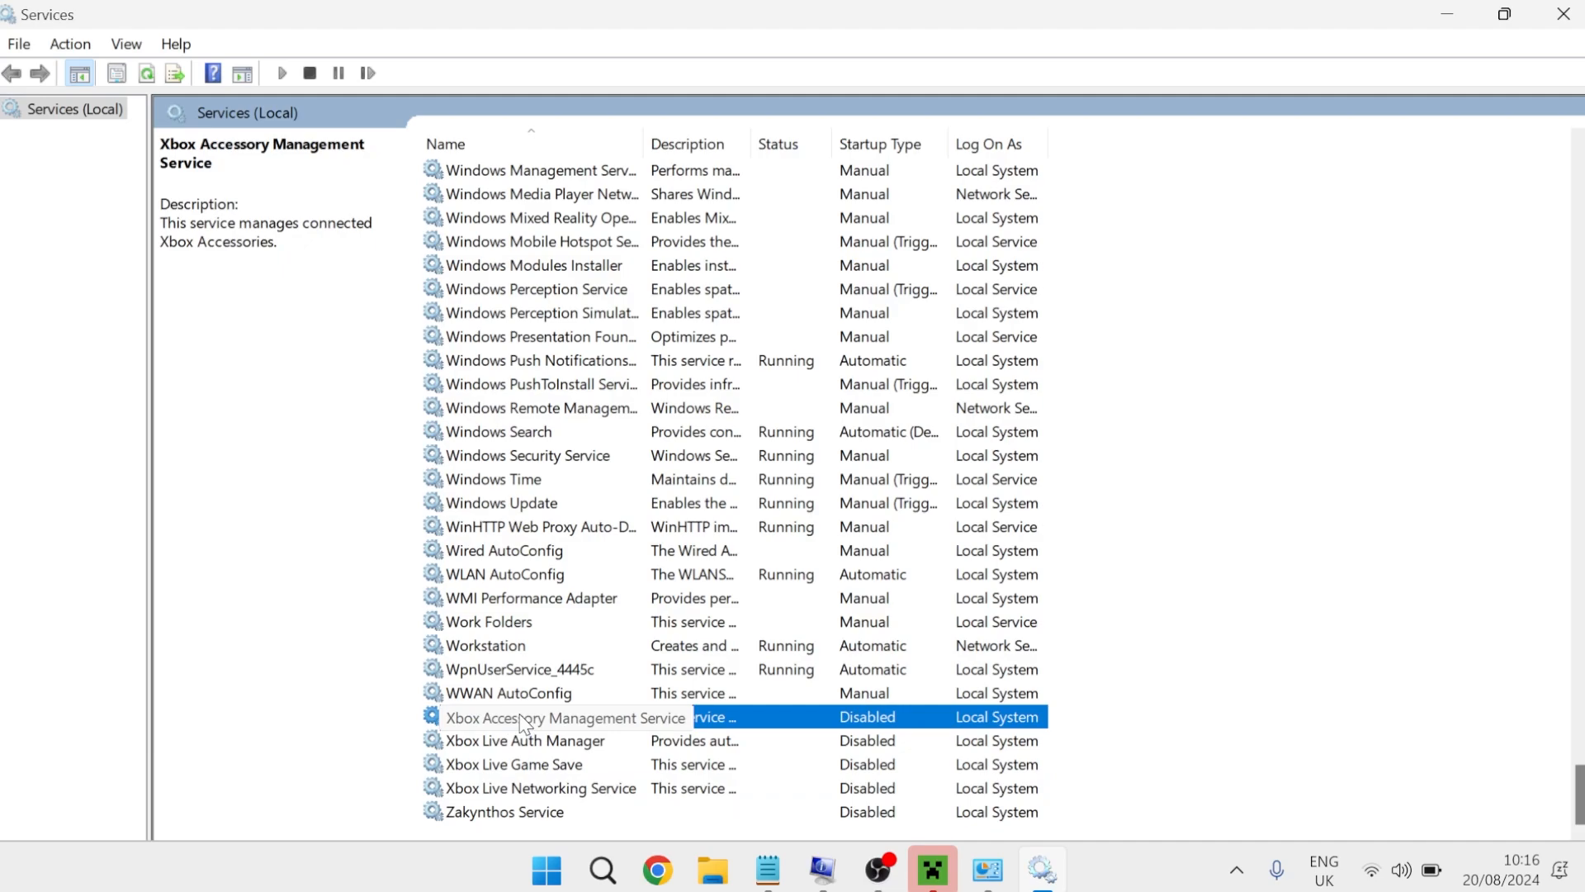
pyautogui.moveTo(523, 728)
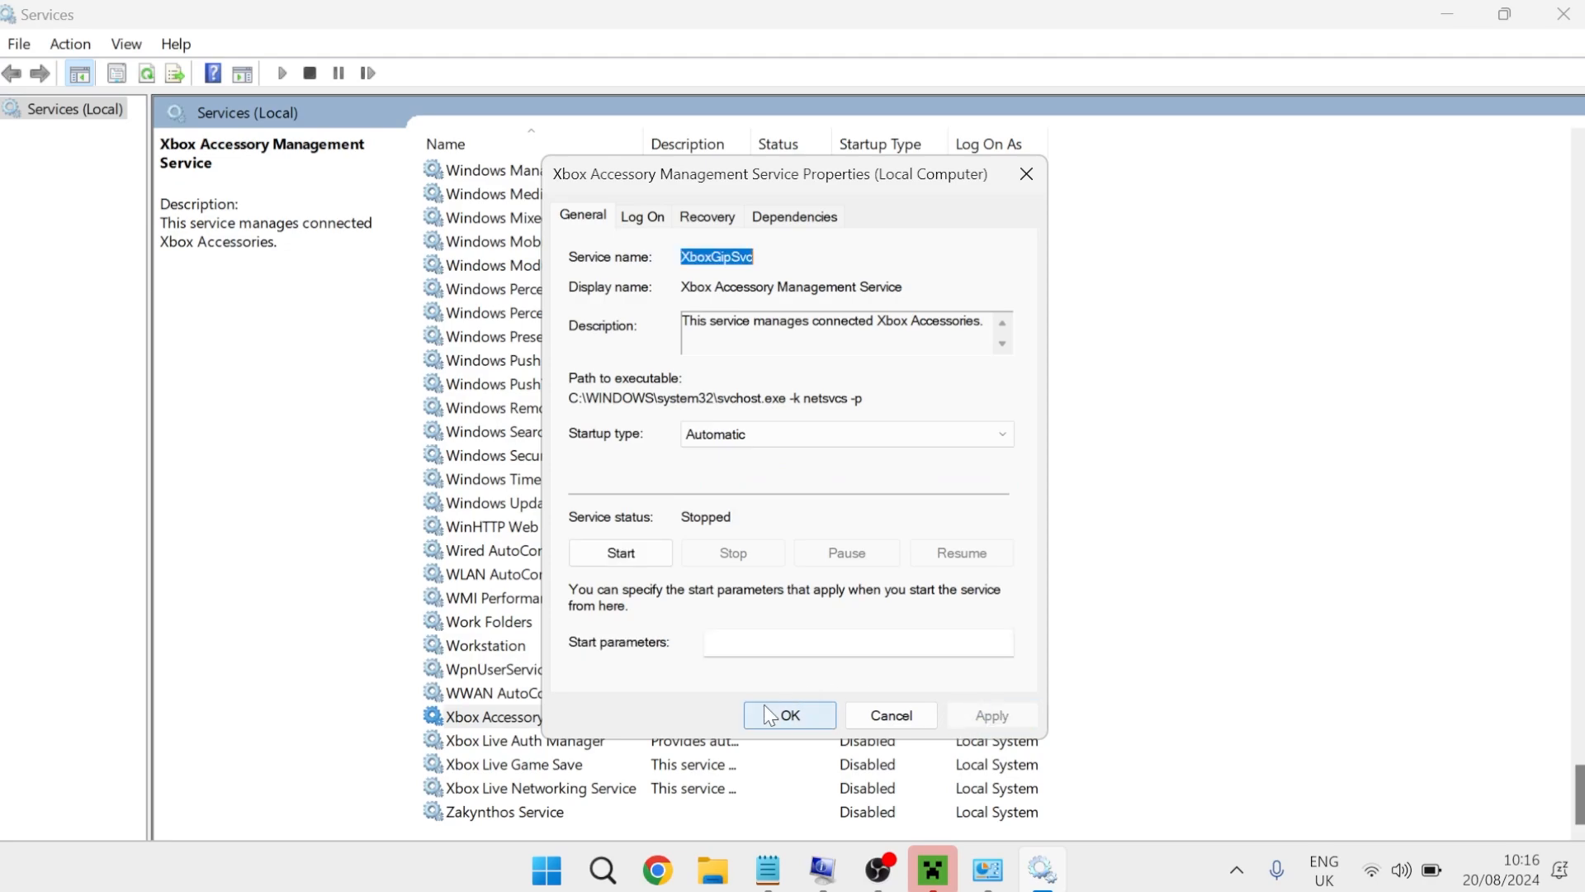
pyautogui.moveTo(624, 597)
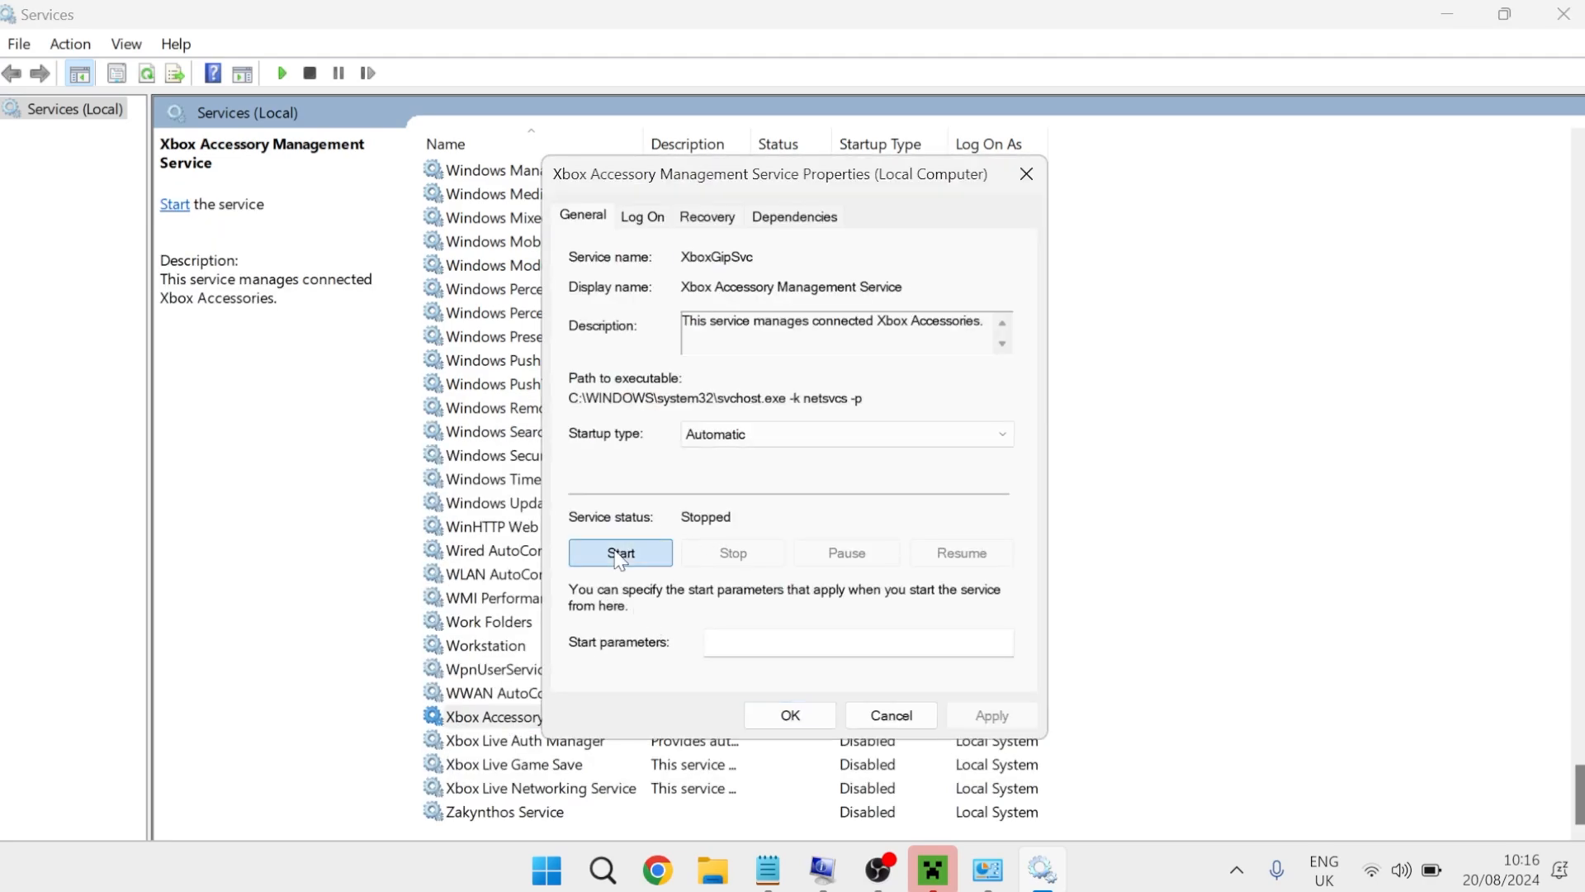
# Start the Xbox Accessory Management Service with Automatic startup and close Services
pyautogui.click(619, 552)
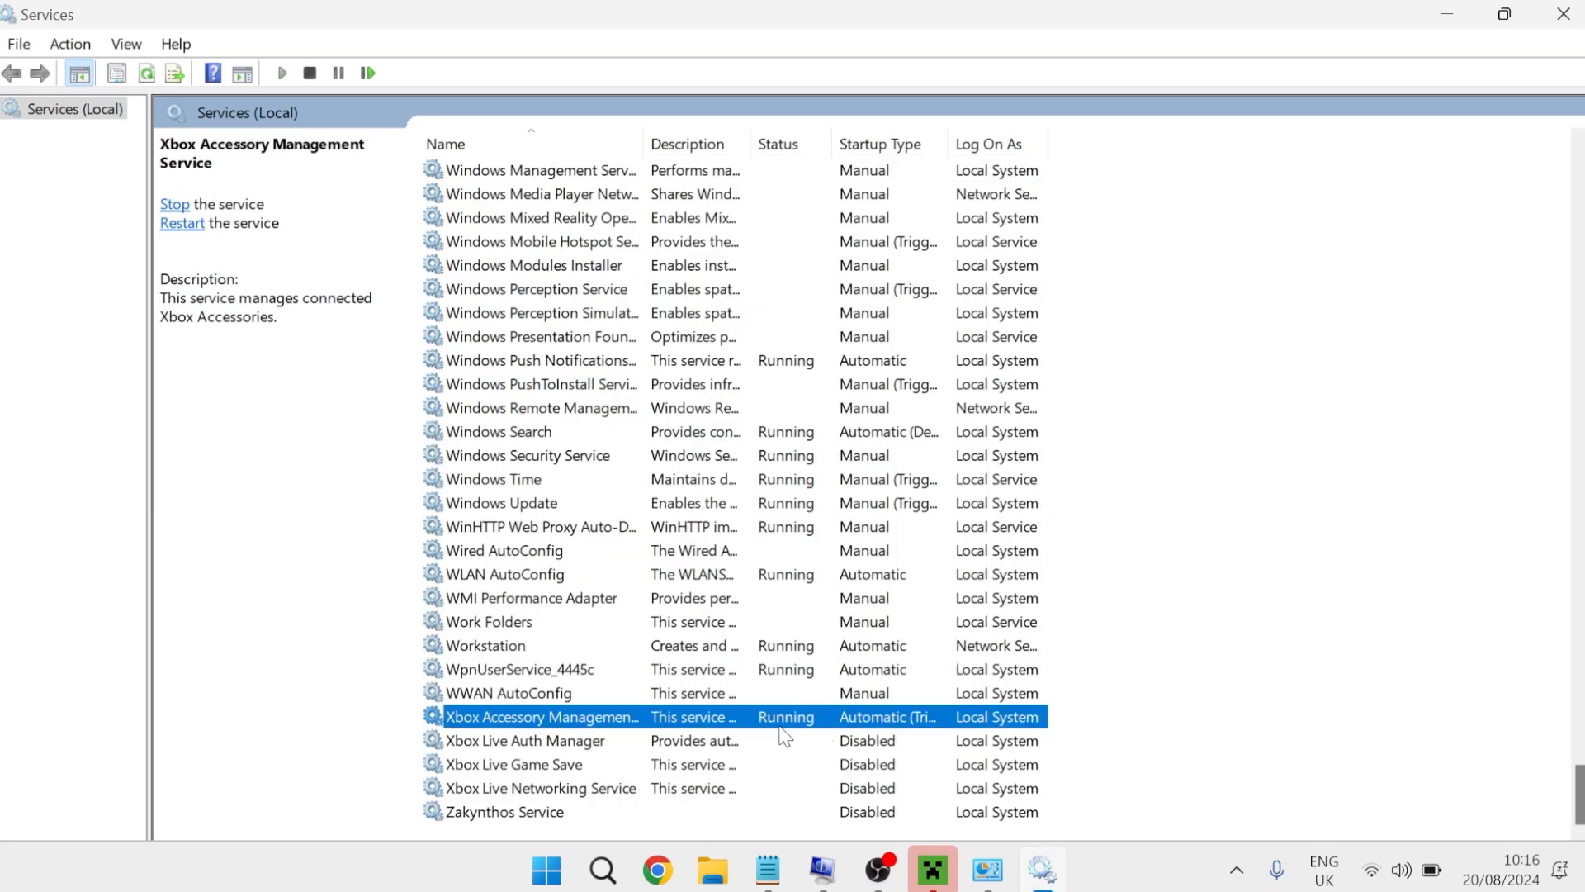
pyautogui.click(540, 740)
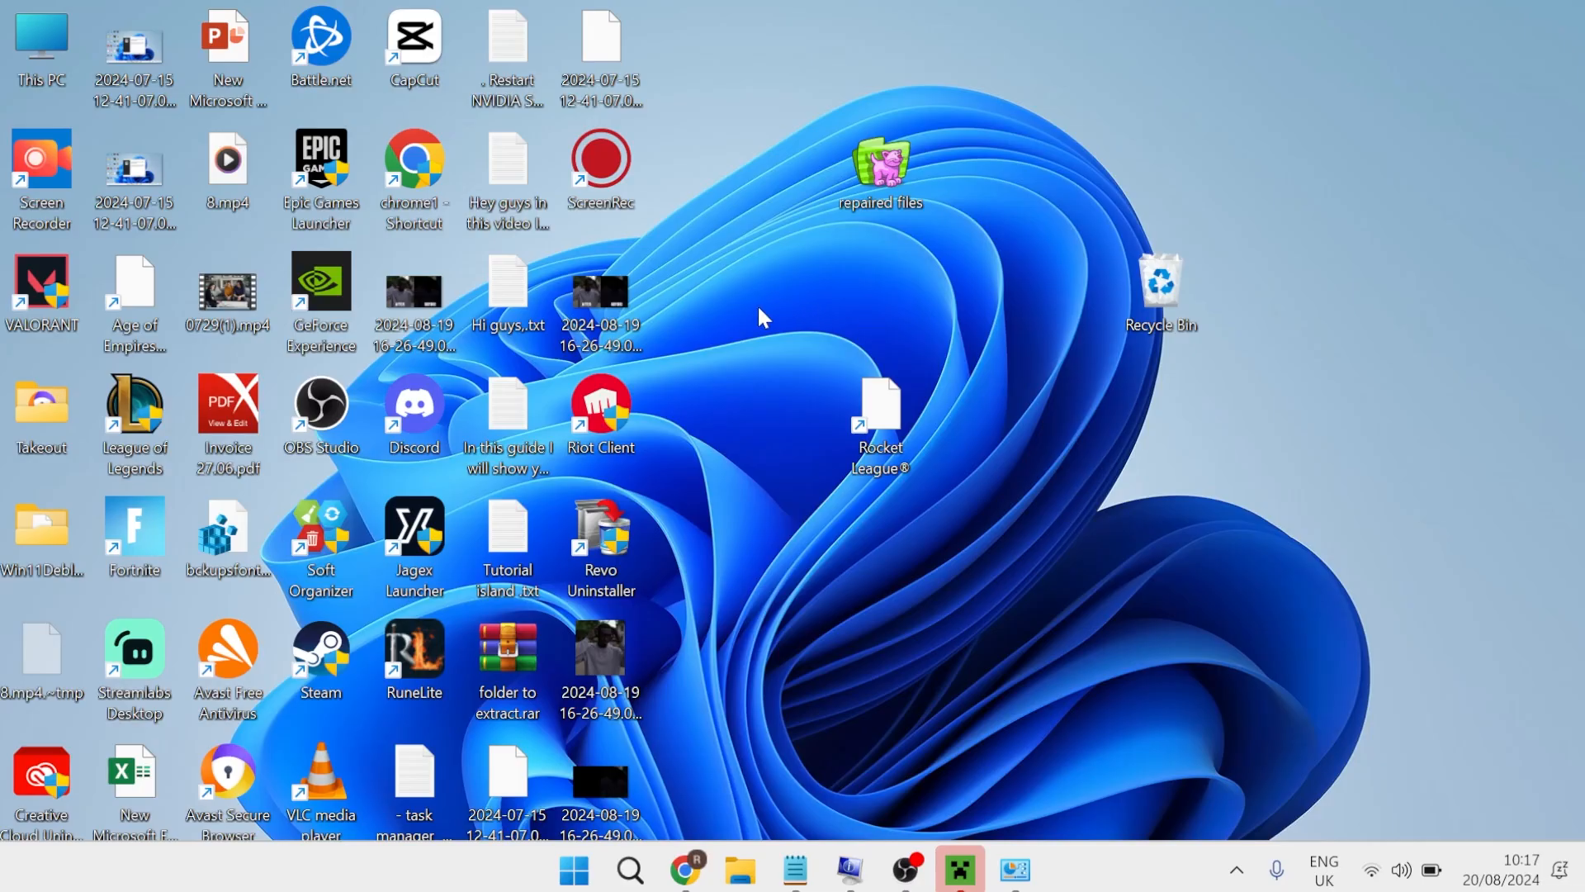
pyautogui.moveTo(762, 296)
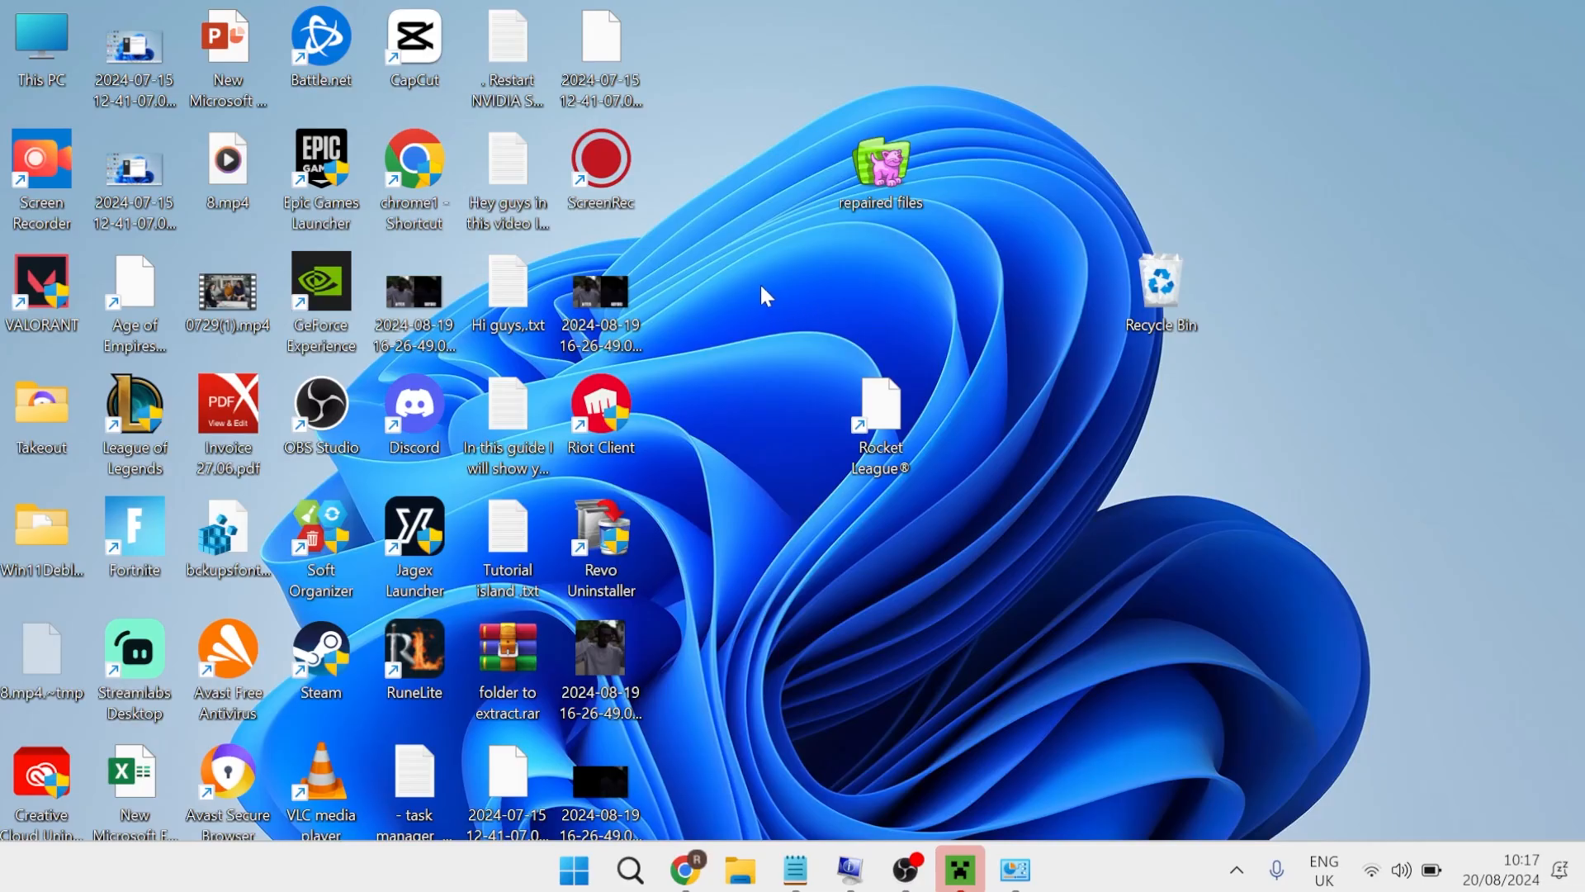
pyautogui.moveTo(697, 654)
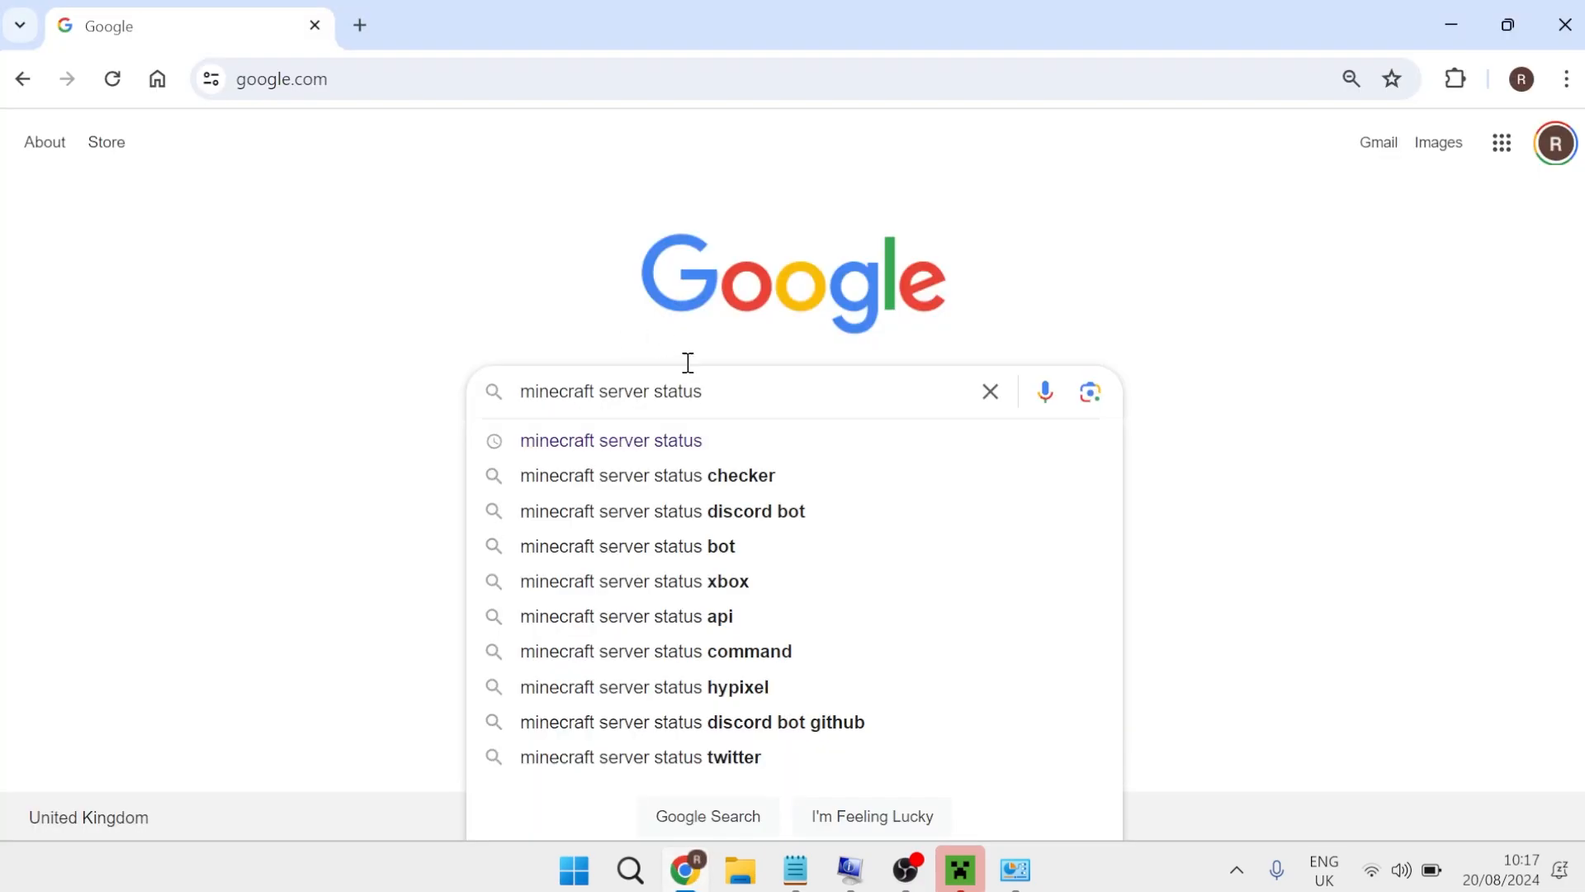
pyautogui.moveTo(799, 332)
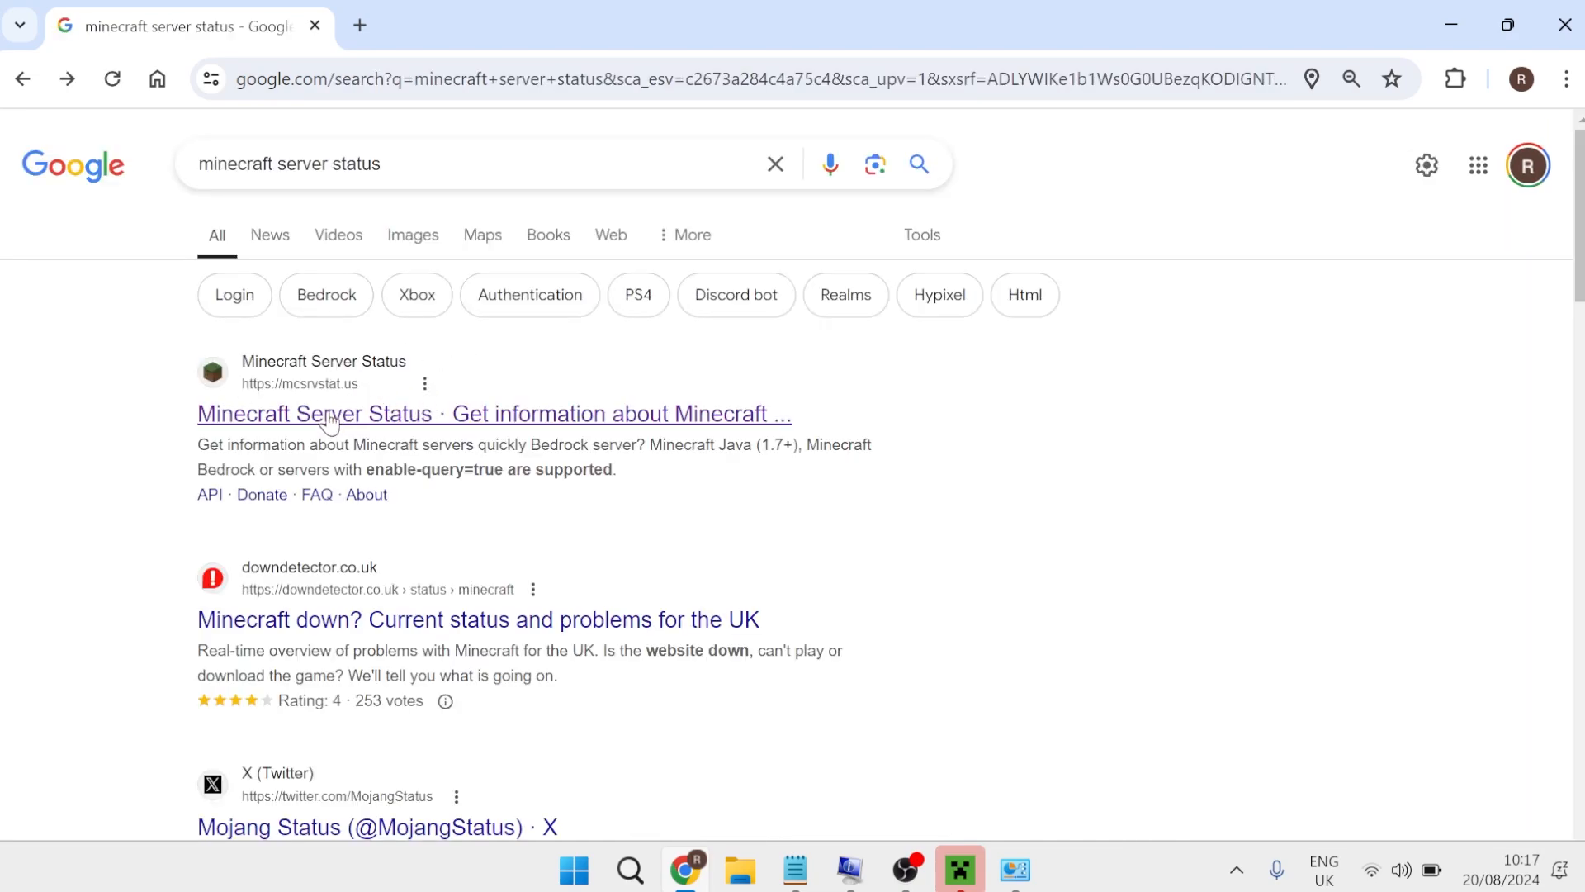
pyautogui.moveTo(349, 414)
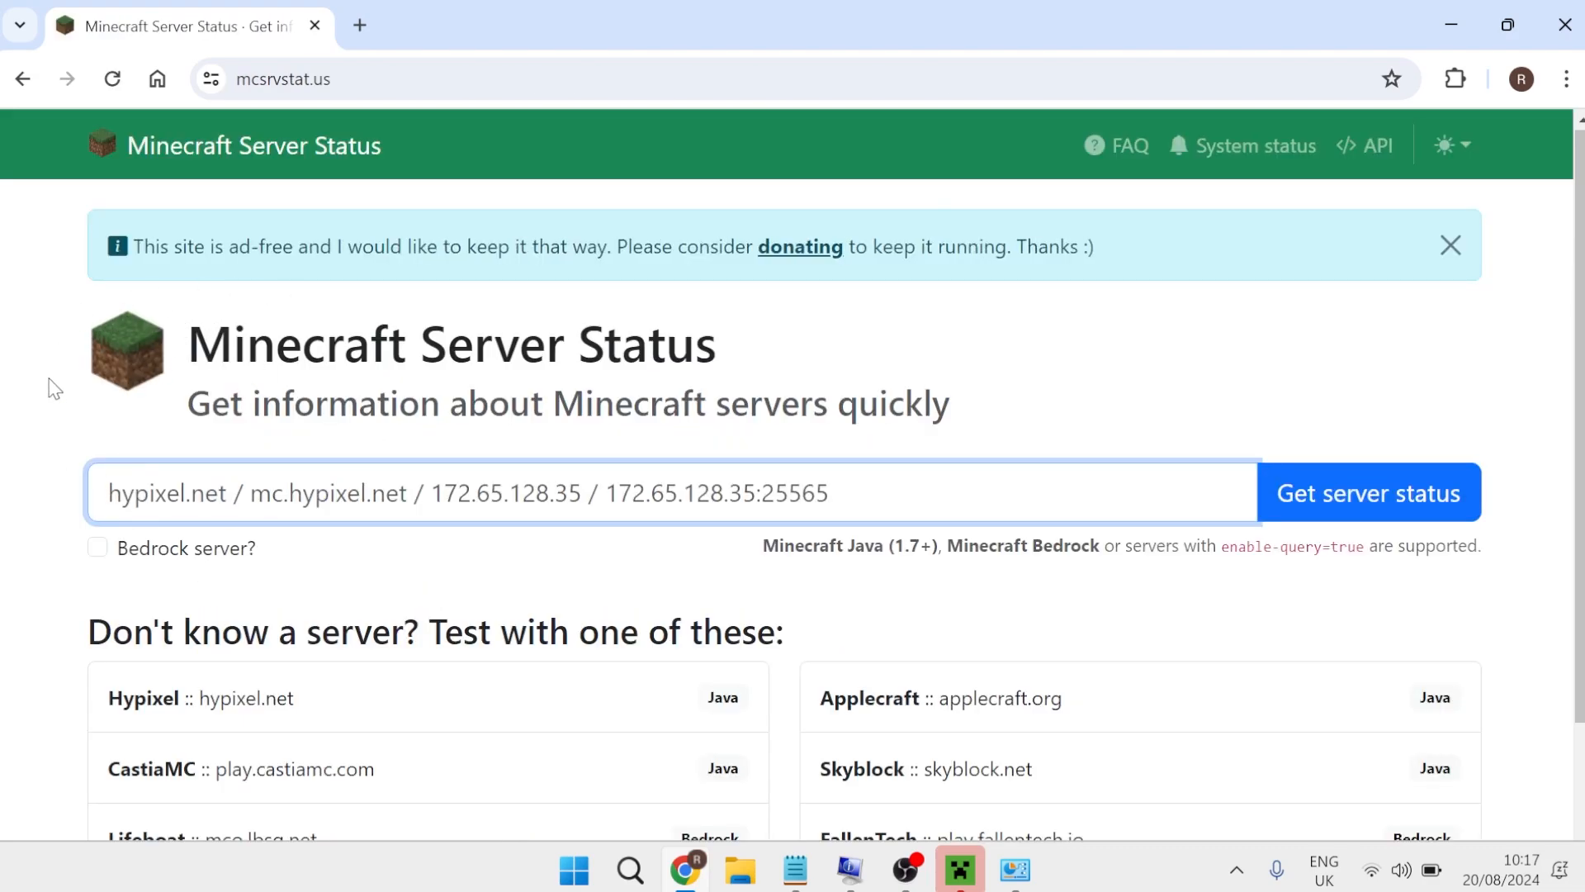
pyautogui.moveTo(243, 156)
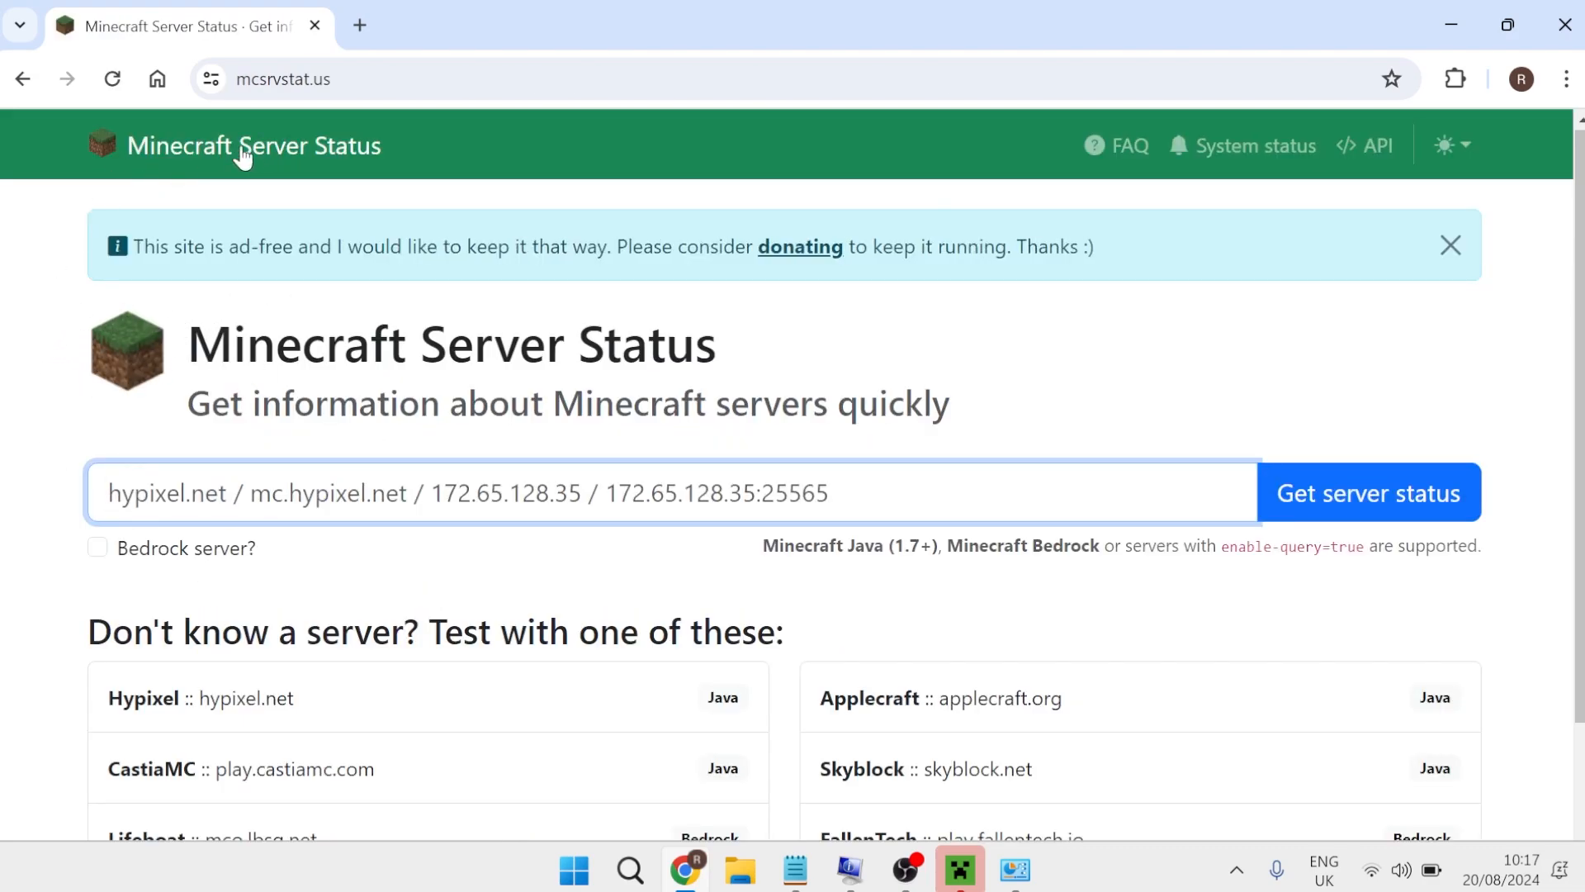
pyautogui.scroll(-3)
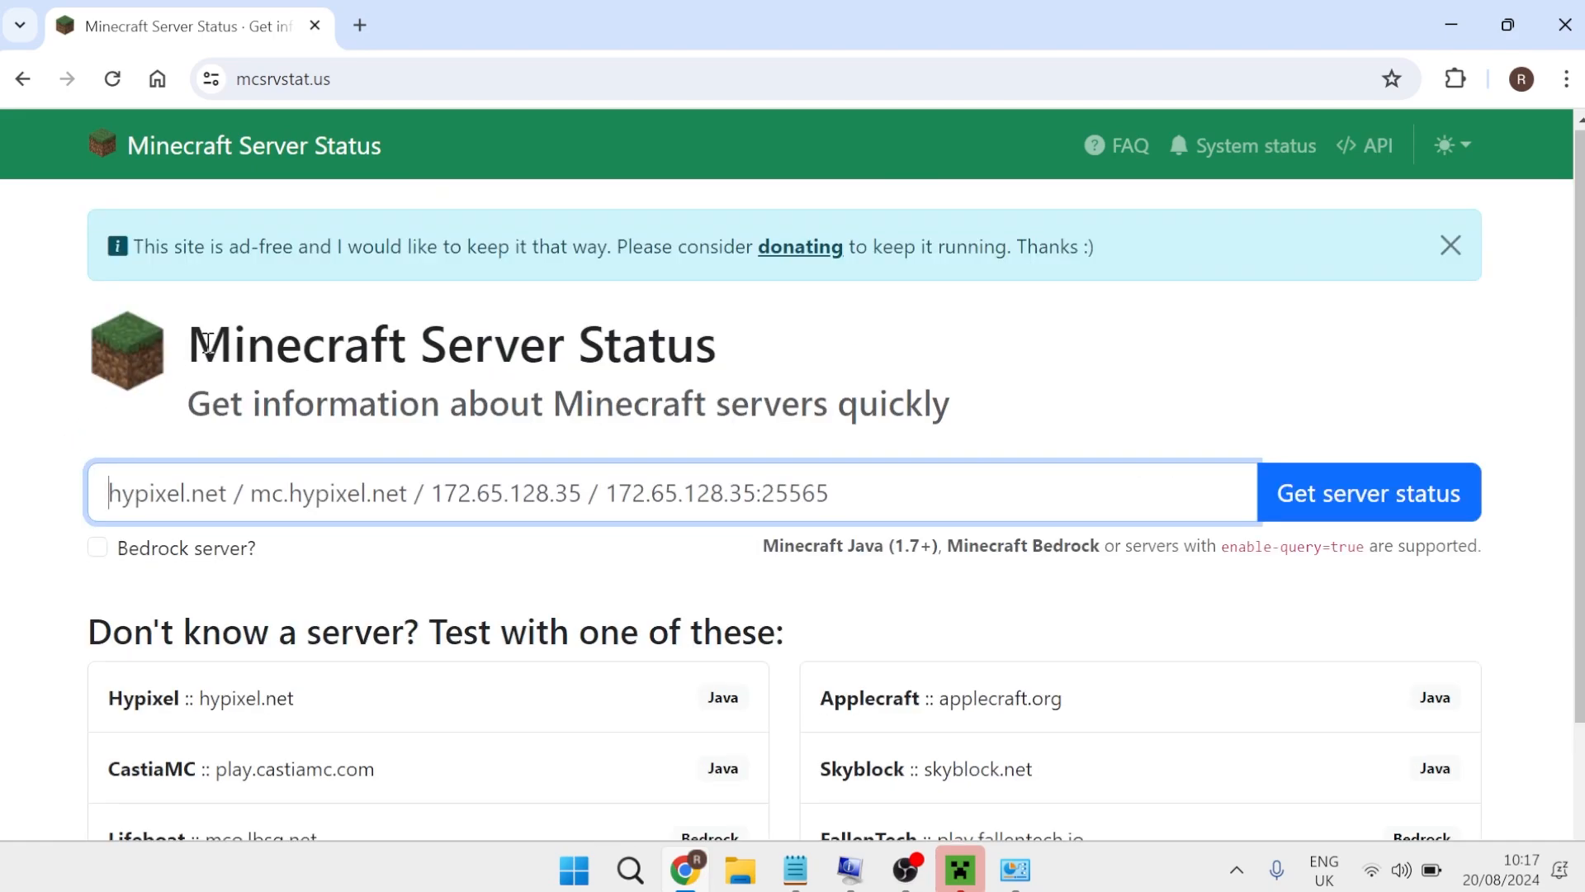
pyautogui.moveTo(84, 393)
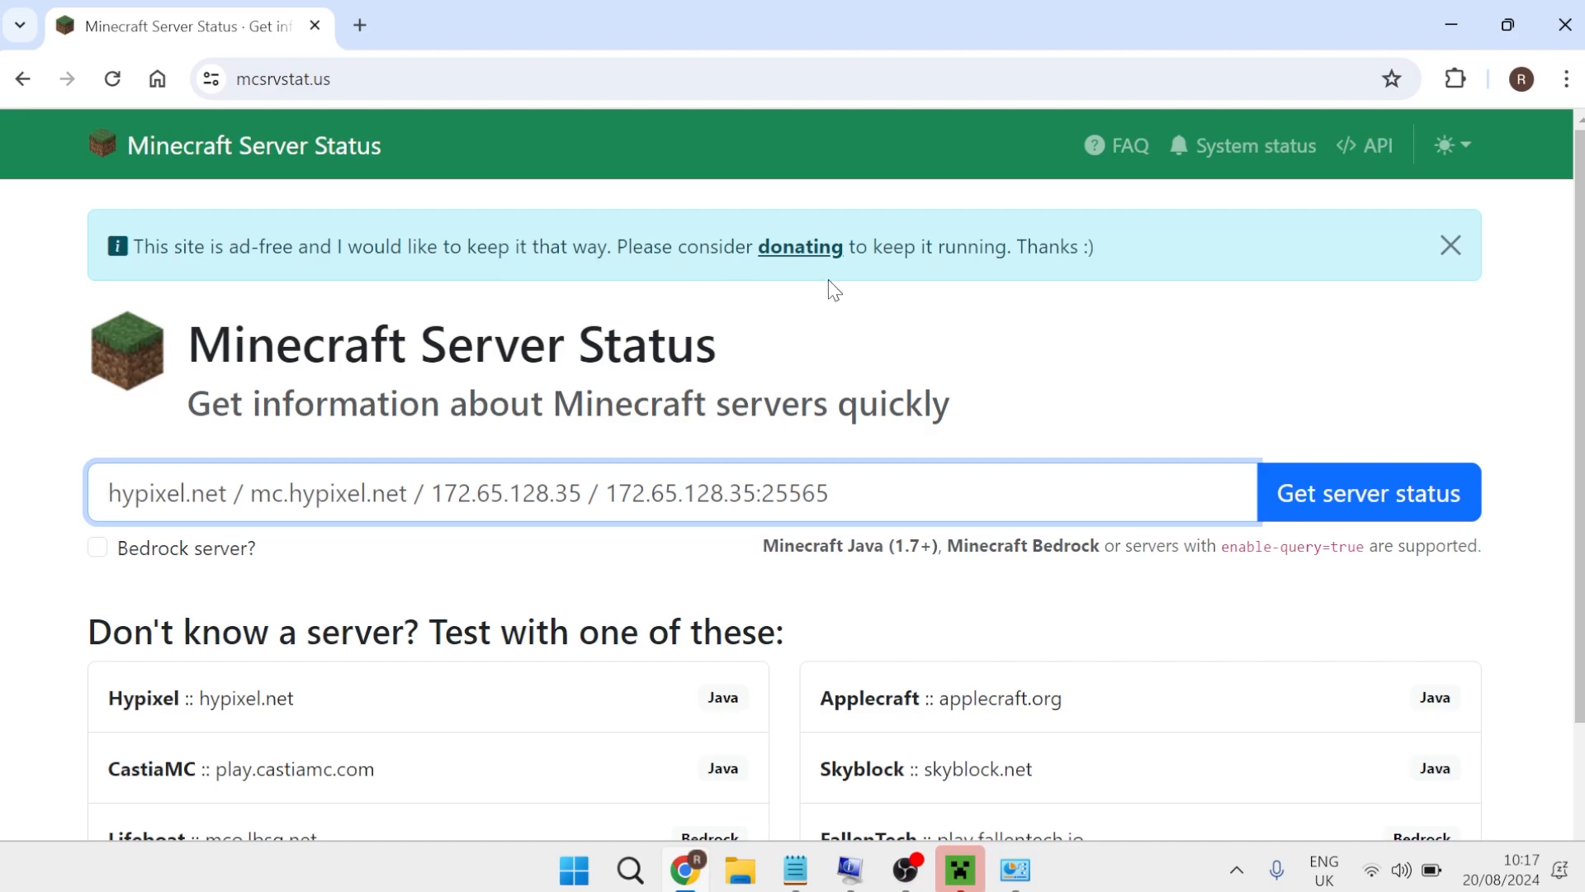
pyautogui.moveTo(825, 307)
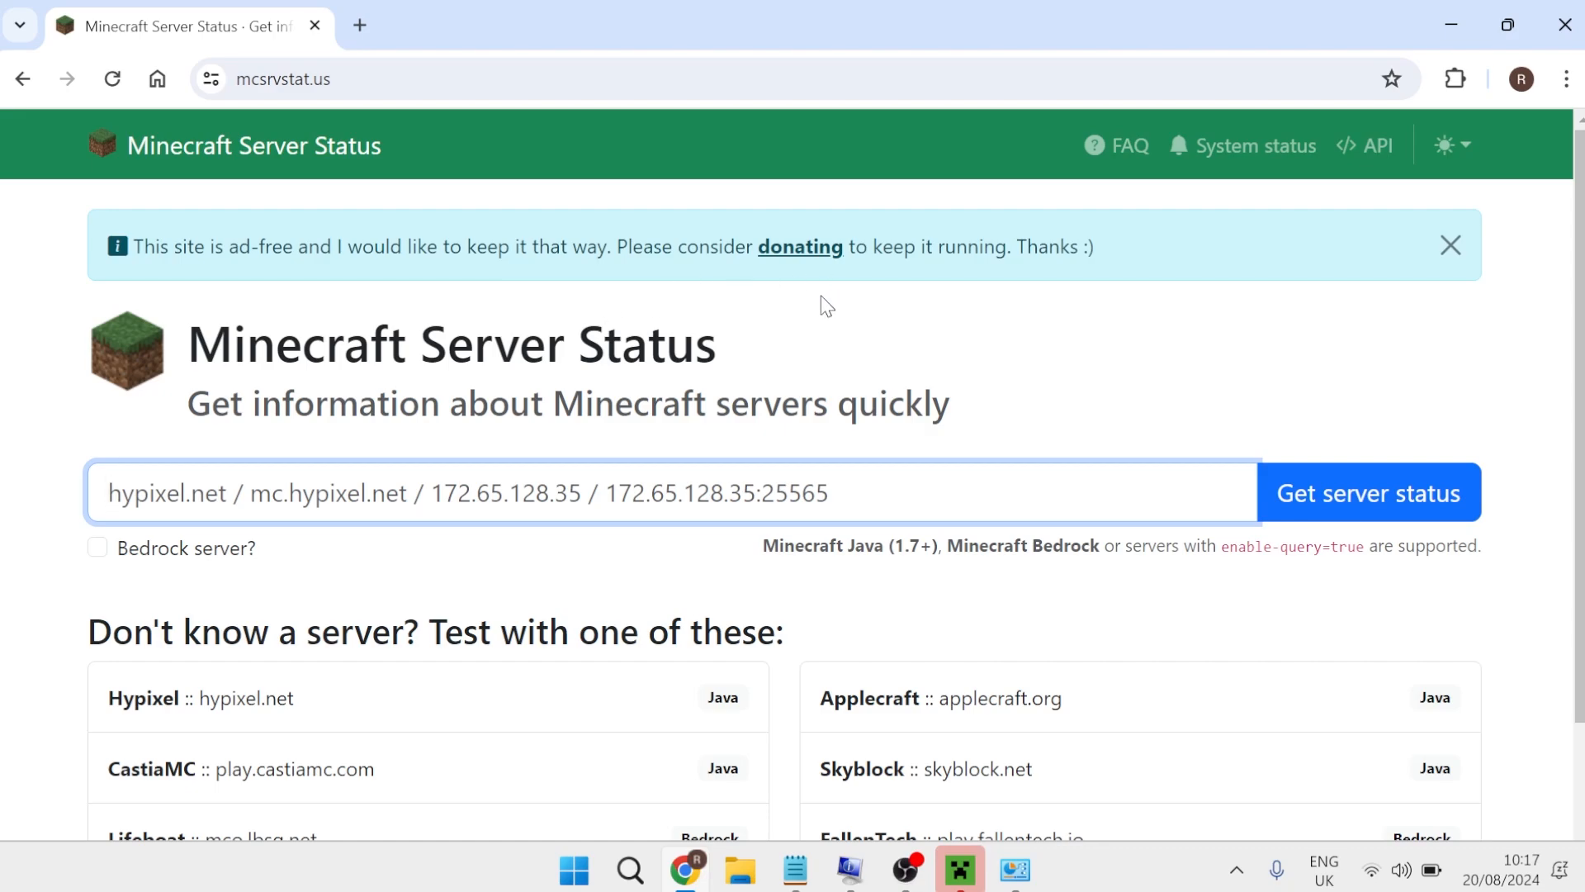
pyautogui.click(1450, 245)
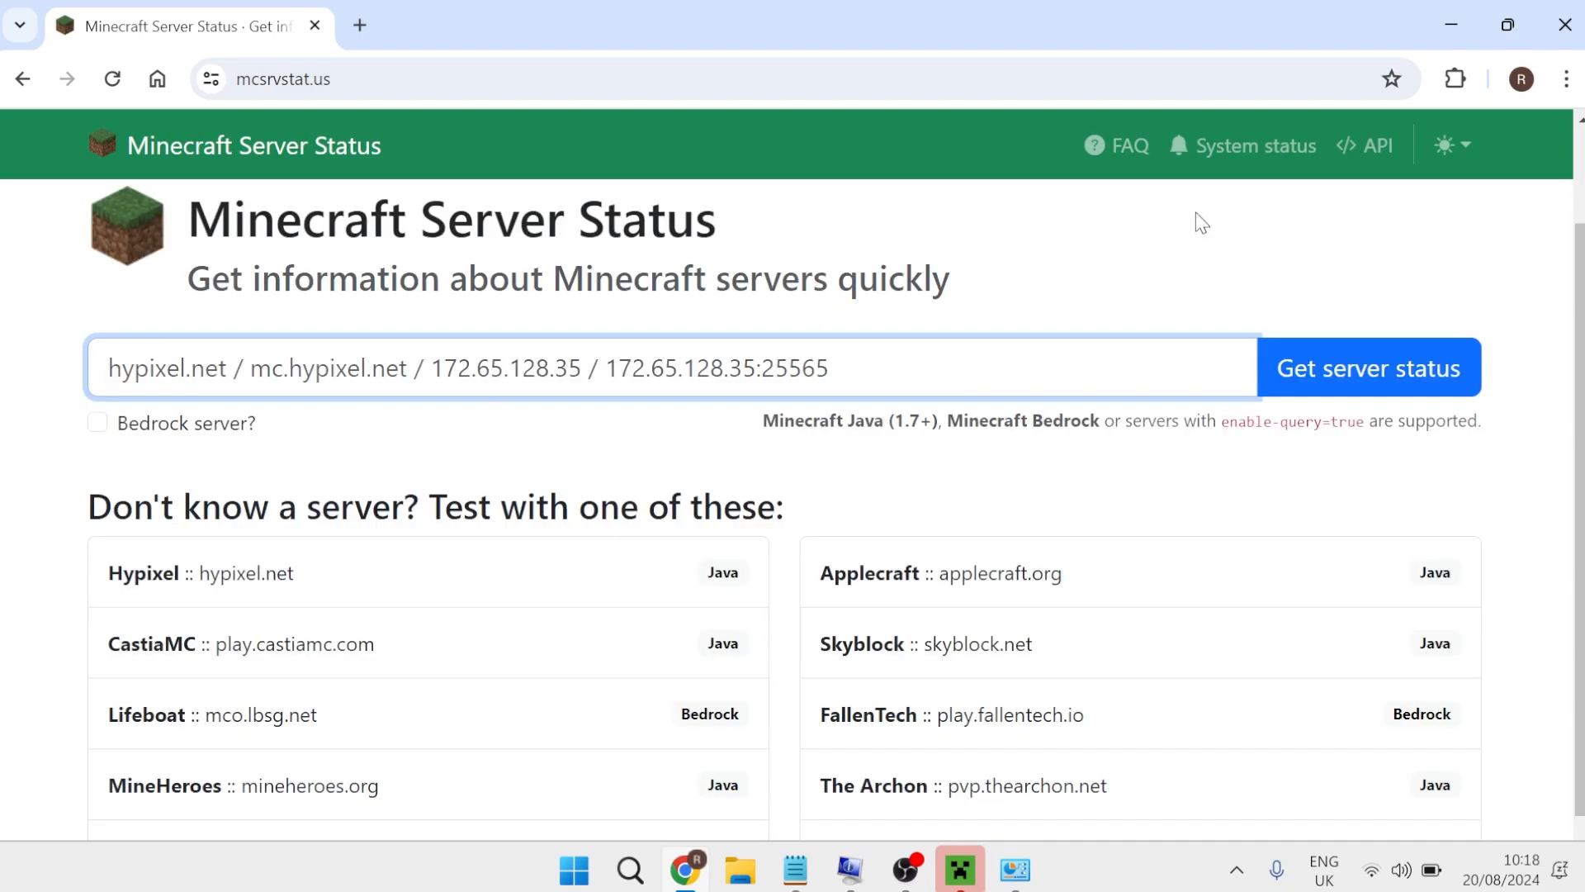